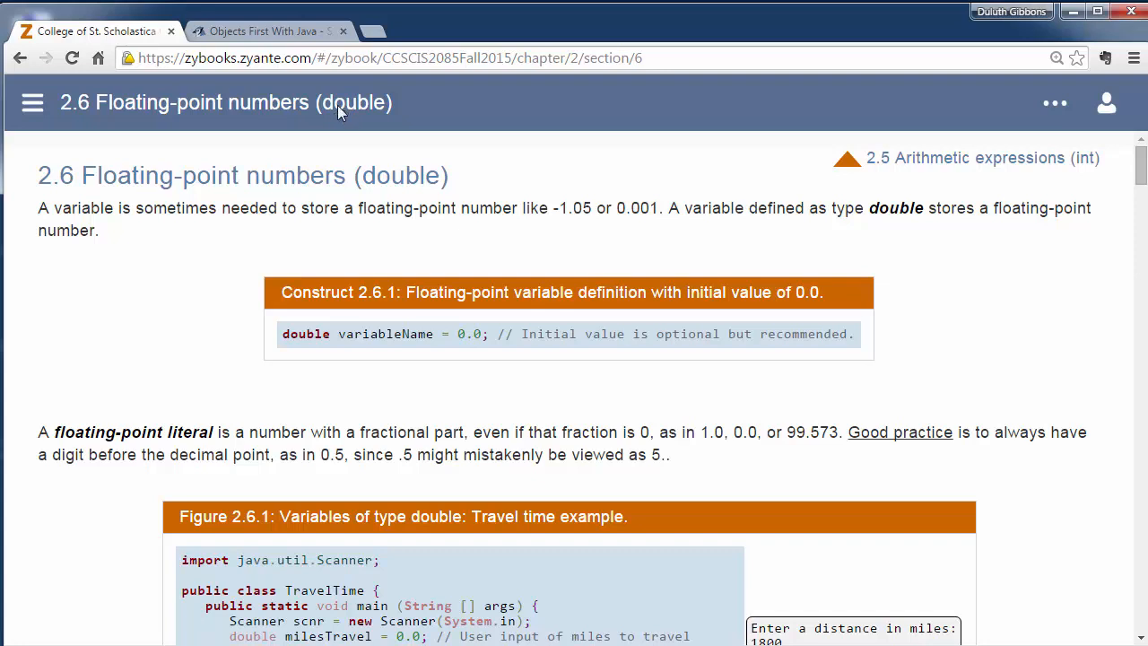
mouse_move(309, 165)
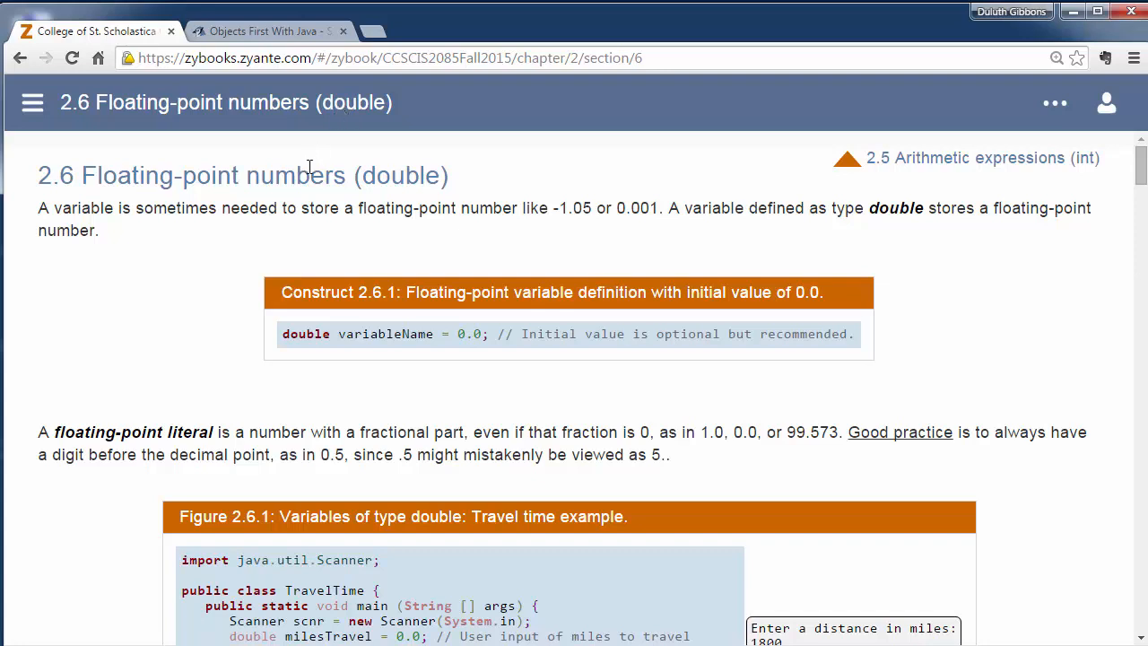
mouse_move(330, 290)
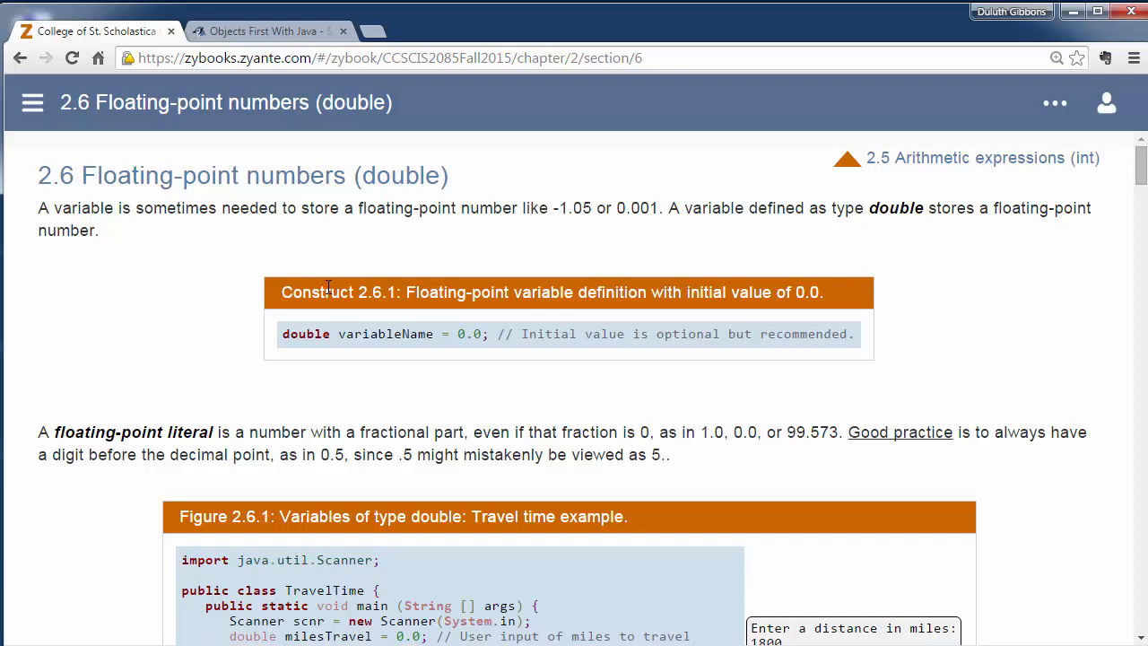
mouse_move(305, 337)
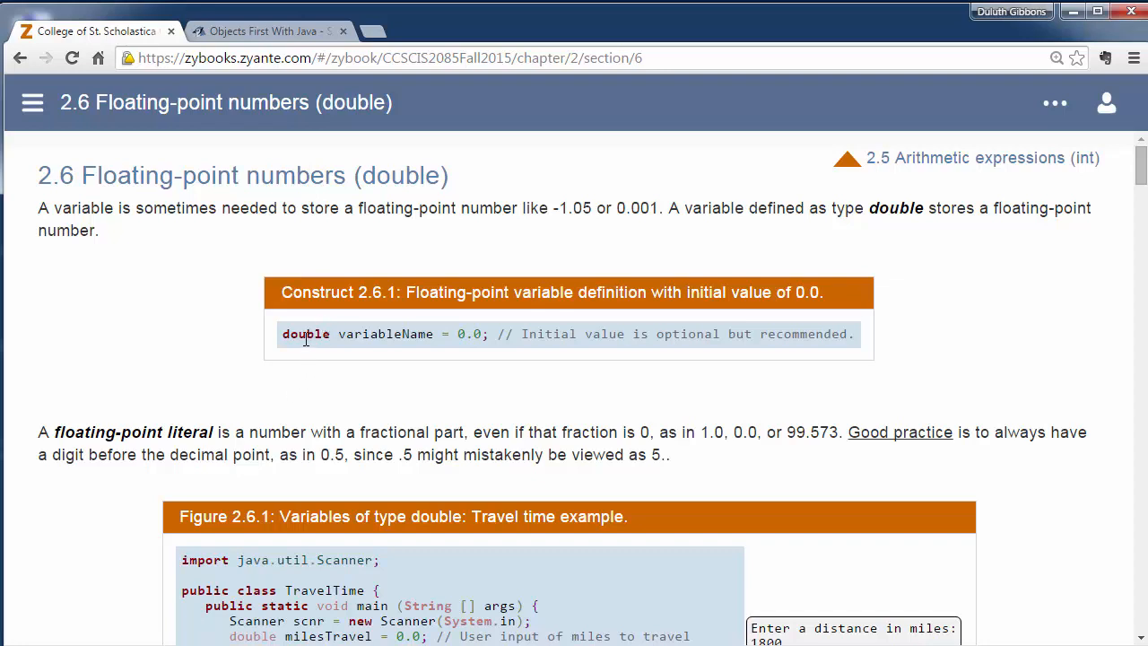
Step: Highlight the double keyword, variableName and initial value 0.0 in the declaration construct
double_click(305, 333)
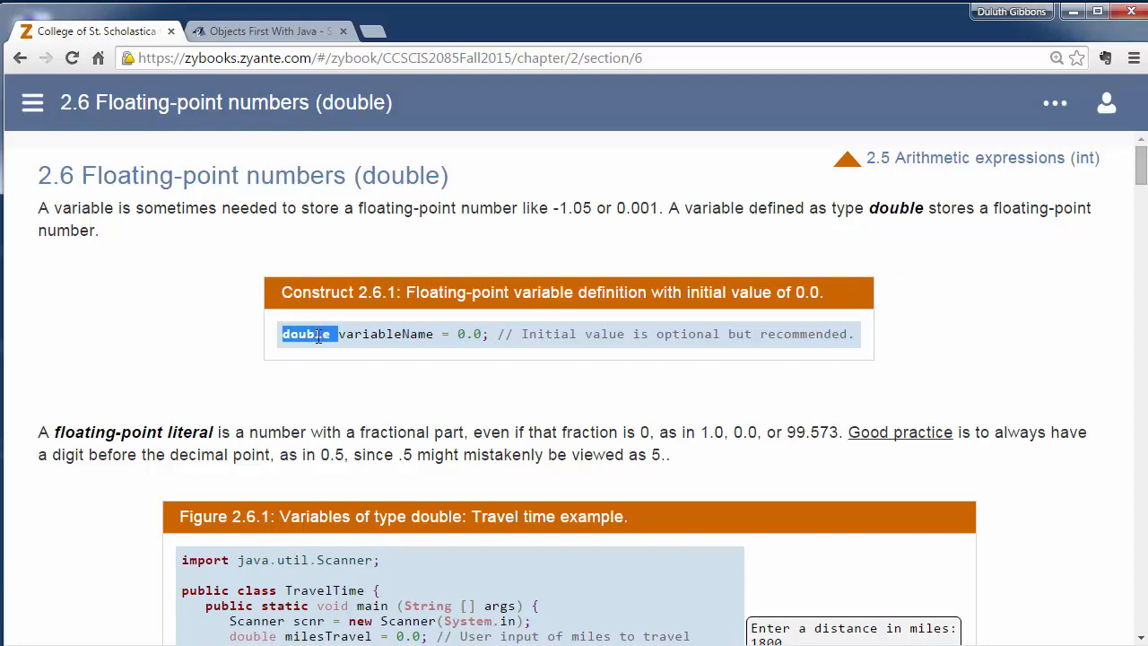
double_click(387, 333)
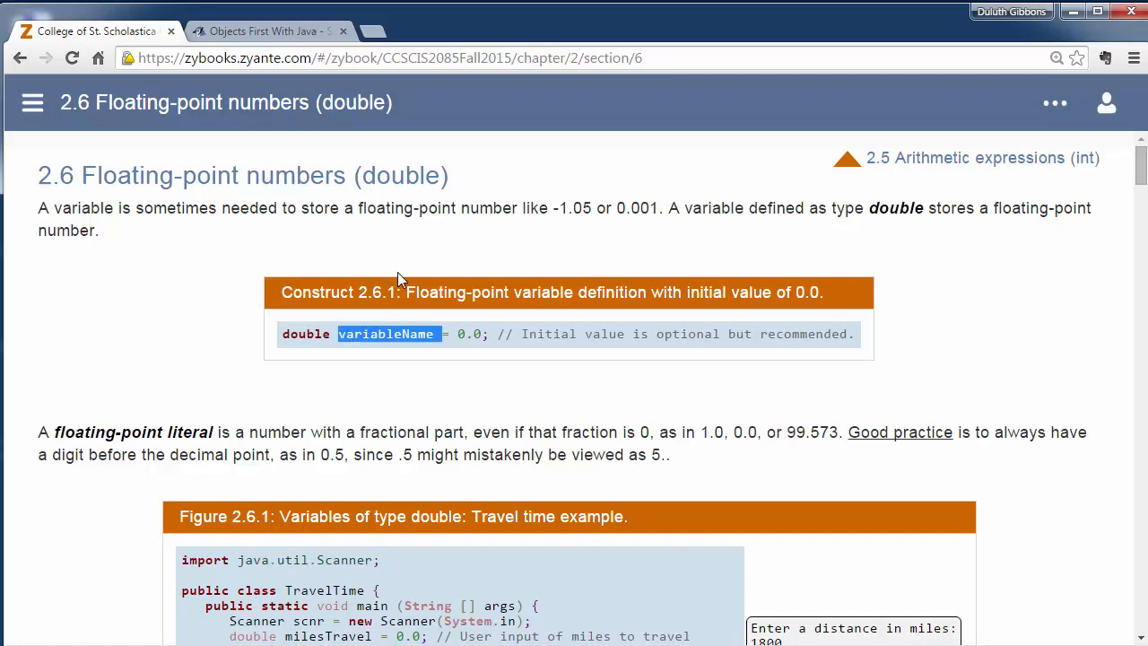
mouse_move(427, 176)
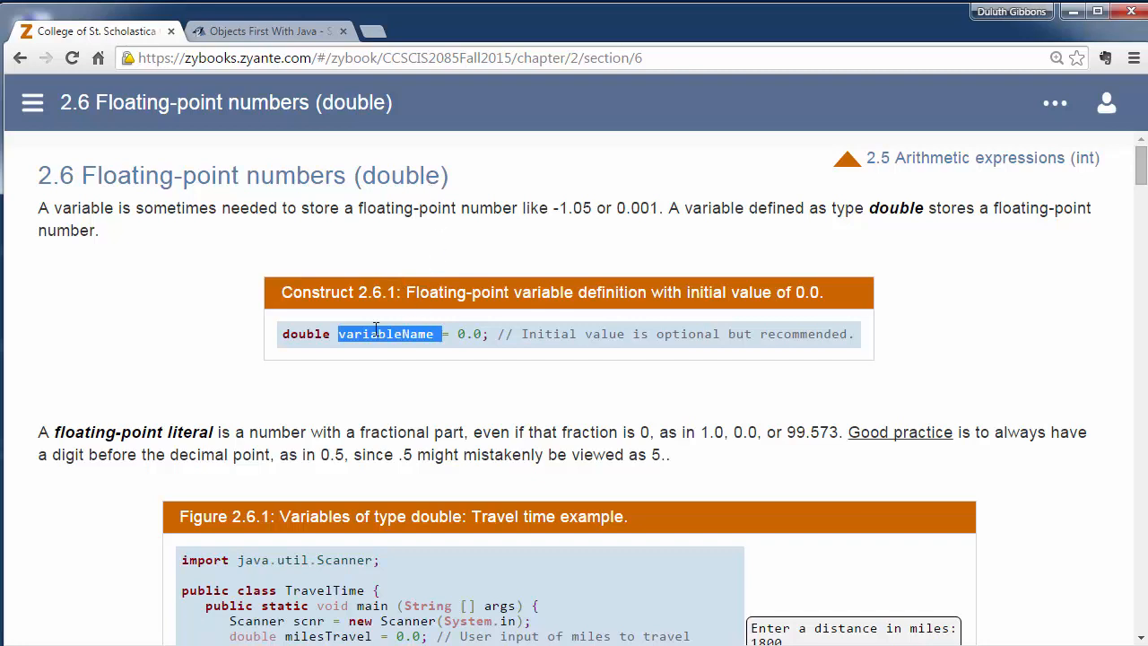
mouse_move(273, 183)
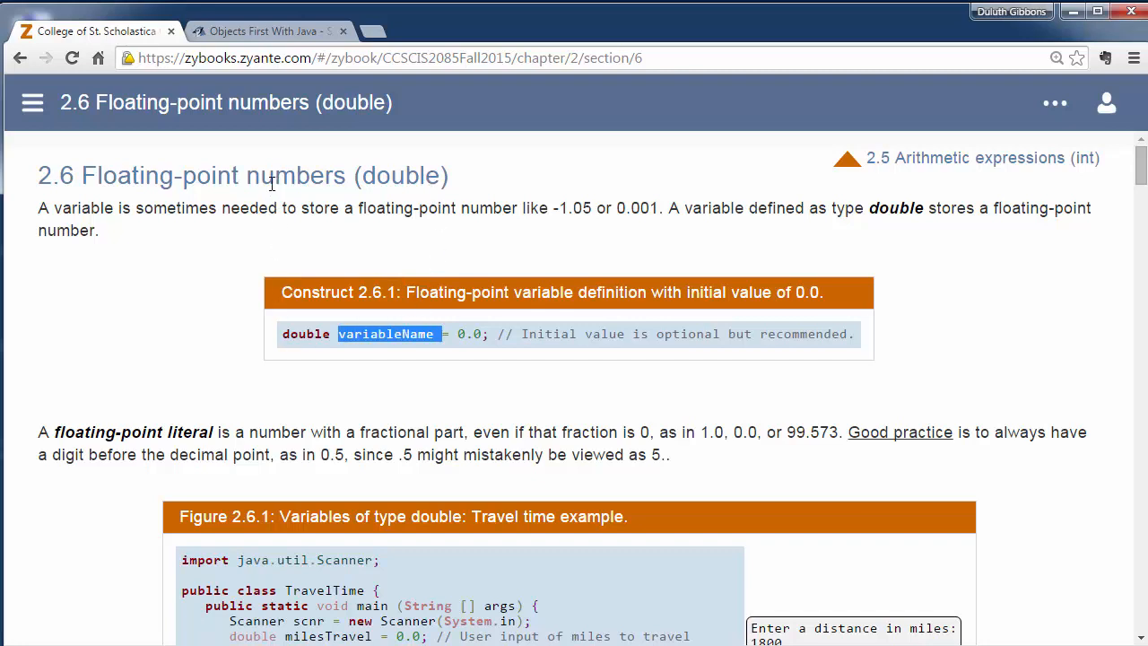
mouse_move(233, 242)
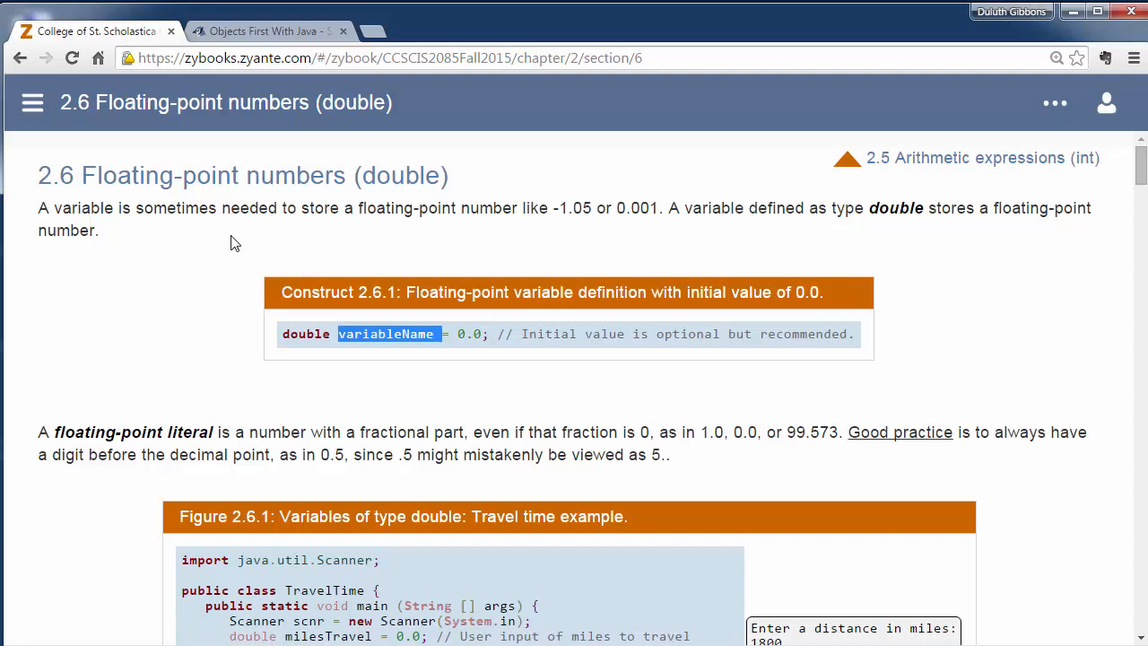
mouse_move(316, 337)
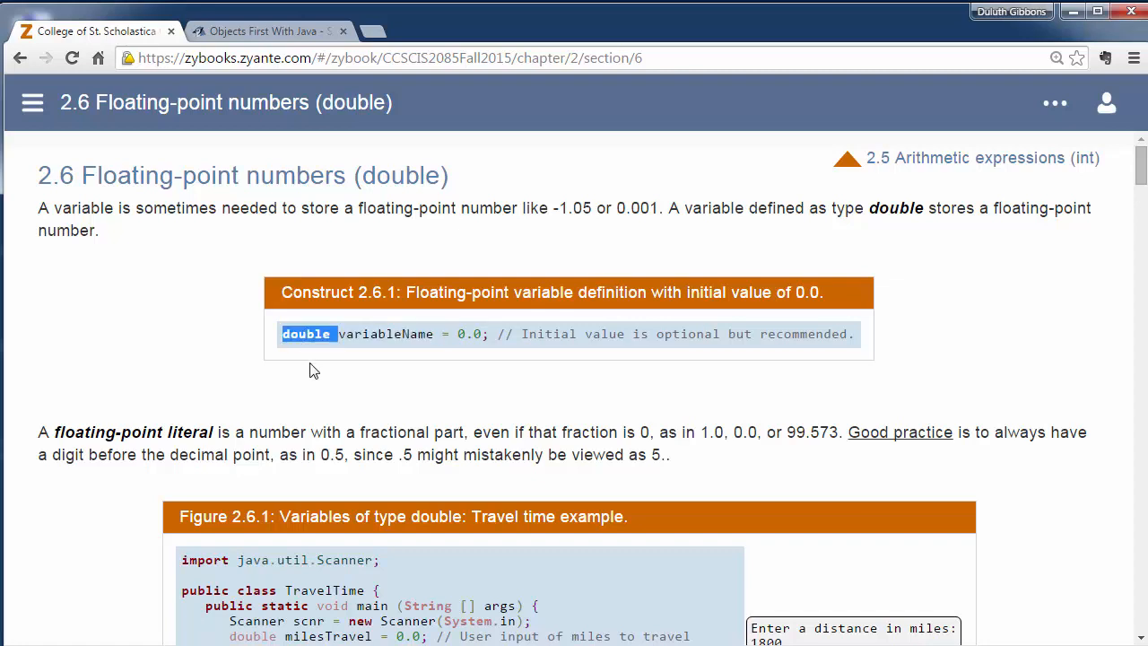
mouse_move(343, 368)
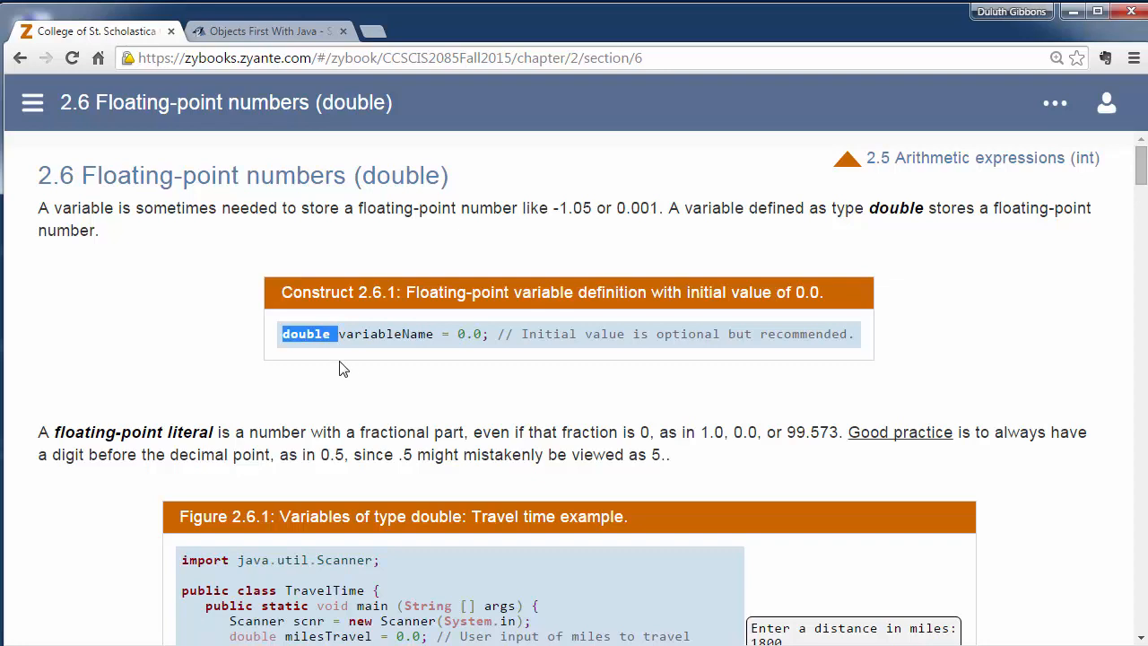
click(384, 334)
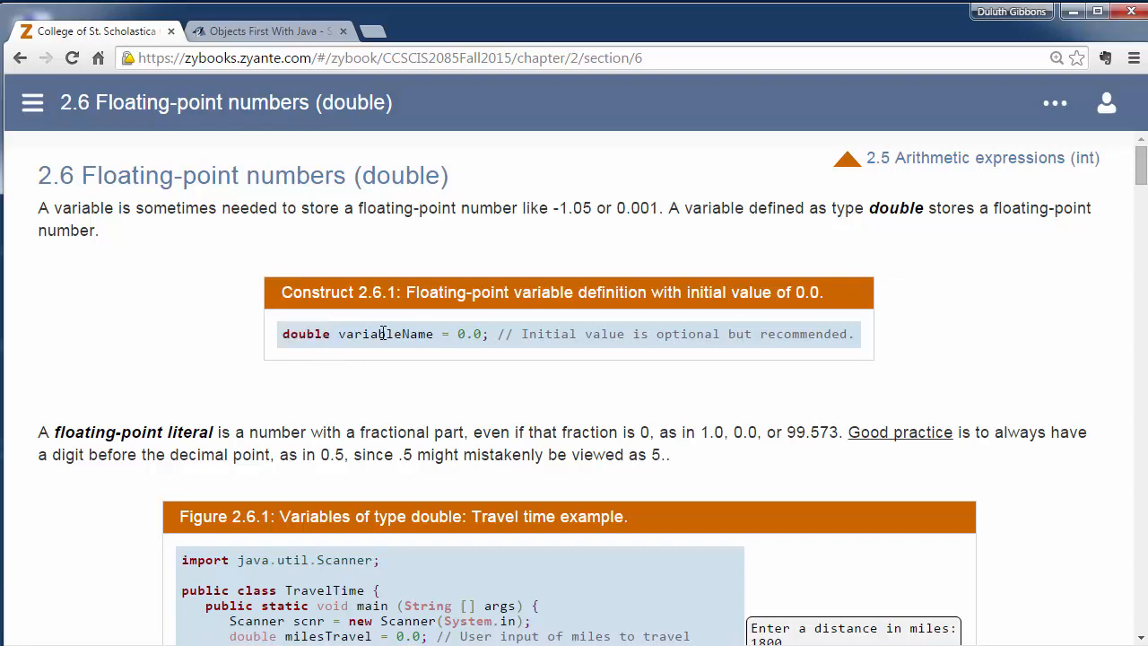
double_click(445, 333)
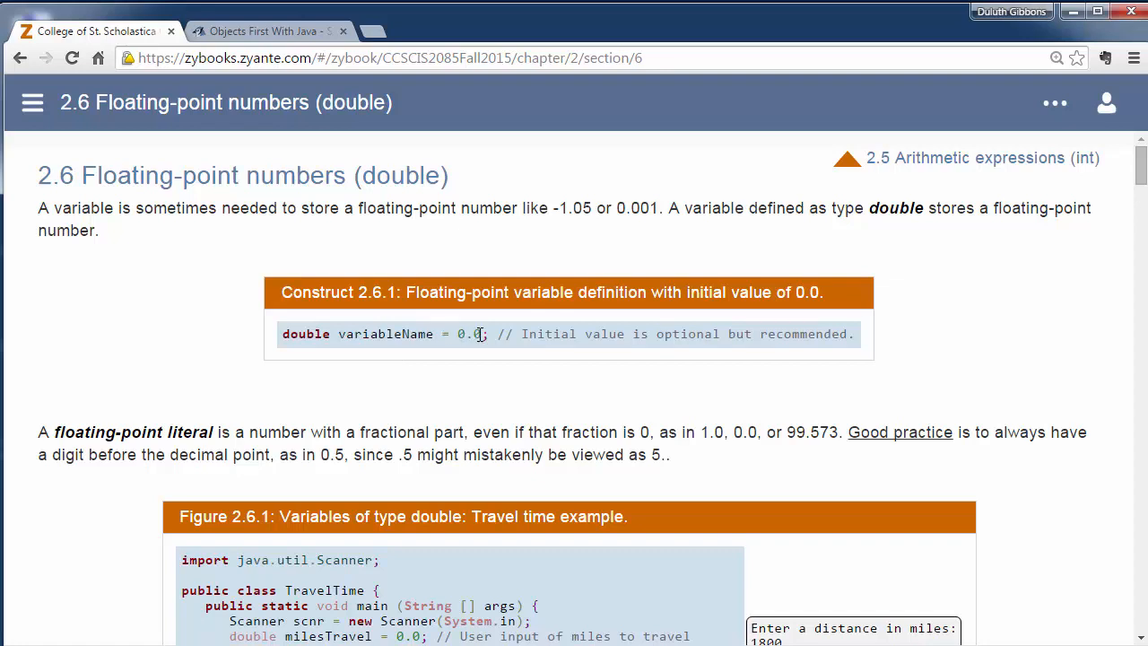
double_click(468, 333)
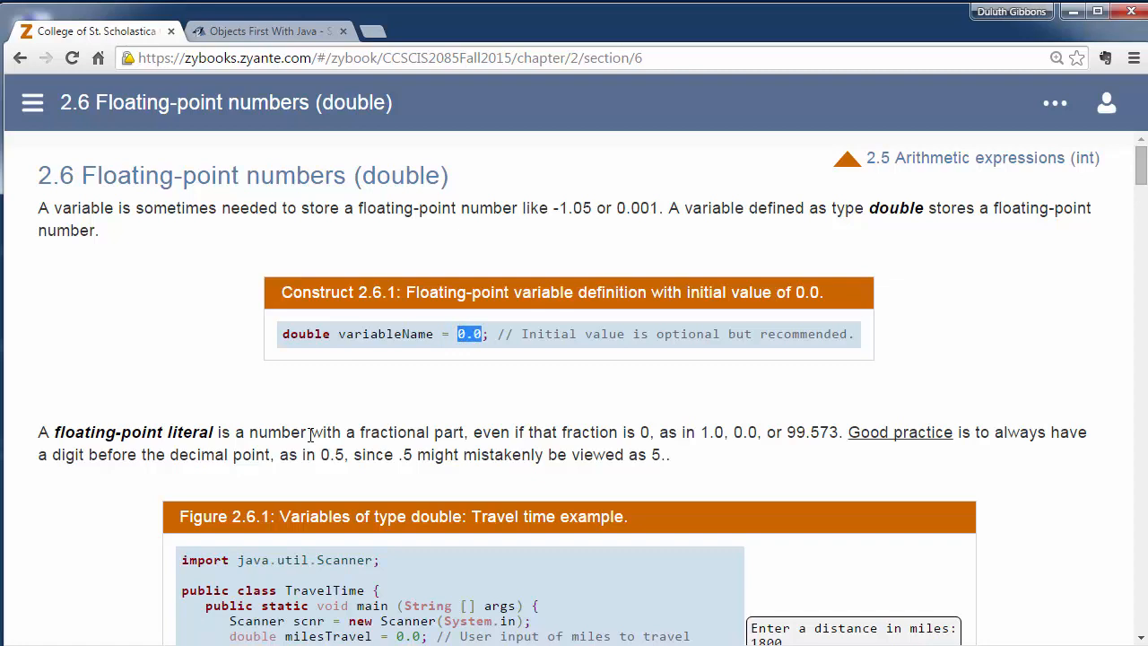
scroll(down, 3)
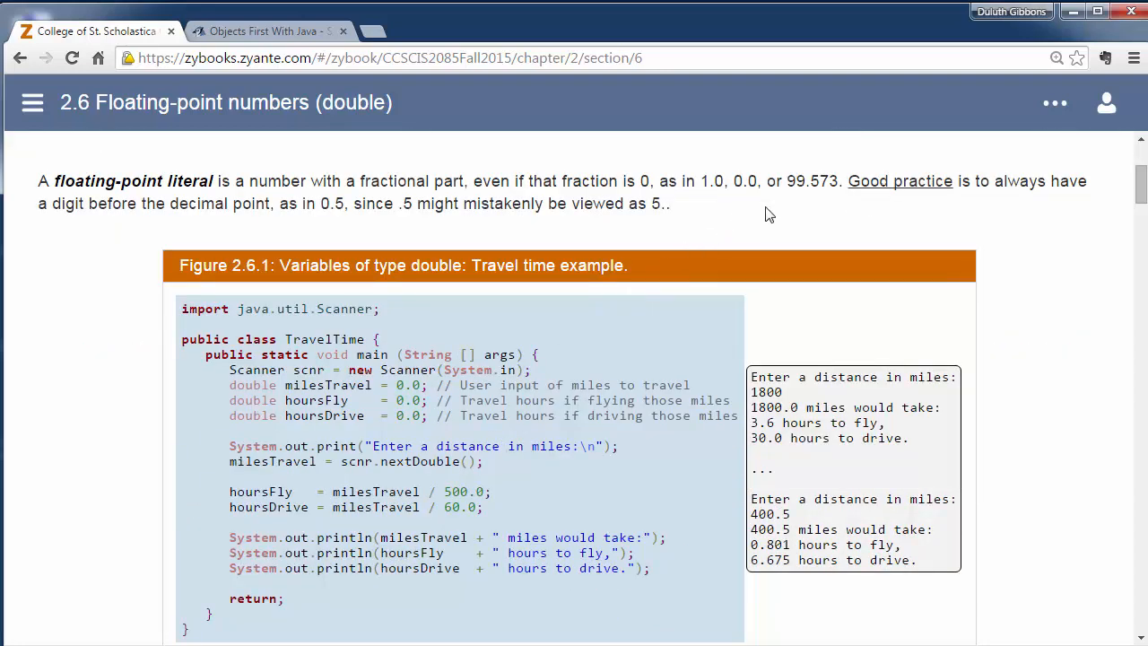
mouse_move(632, 190)
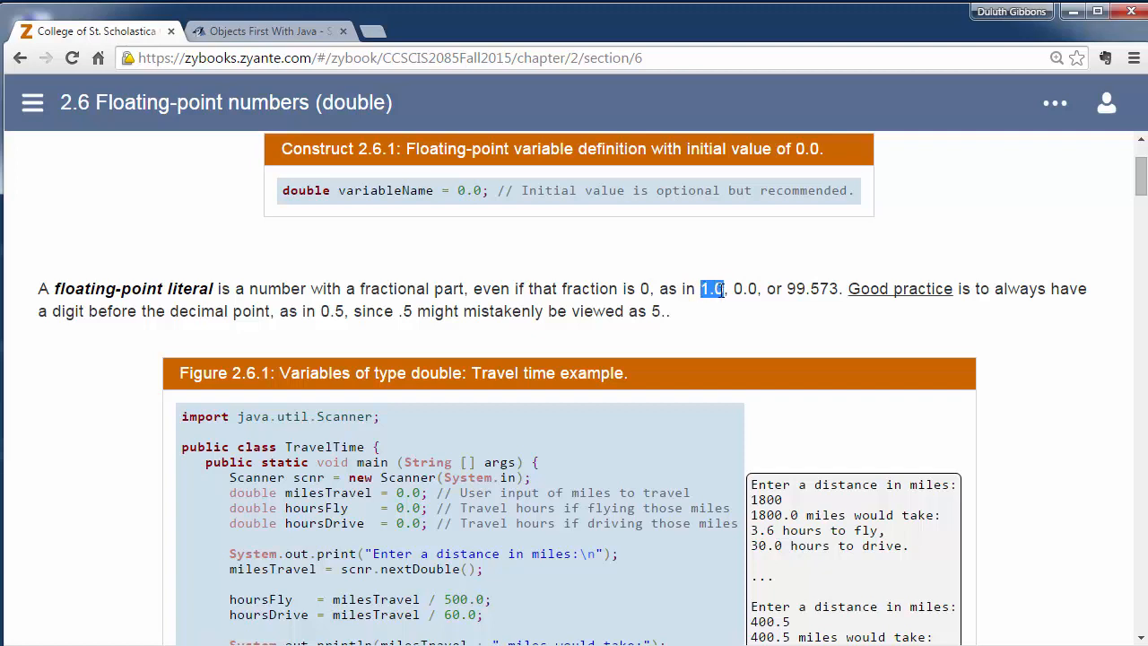
mouse_move(366, 314)
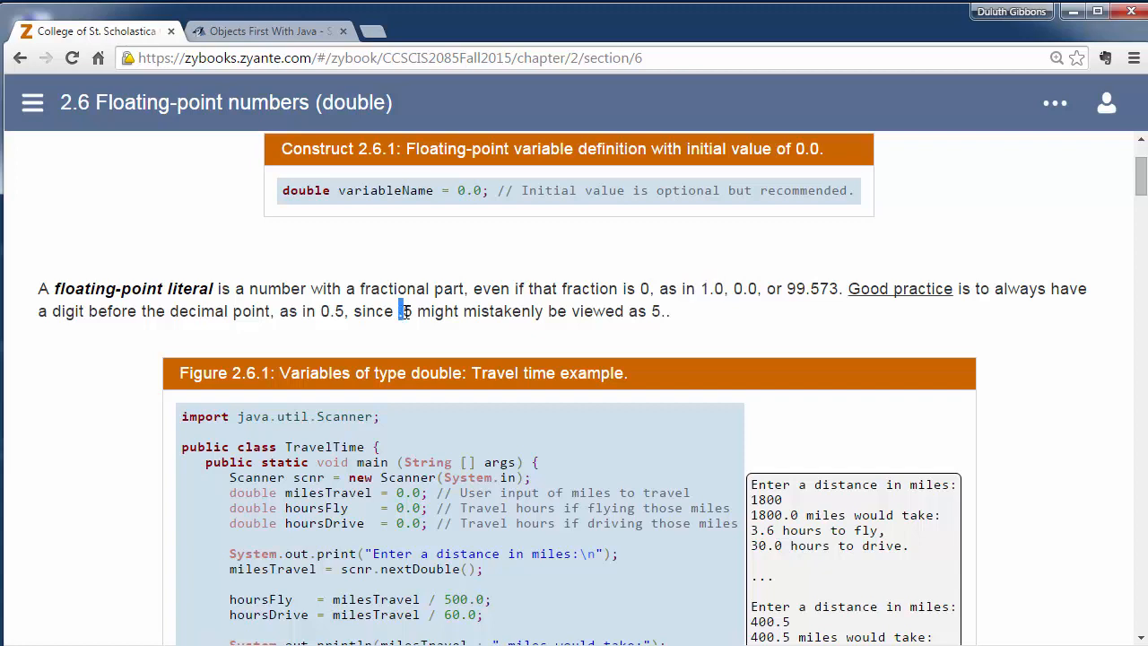
Step: Highlight the example floating-point literals .5 and 1.0
double_click(405, 312)
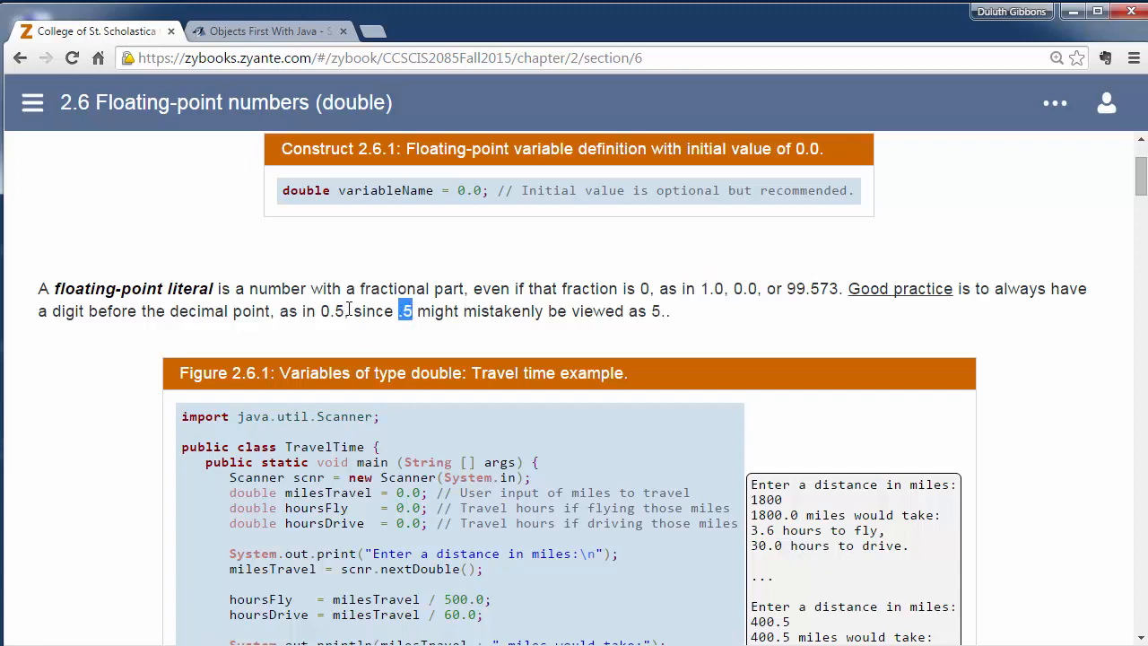
double_click(330, 312)
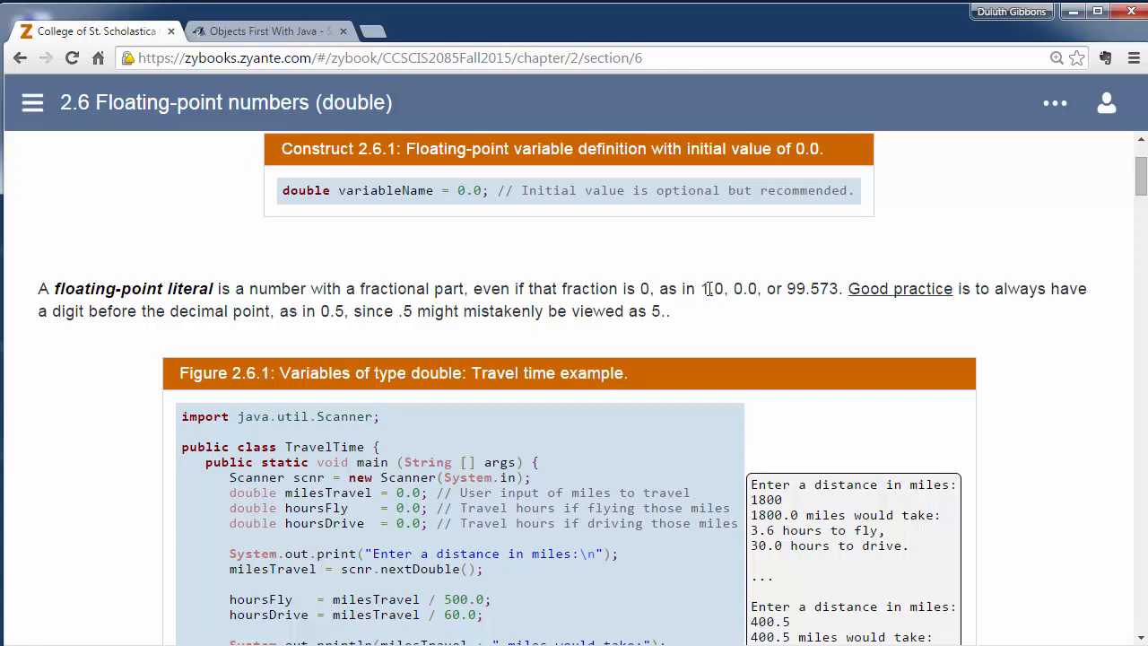
double_click(707, 287)
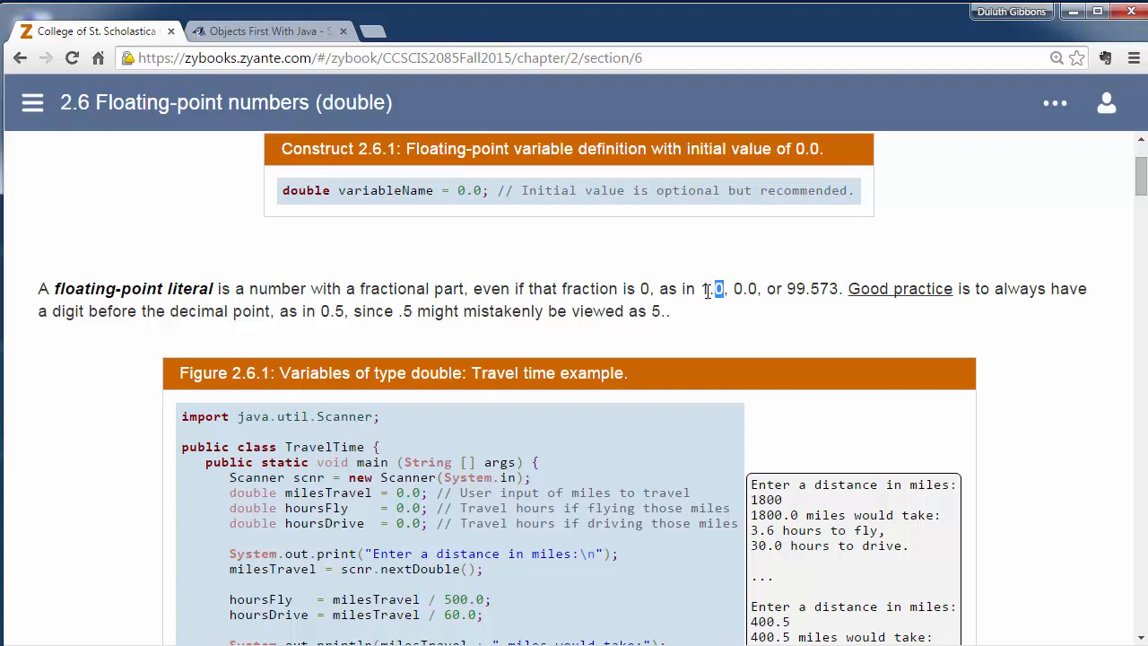
double_click(714, 289)
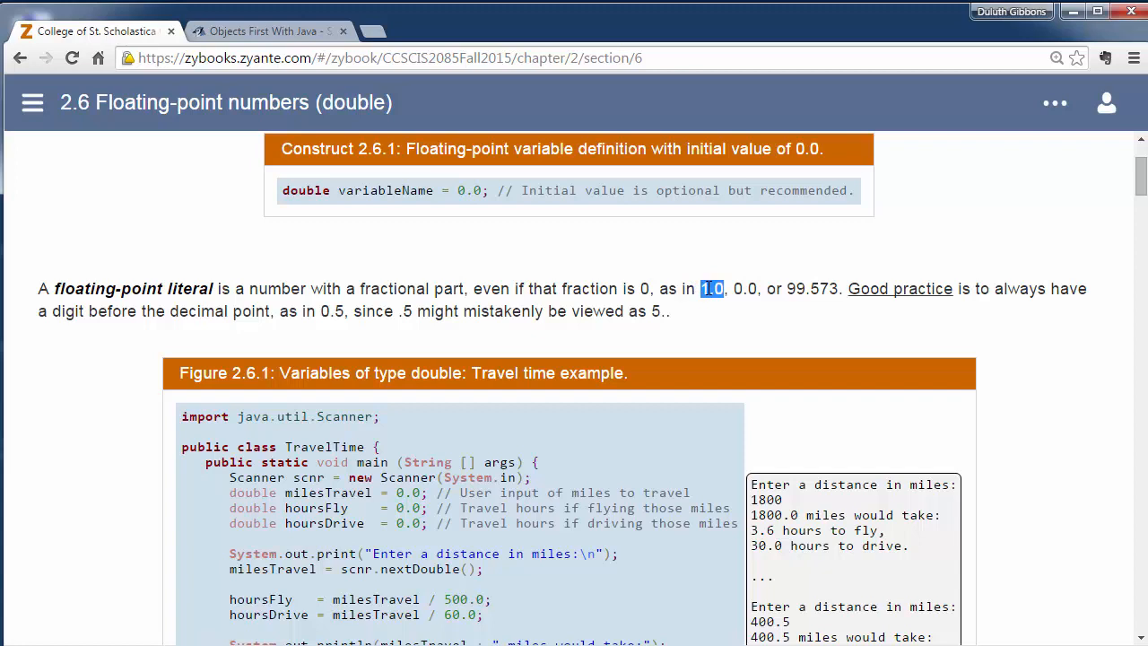
mouse_move(375, 338)
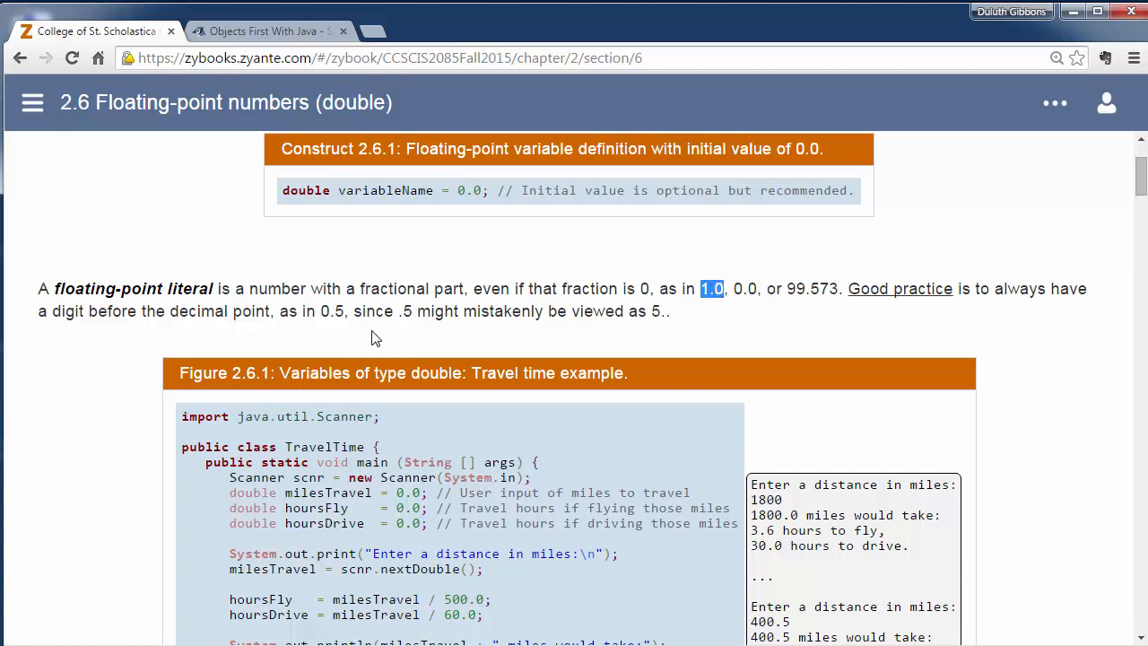
mouse_move(332, 332)
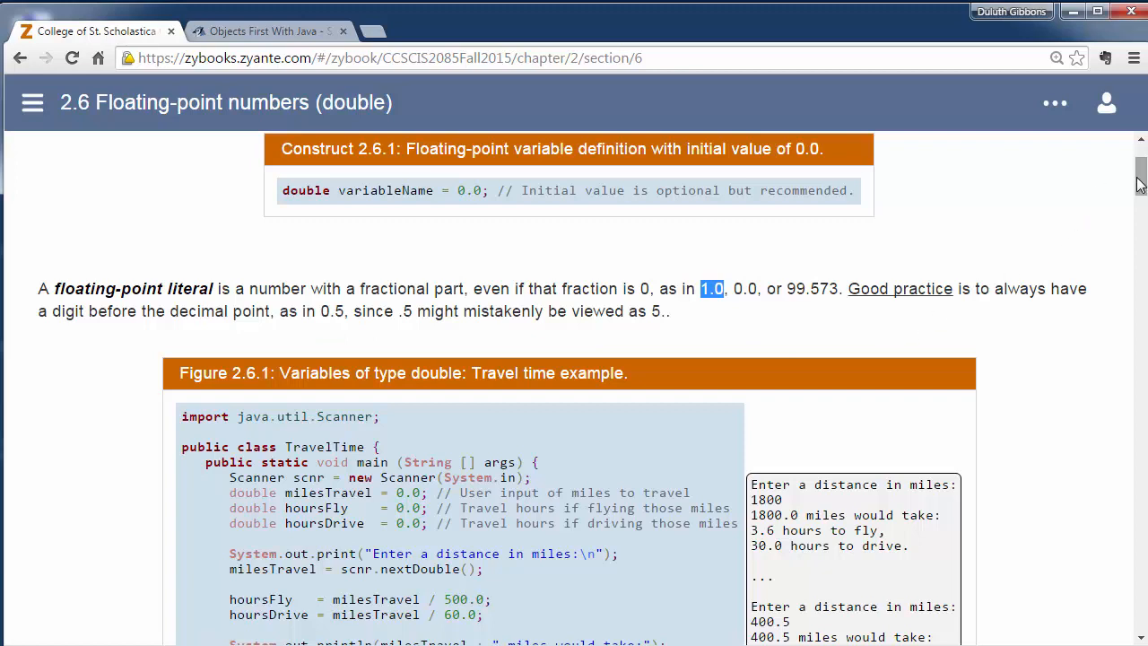
scroll(down, 3)
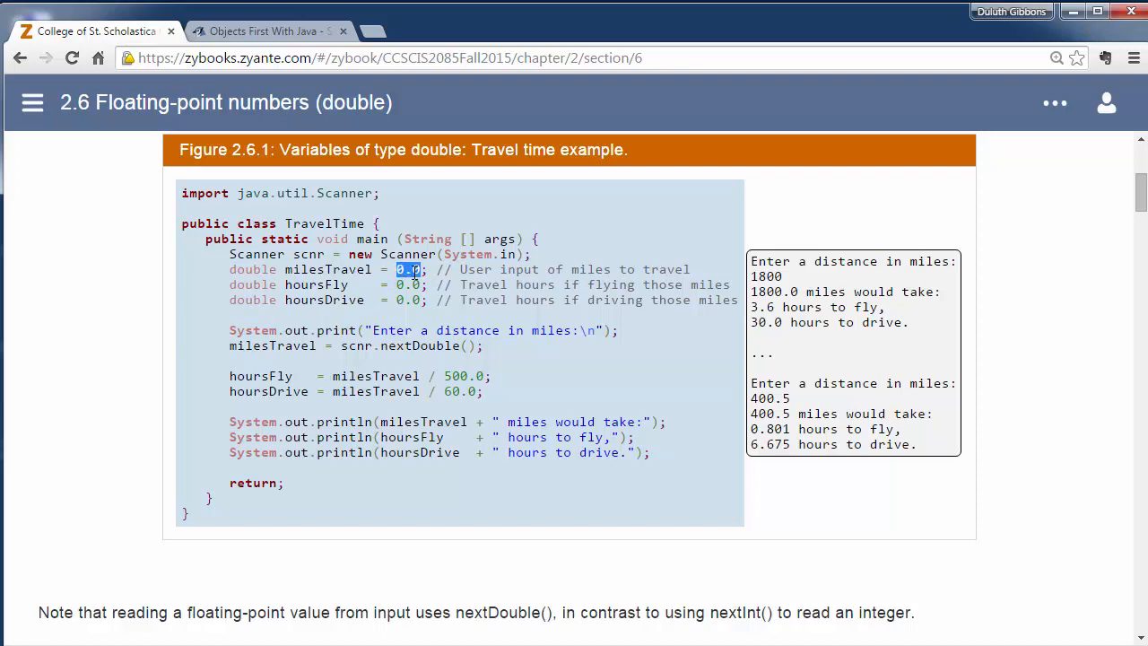
Step: Highlight milesTravel's 0.0 initializer and the 500.0 divisor in the hoursFly calculation
double_click(260, 377)
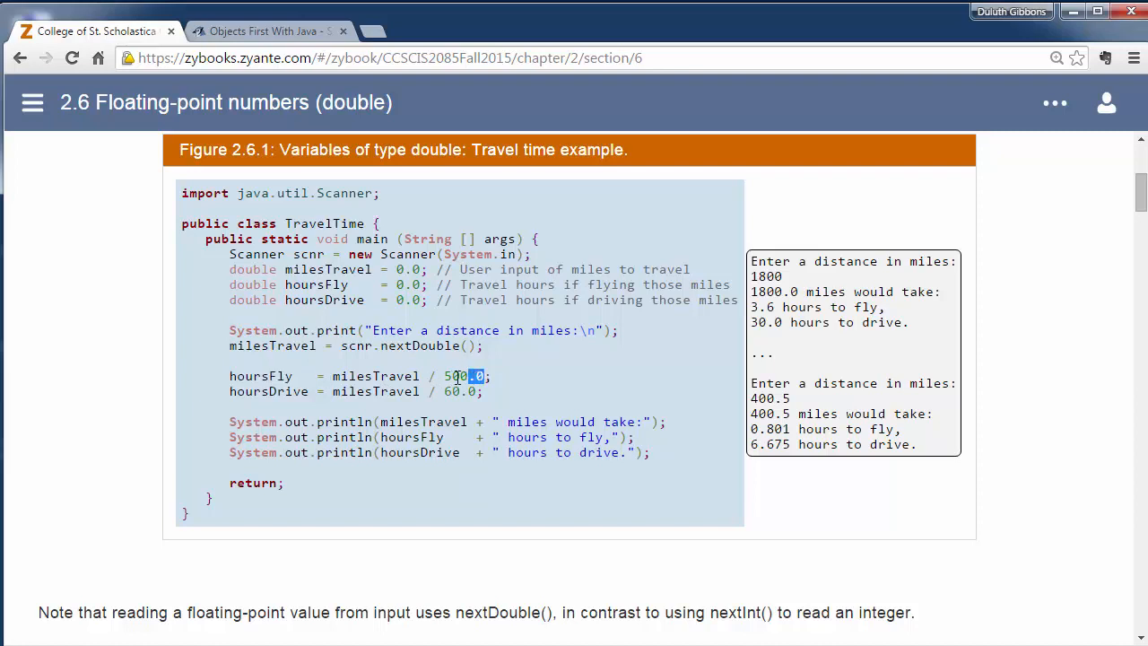
double_click(463, 377)
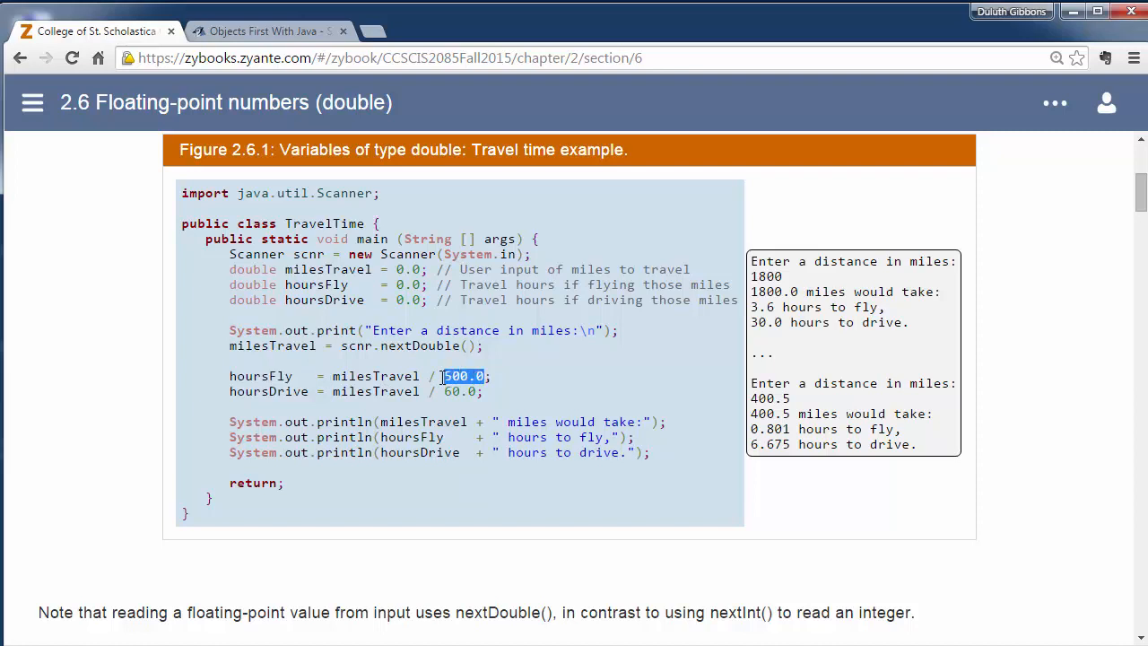
mouse_move(438, 366)
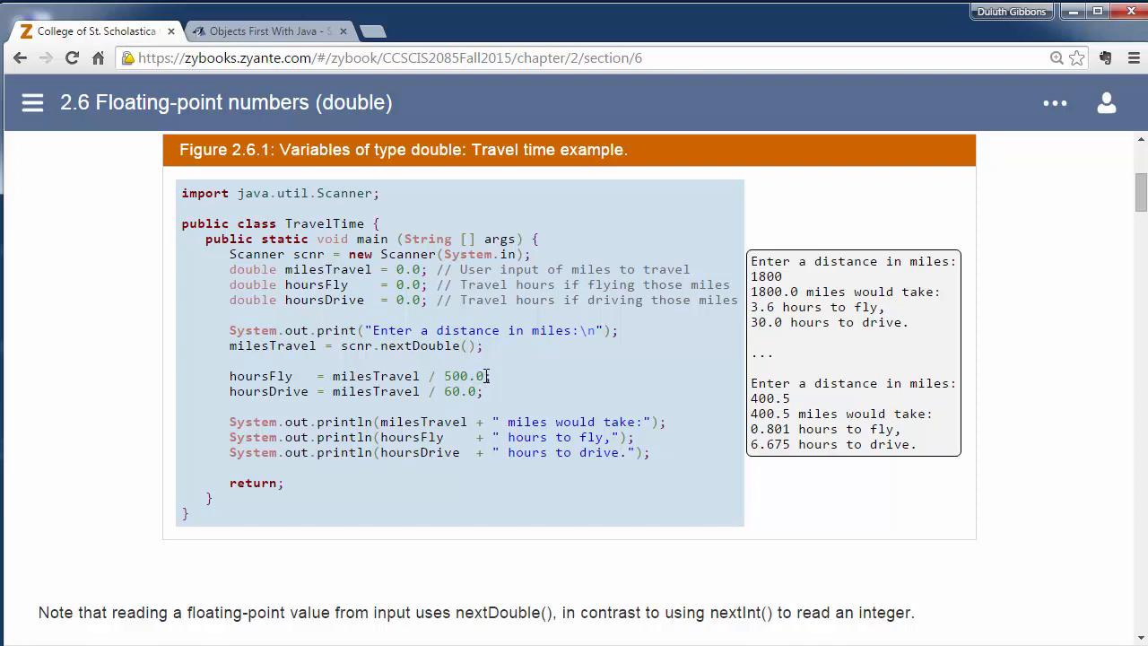
double_click(470, 377)
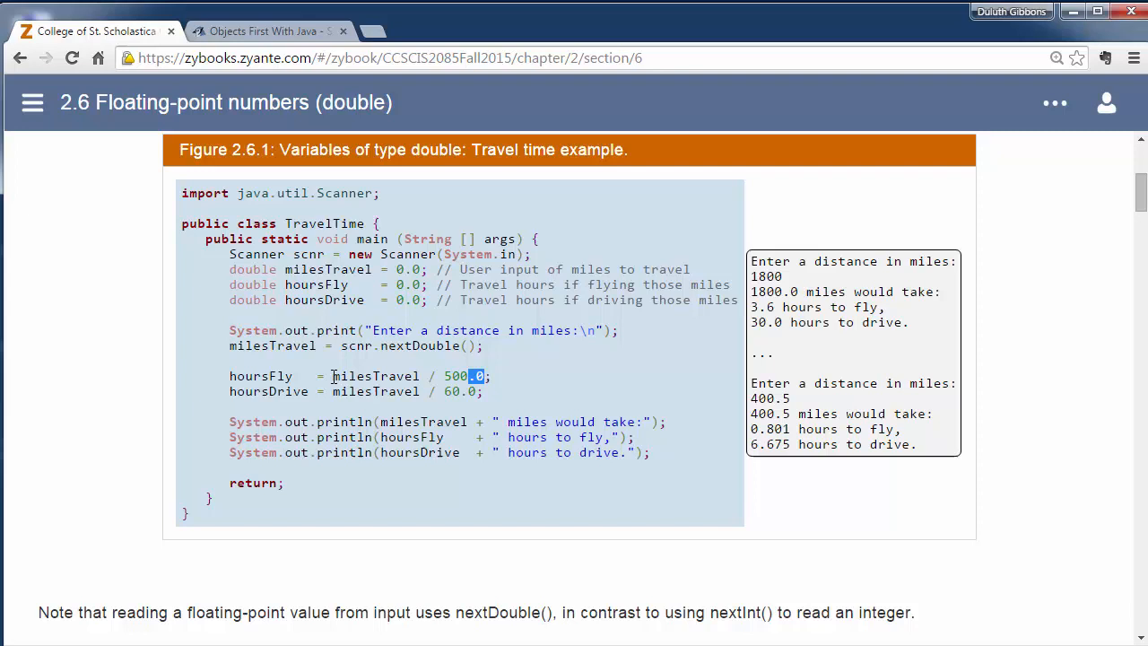
double_click(377, 377)
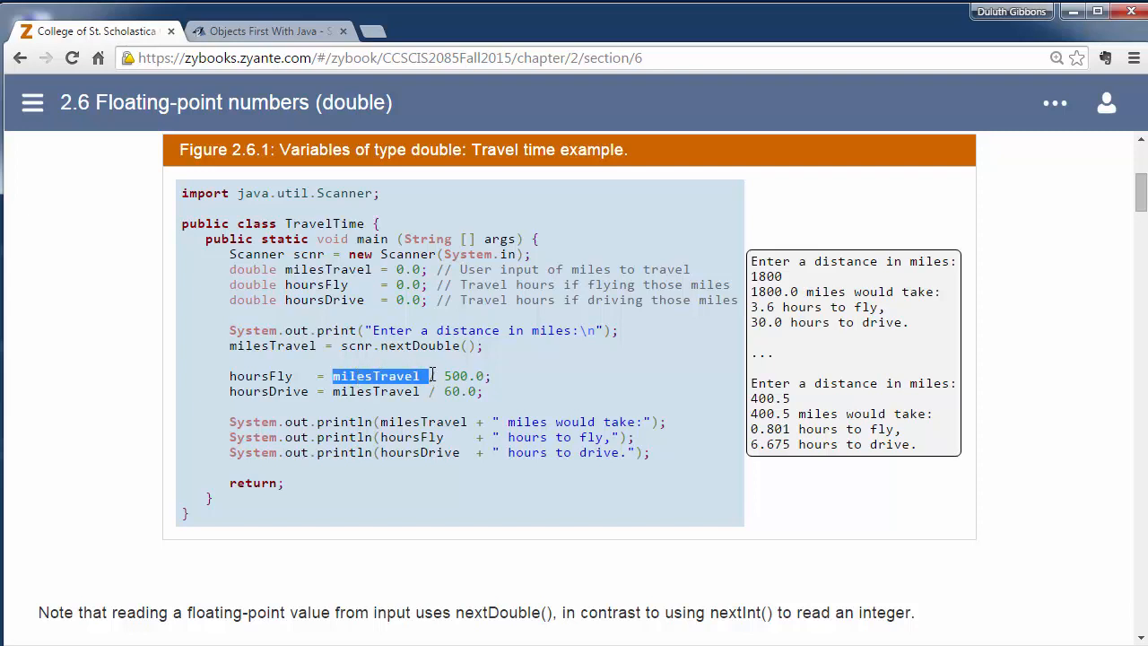
click(368, 377)
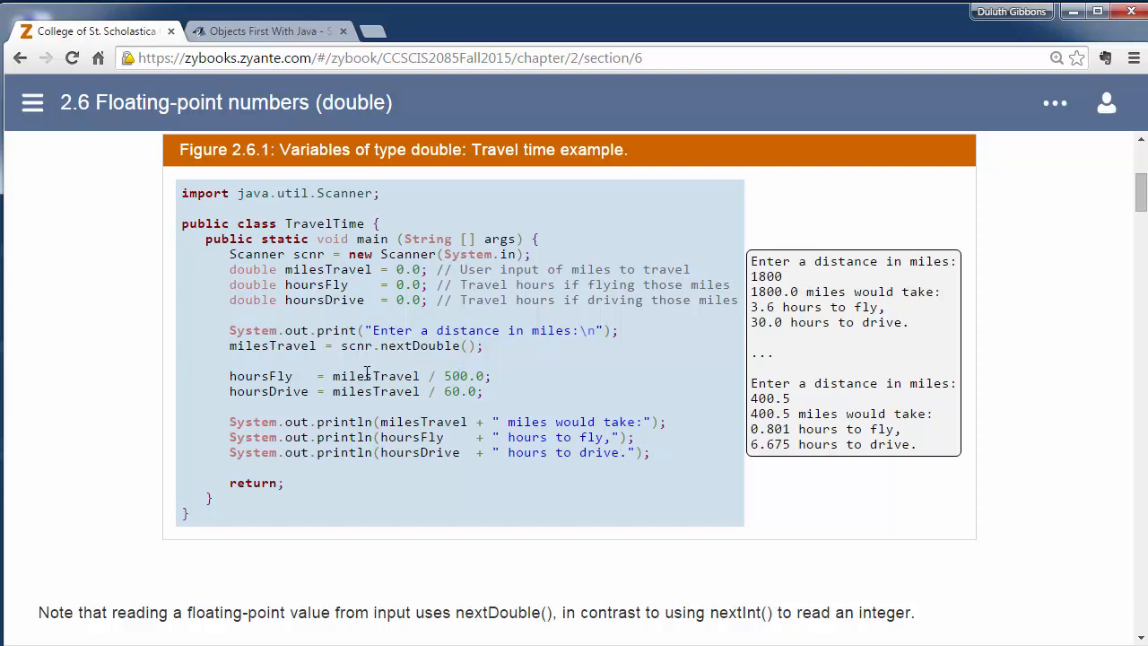
mouse_move(467, 377)
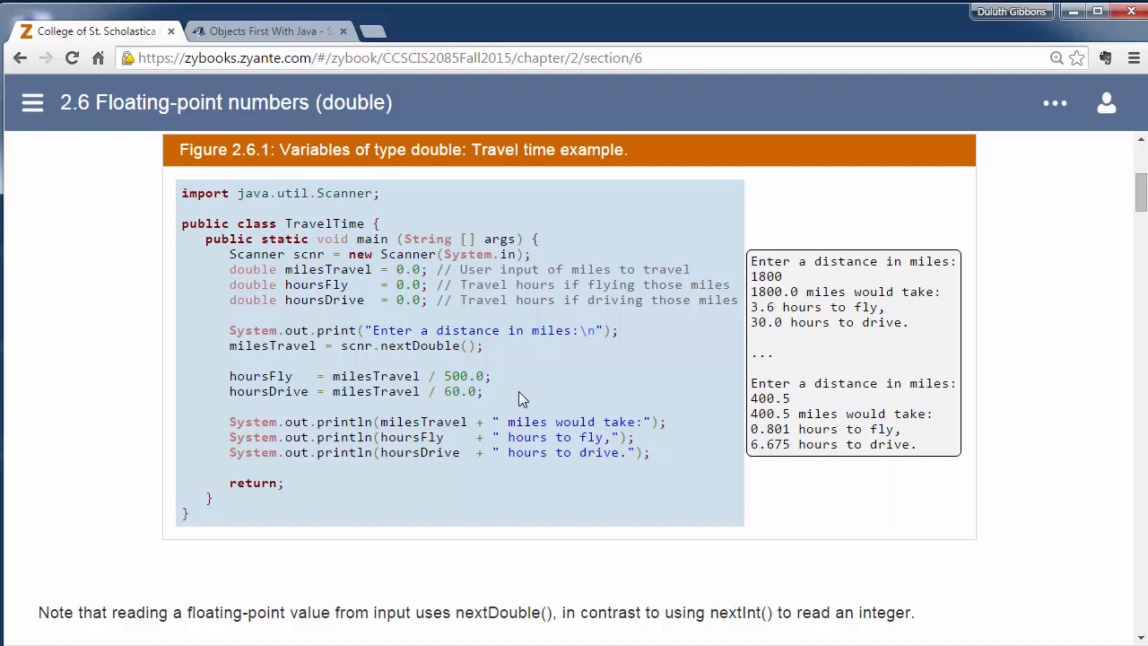
double_click(479, 377)
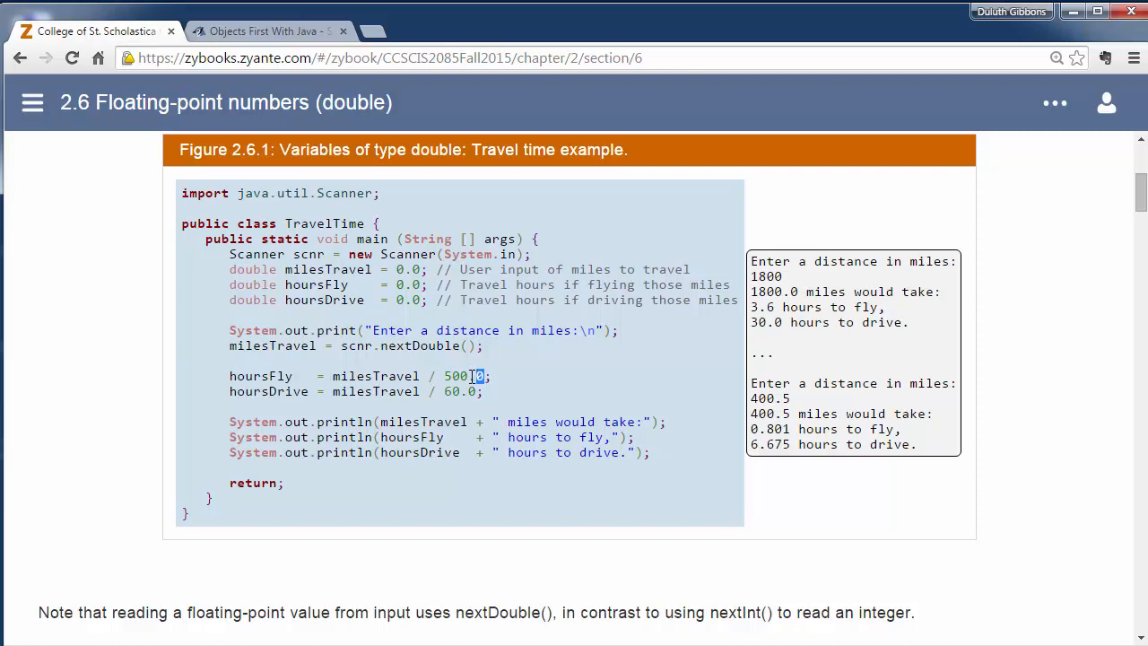
double_click(463, 376)
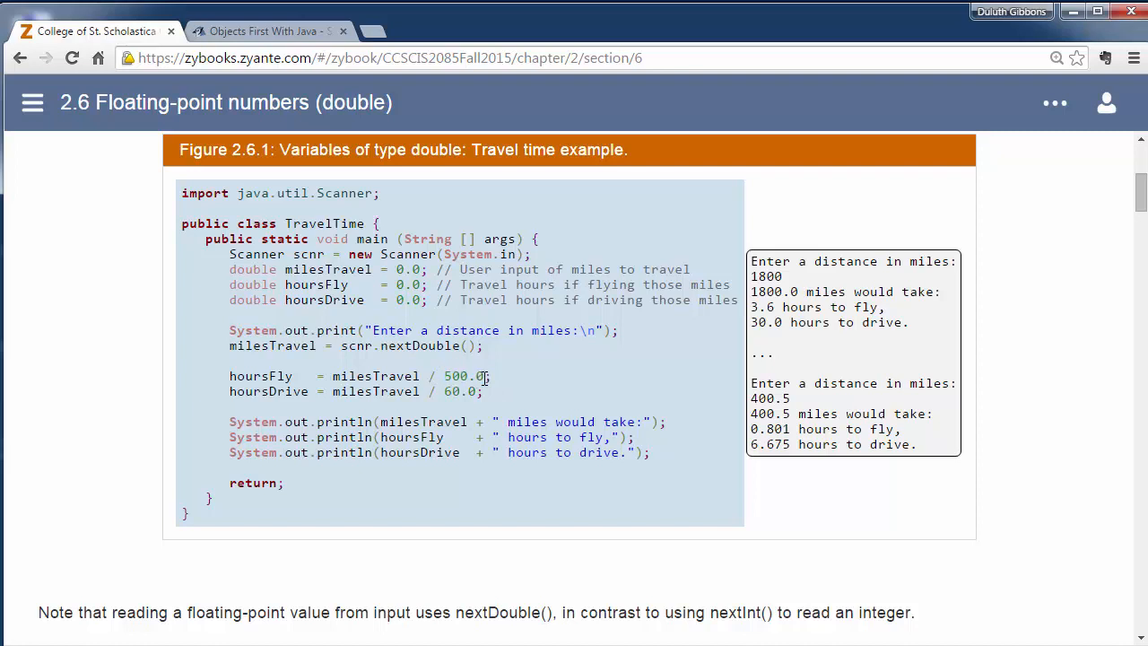
double_click(477, 377)
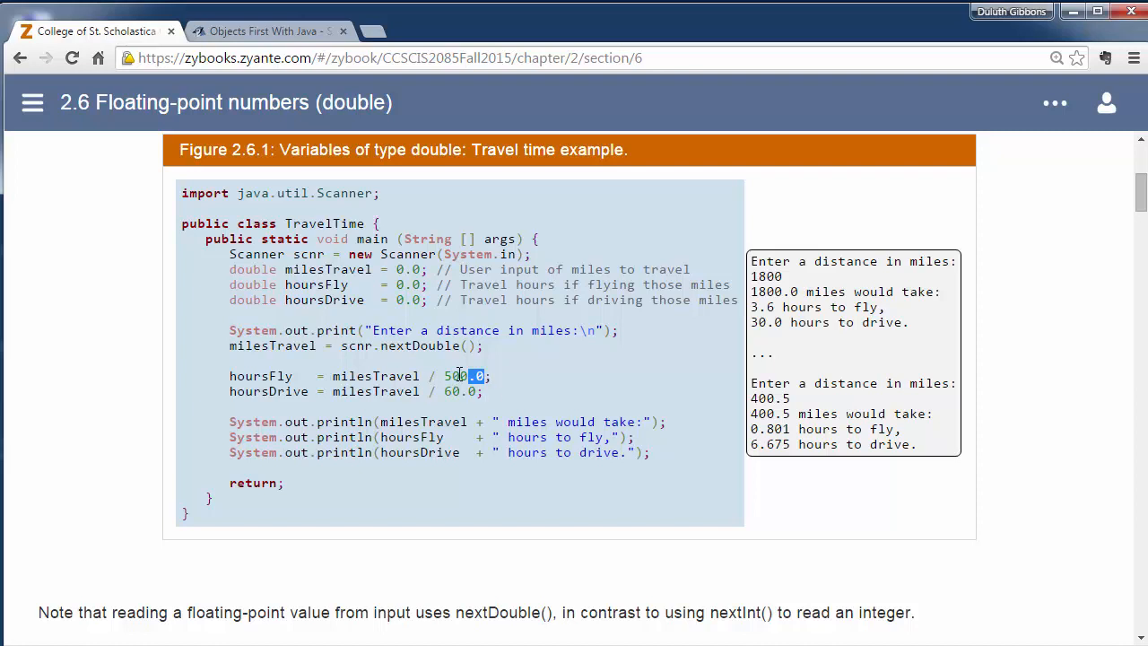
mouse_move(458, 378)
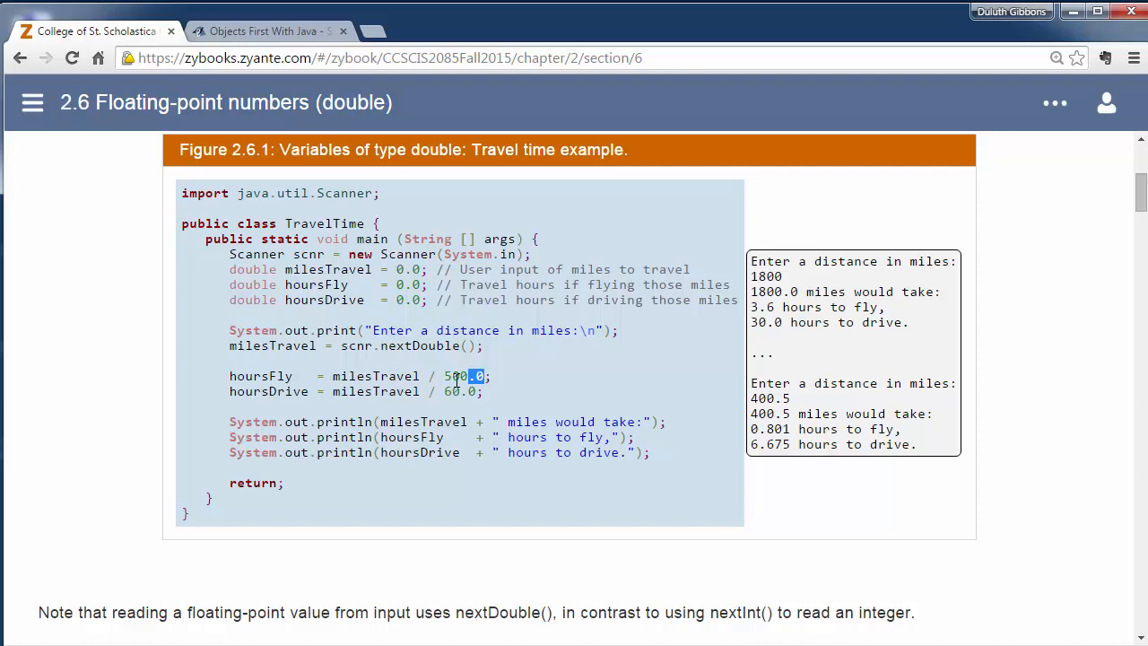
Step: Highlight milesTravel in the output line and the nextDouble input call
scroll(down, 3)
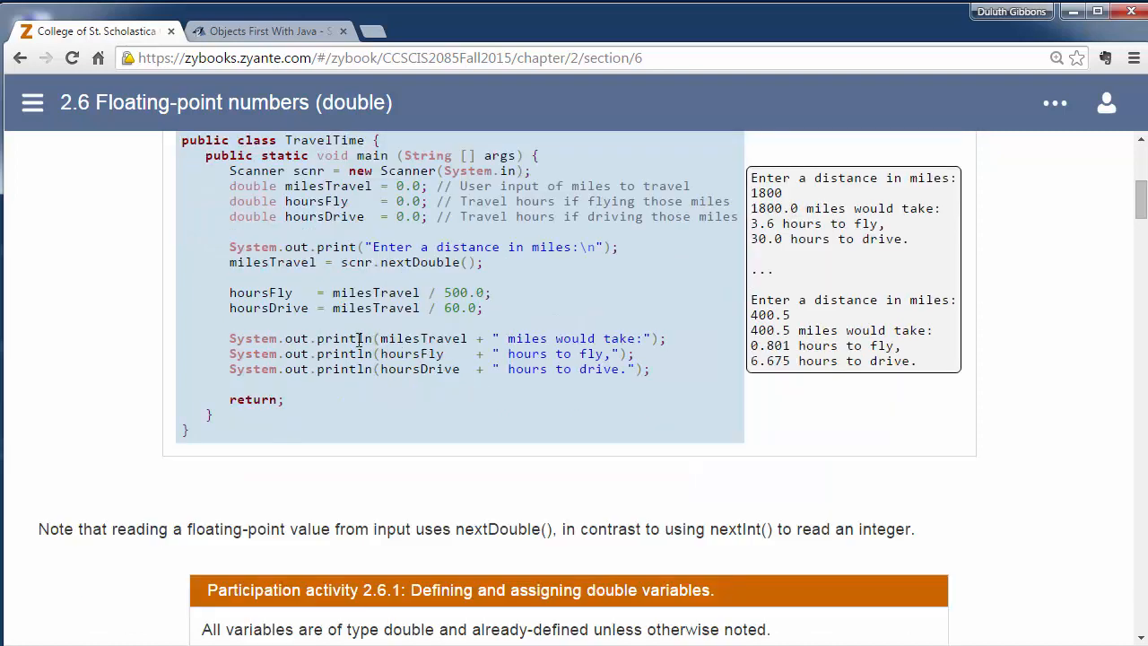
double_click(422, 337)
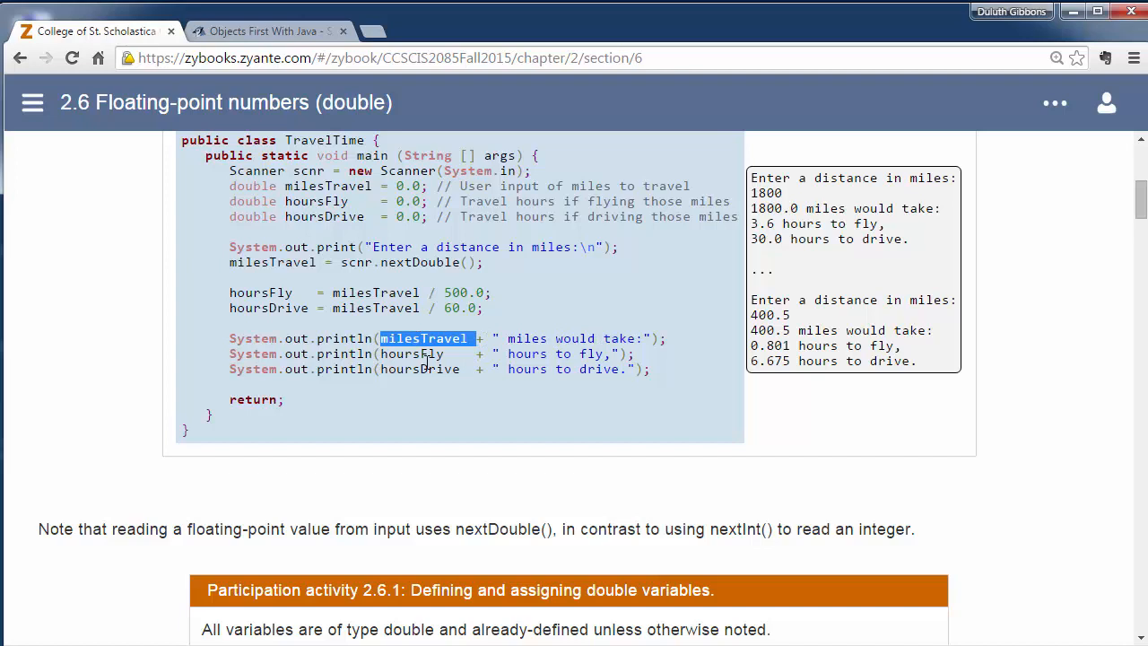
mouse_move(425, 337)
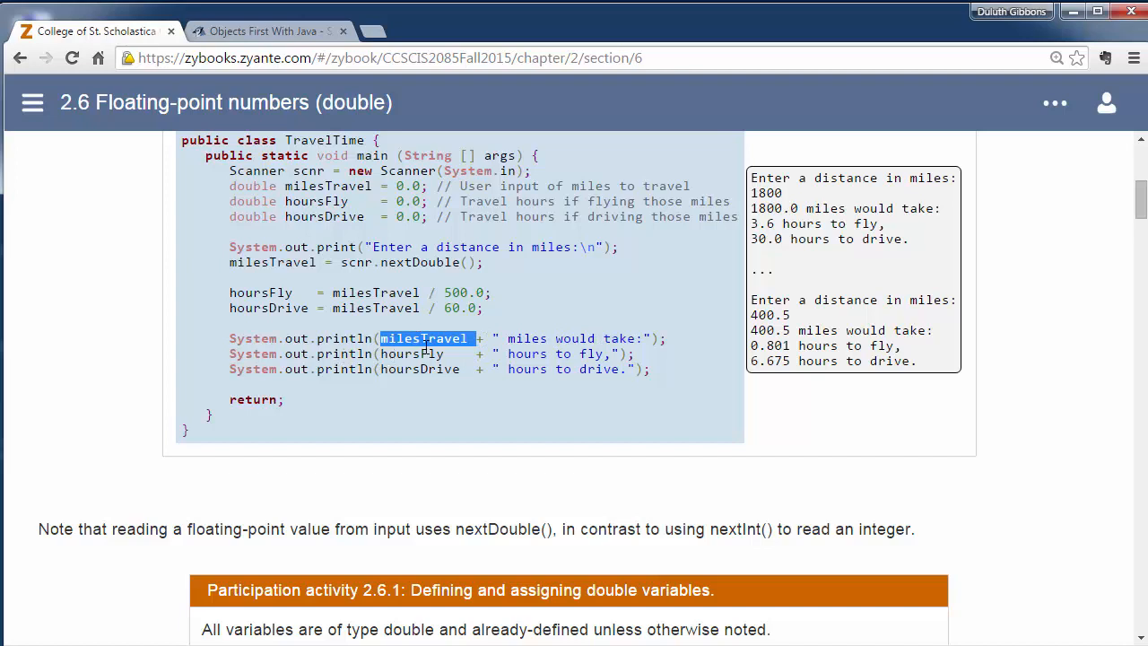
mouse_move(402, 348)
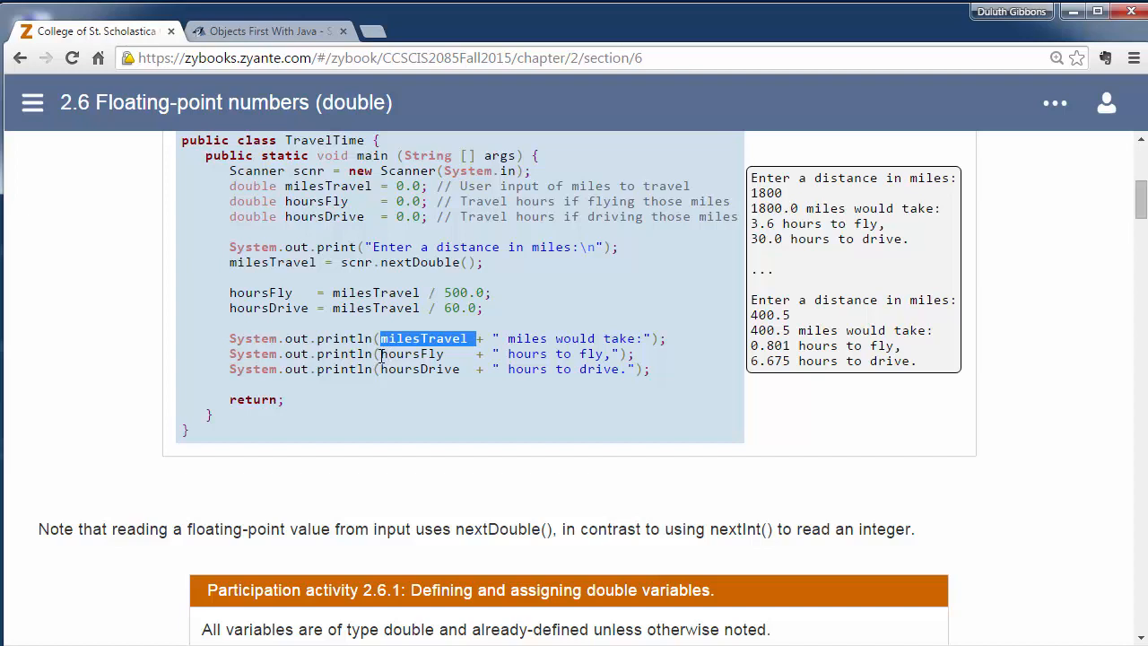
mouse_move(491, 348)
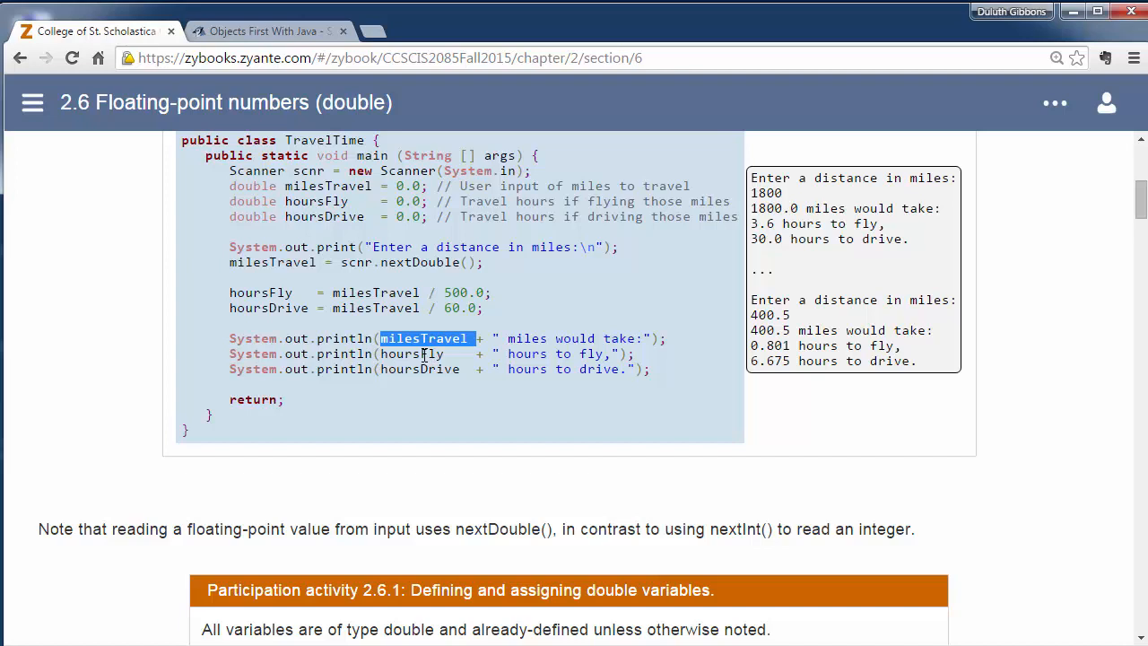
scroll(down, 3)
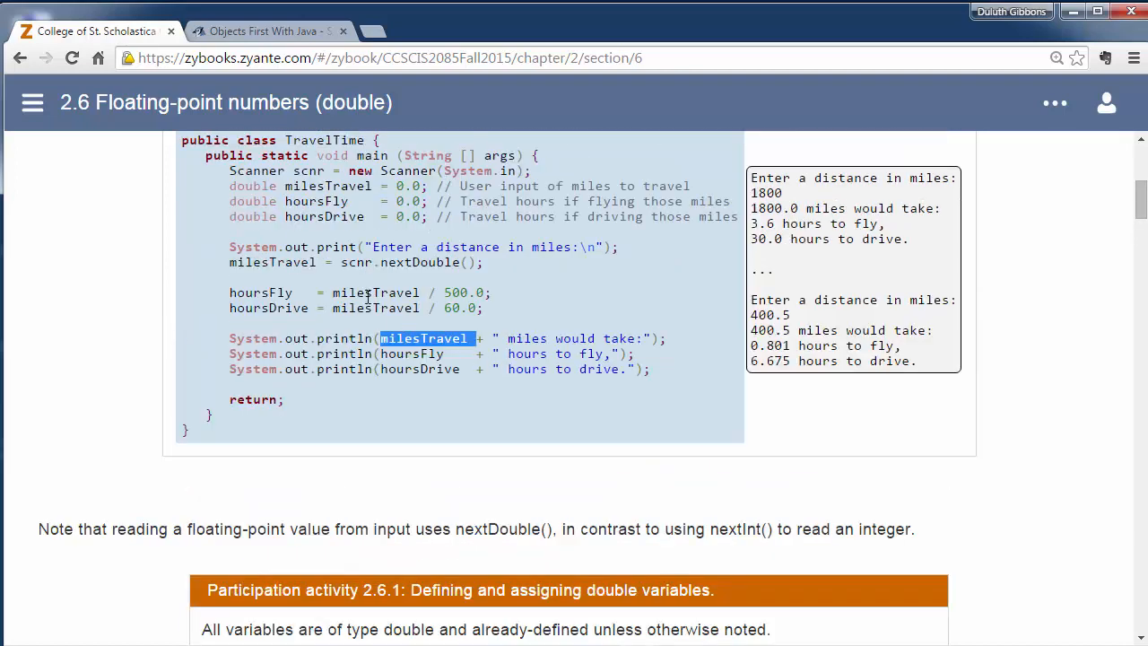
mouse_move(373, 267)
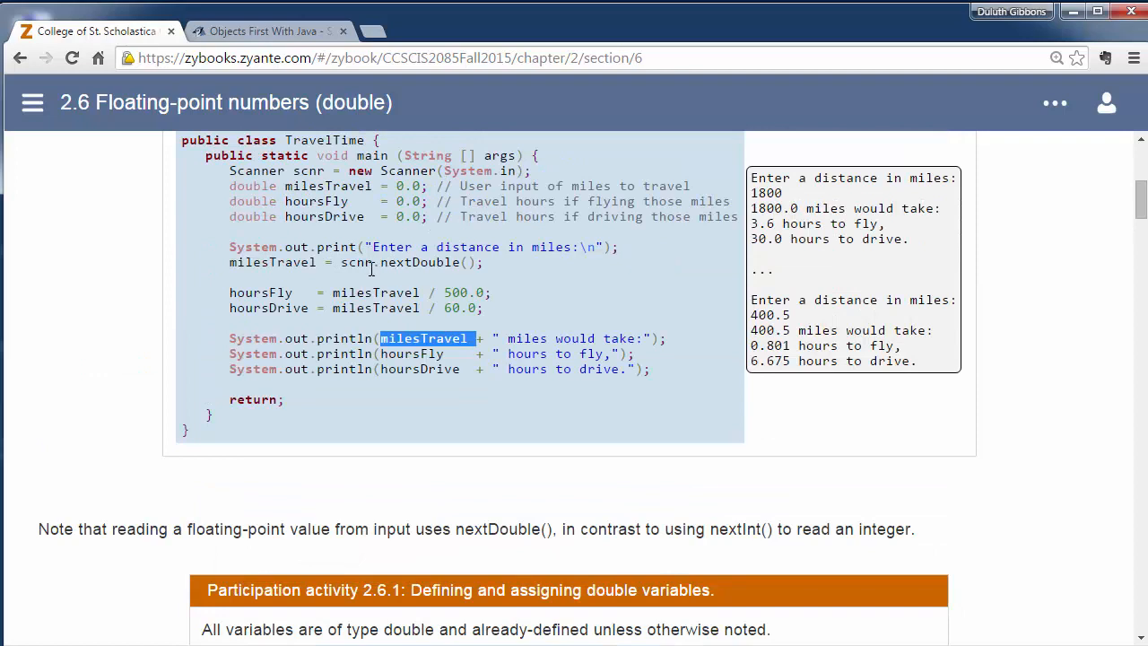
double_click(357, 262)
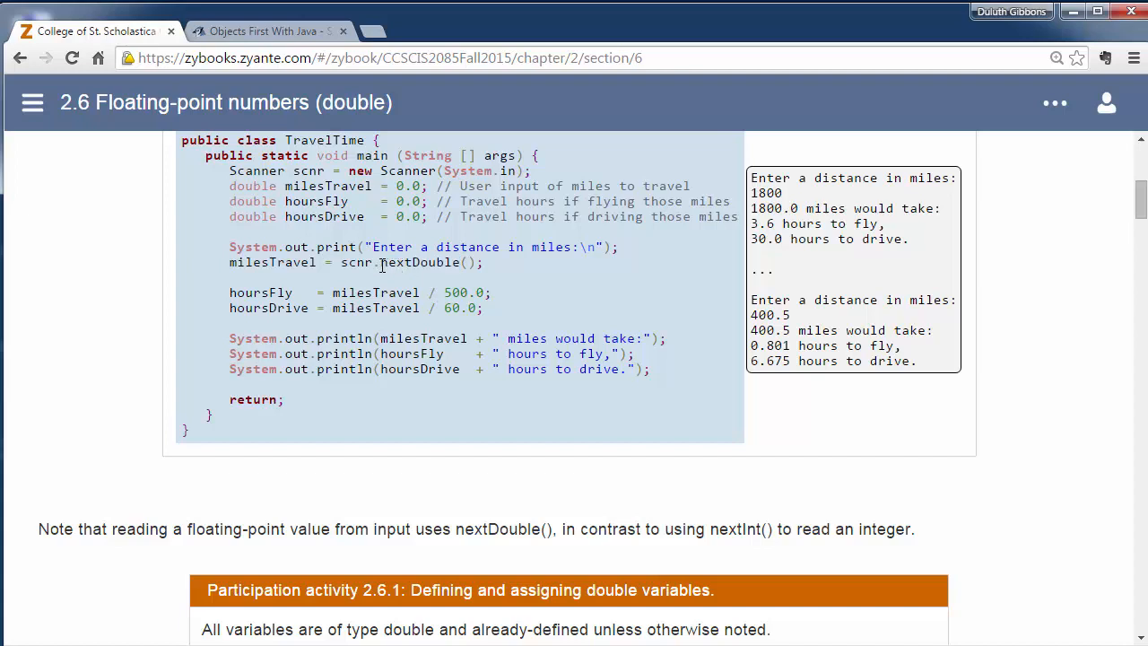
double_click(416, 261)
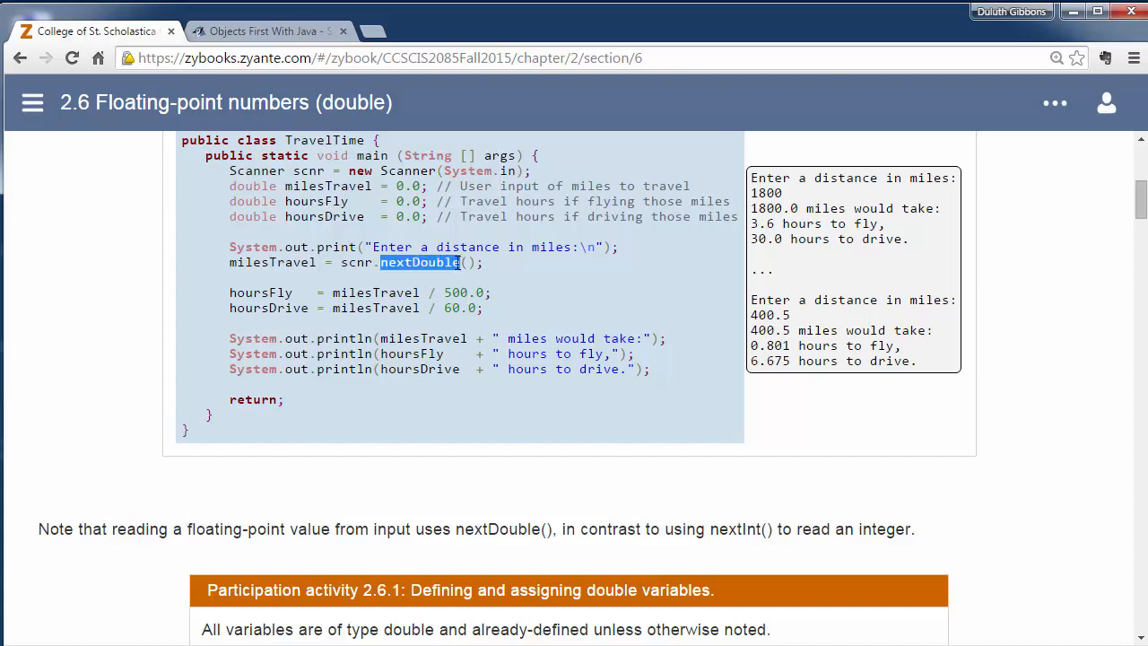
mouse_move(276, 262)
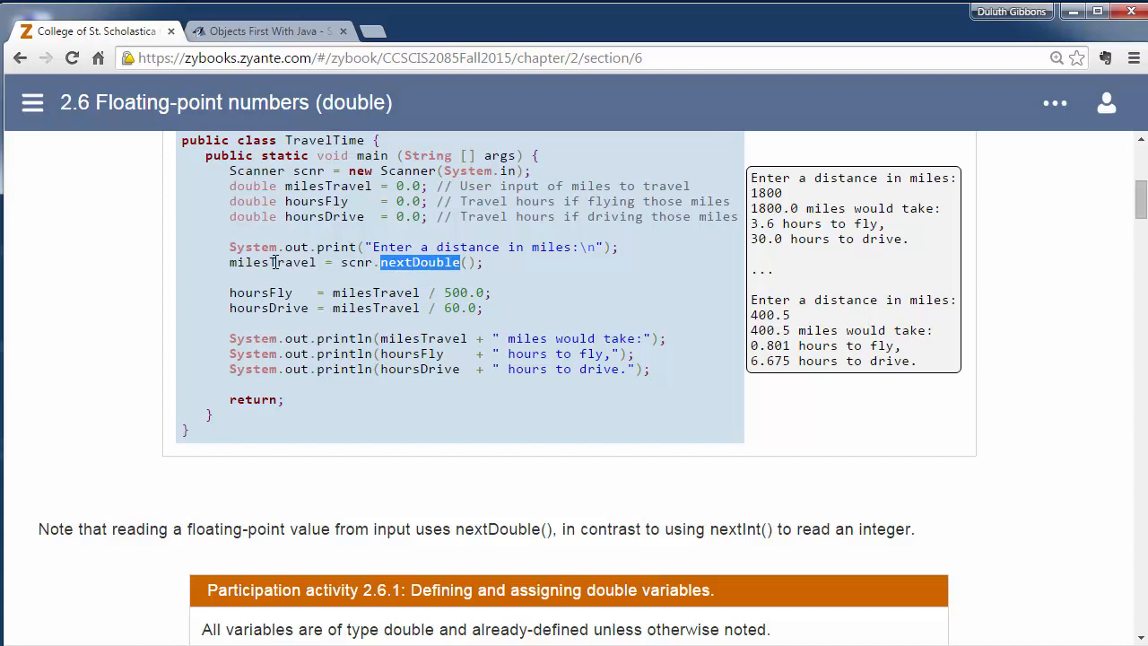
double_click(273, 262)
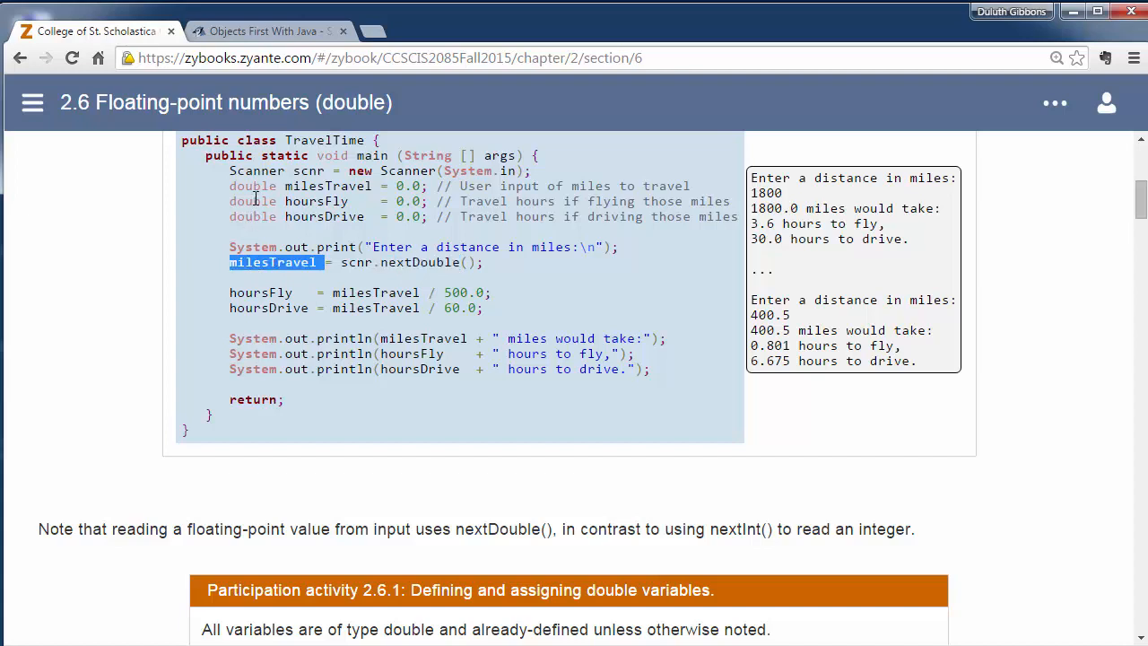
mouse_move(393, 262)
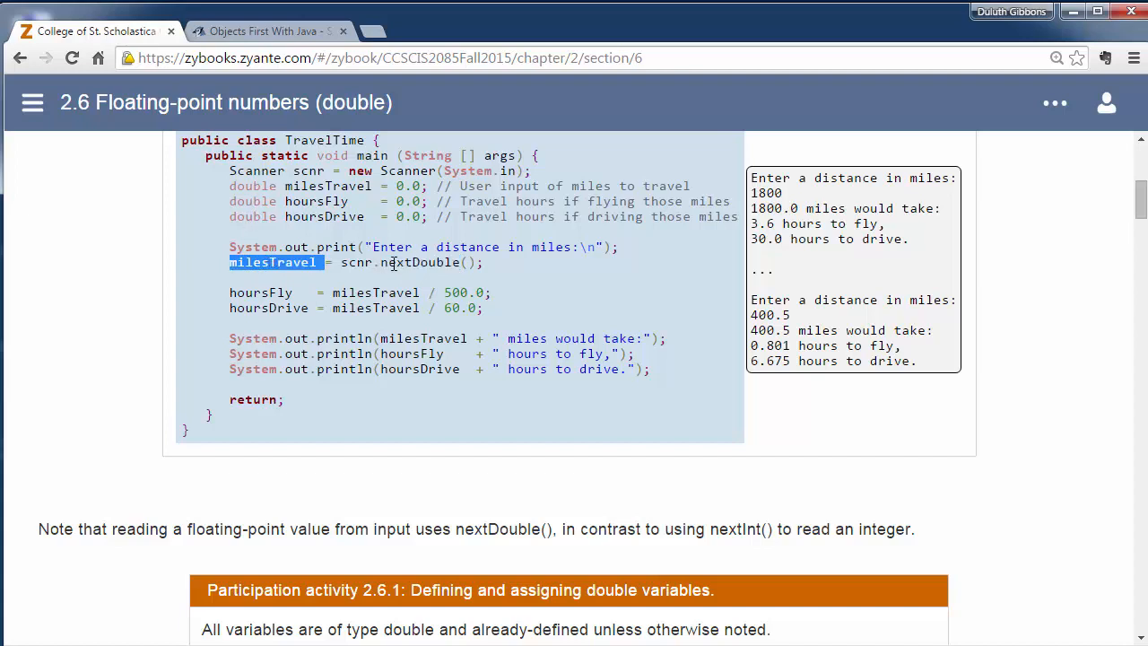
double_click(419, 262)
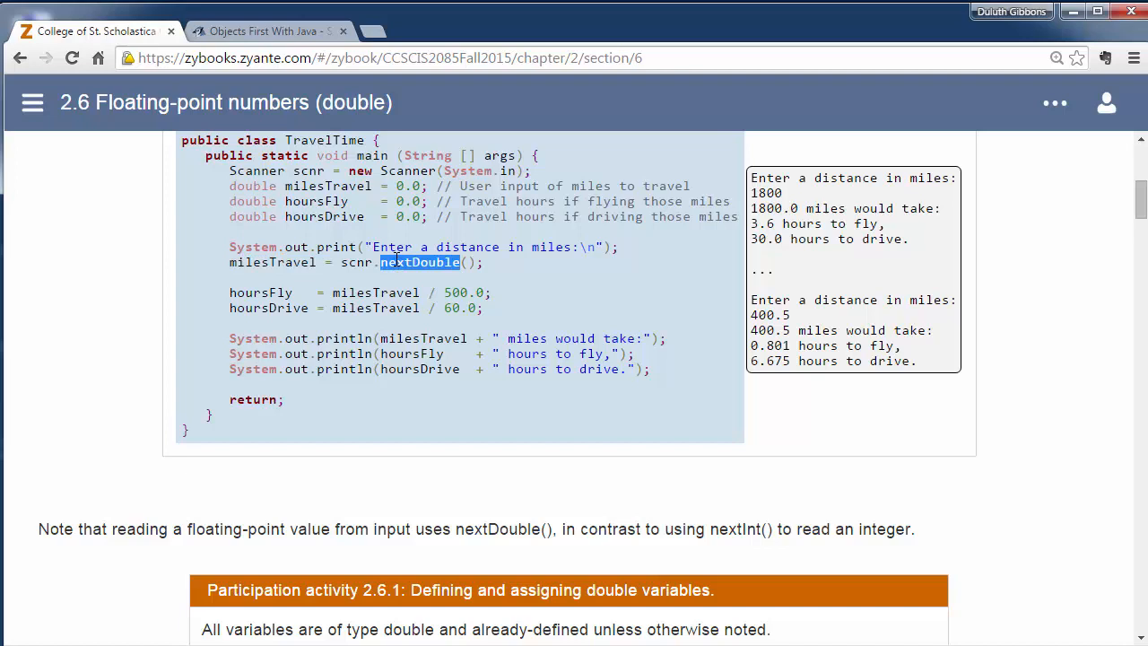
mouse_move(411, 280)
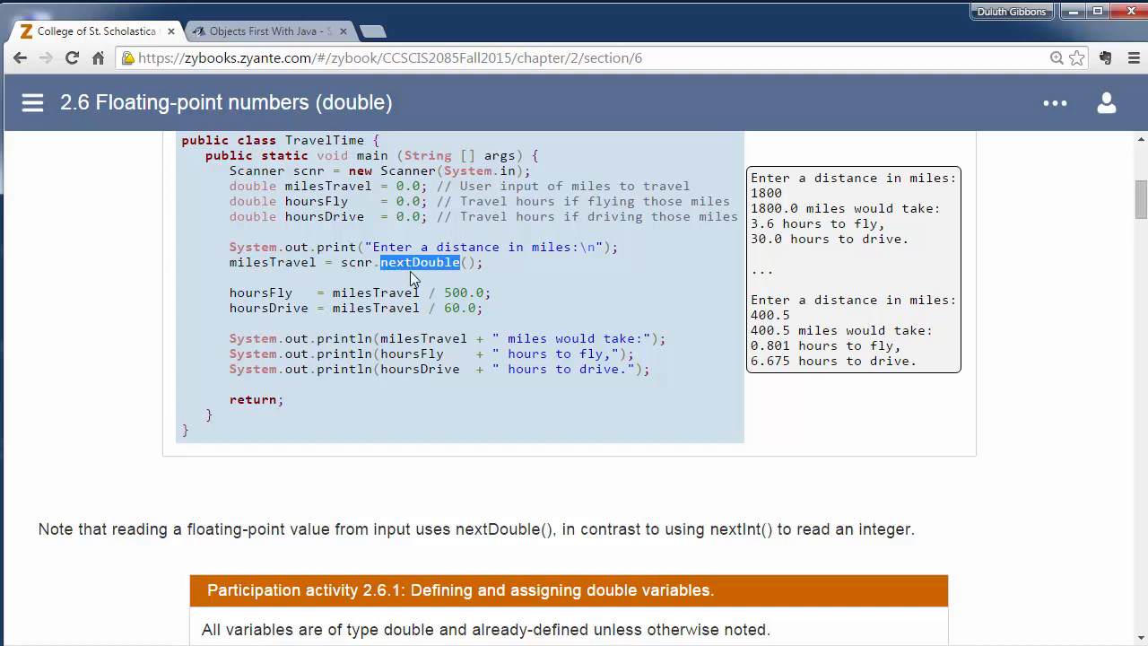
Step: Scroll past activities 2.6.1 and 2.6.2 to the scientific notation paragraph and activity 2.6.3
scroll(down, 3)
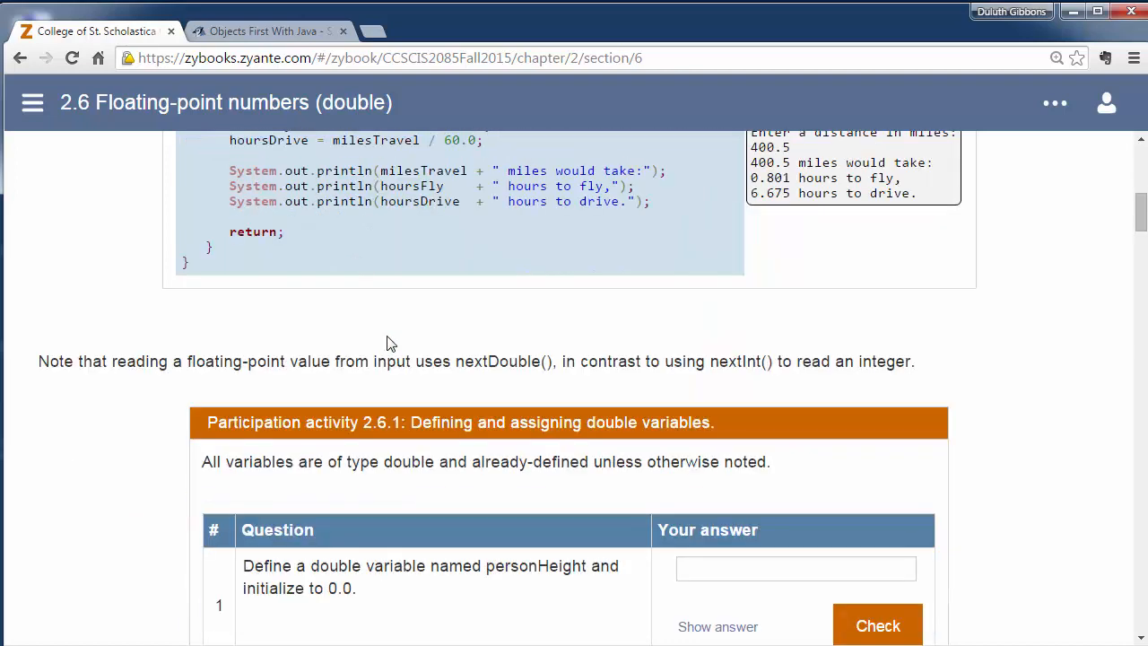
scroll(down, 3)
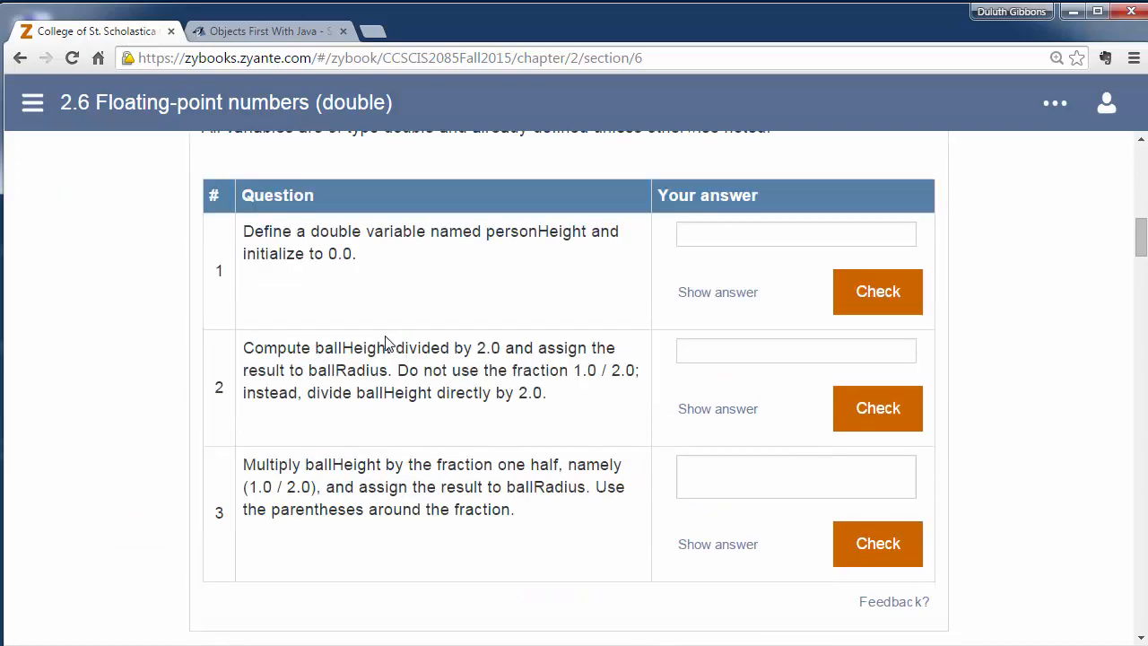
scroll(down, 3)
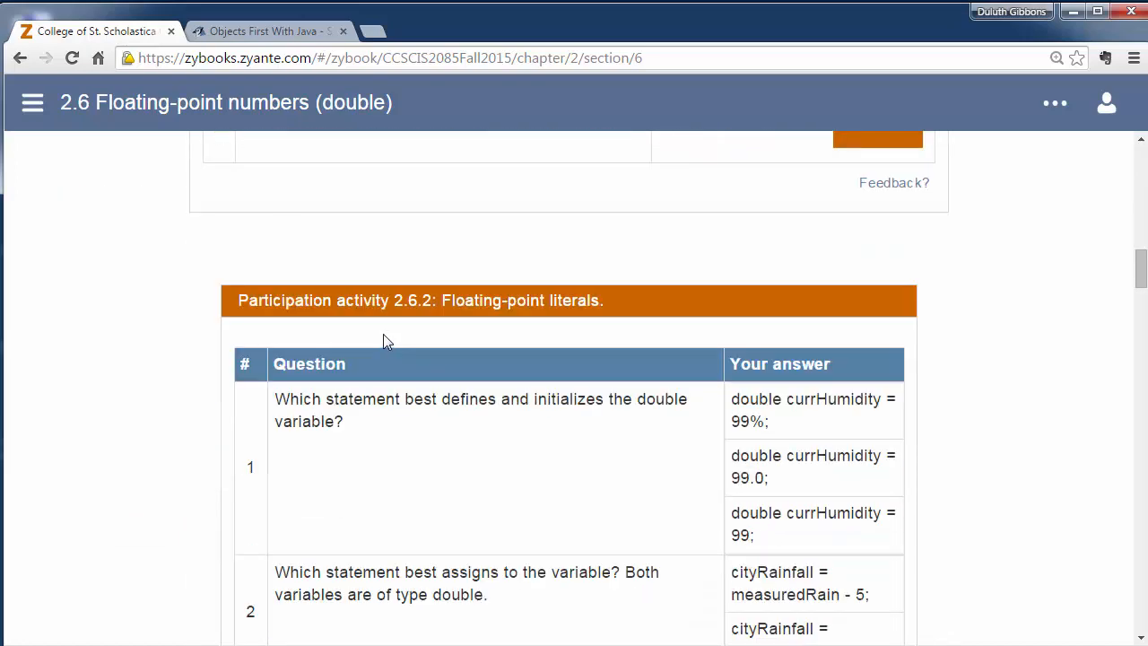
scroll(down, 3)
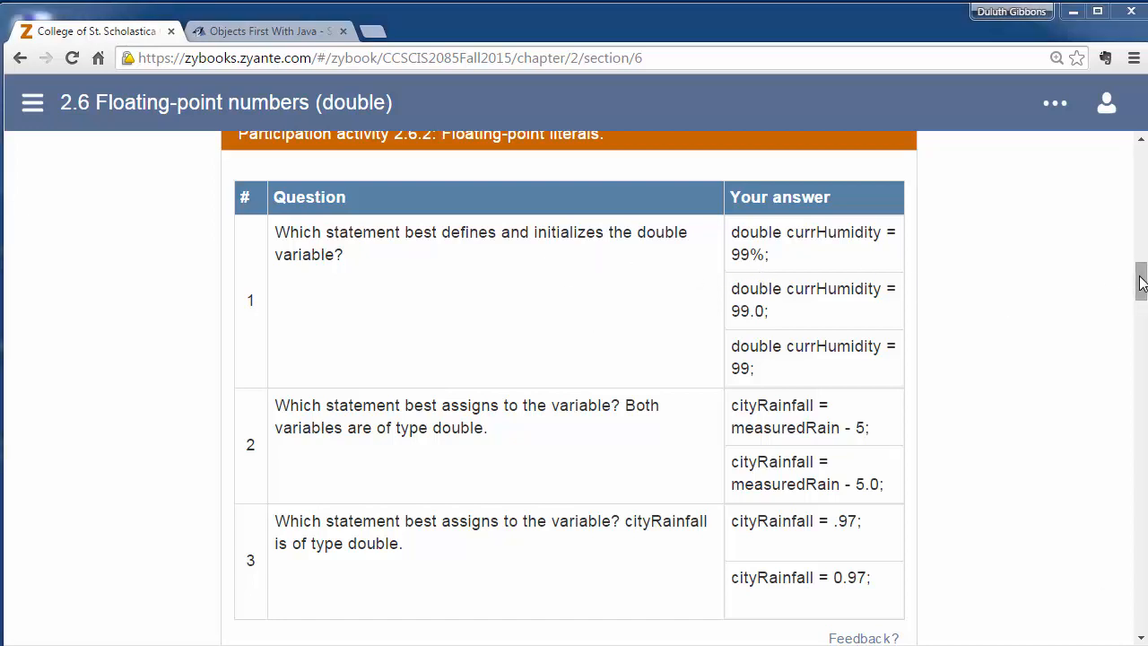
scroll(down, 3)
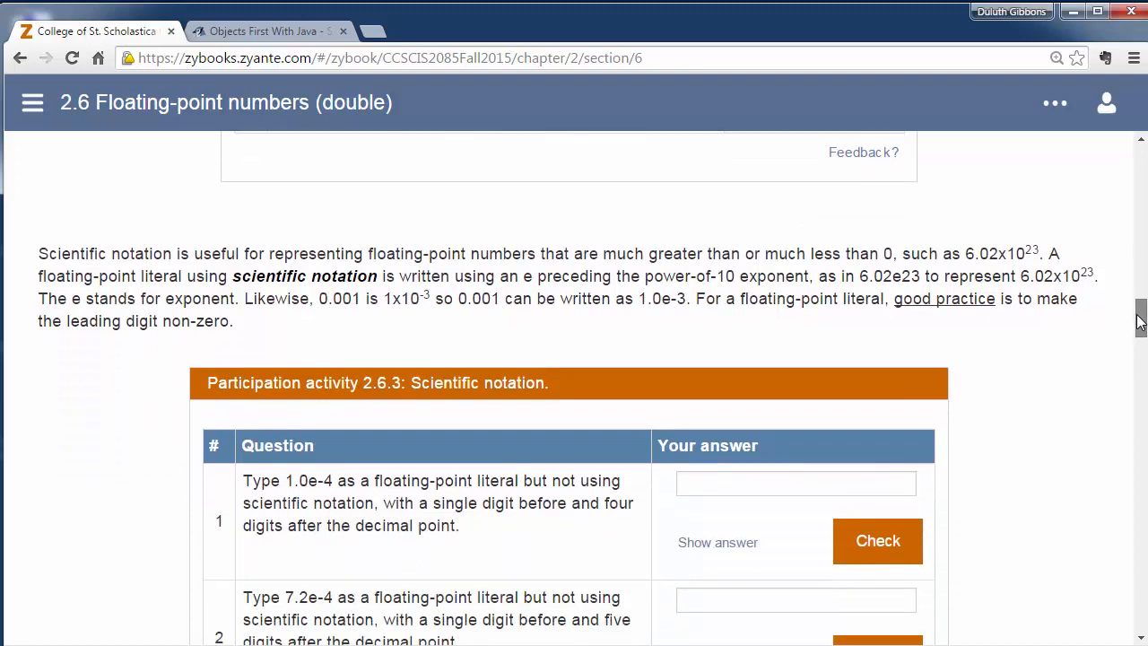
scroll(down, 3)
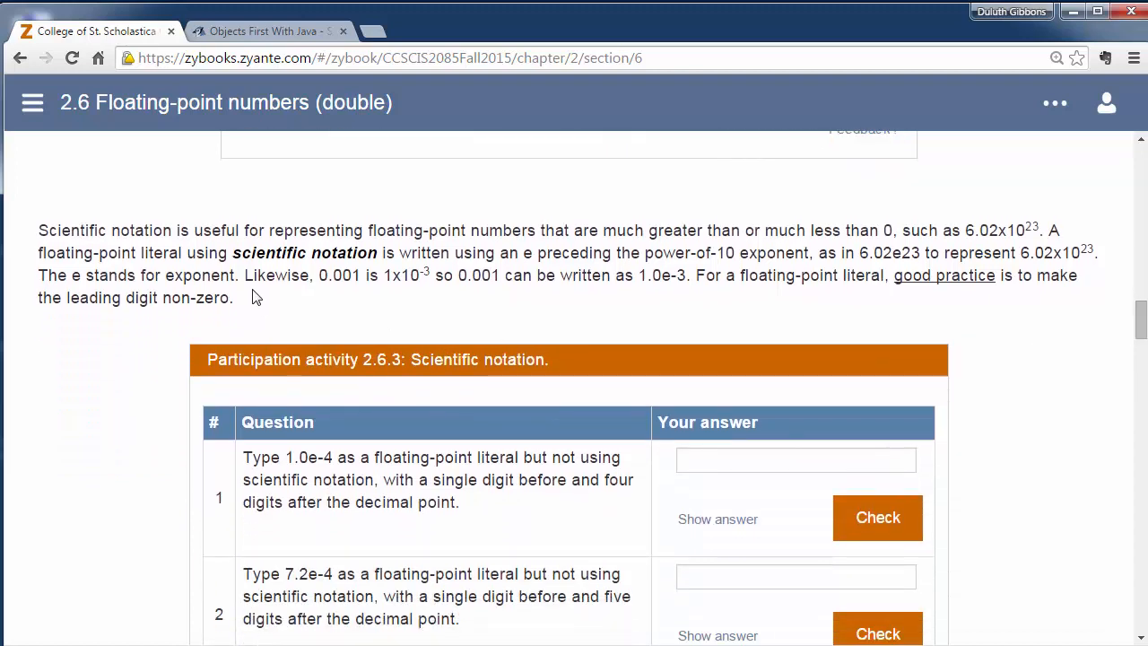
mouse_move(283, 296)
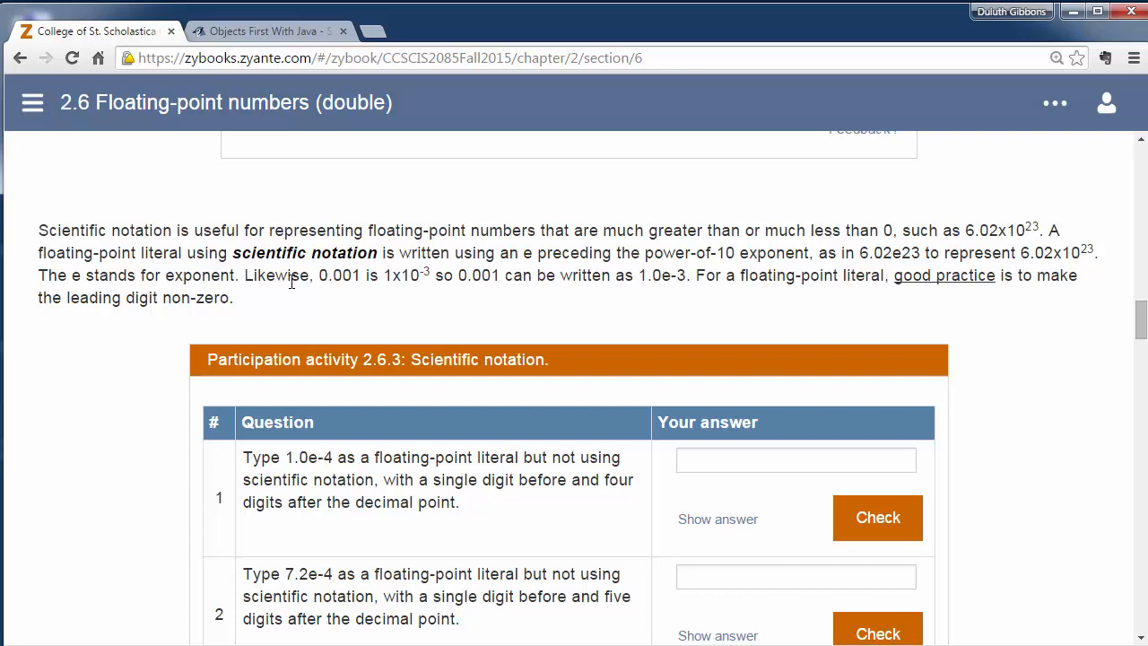
mouse_move(951, 223)
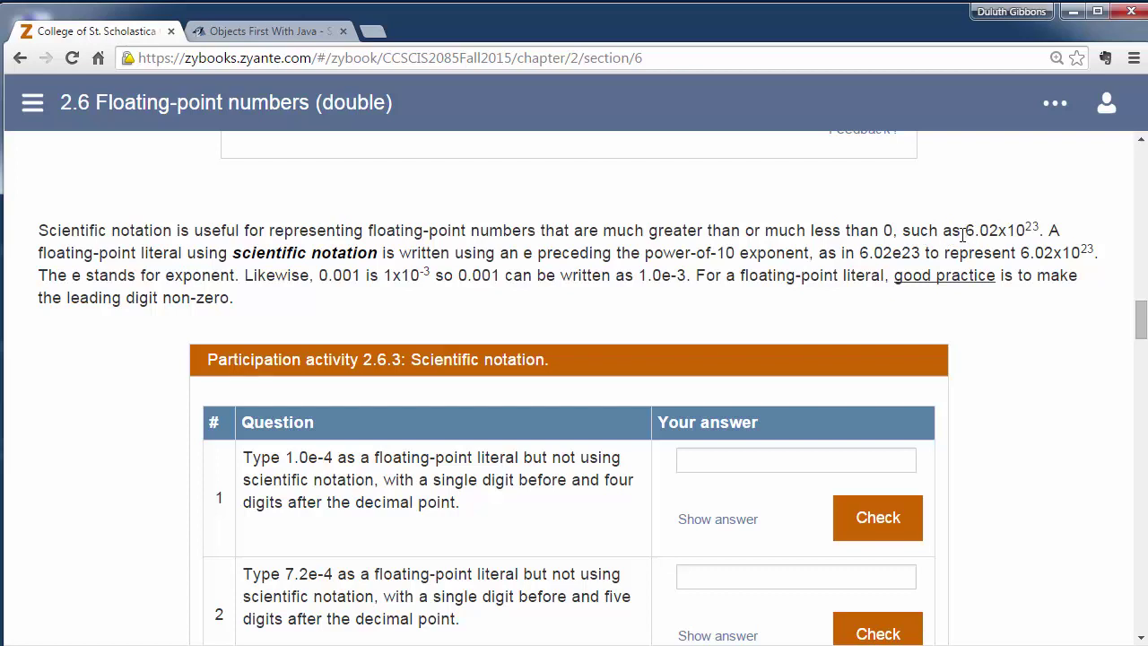
mouse_move(319, 276)
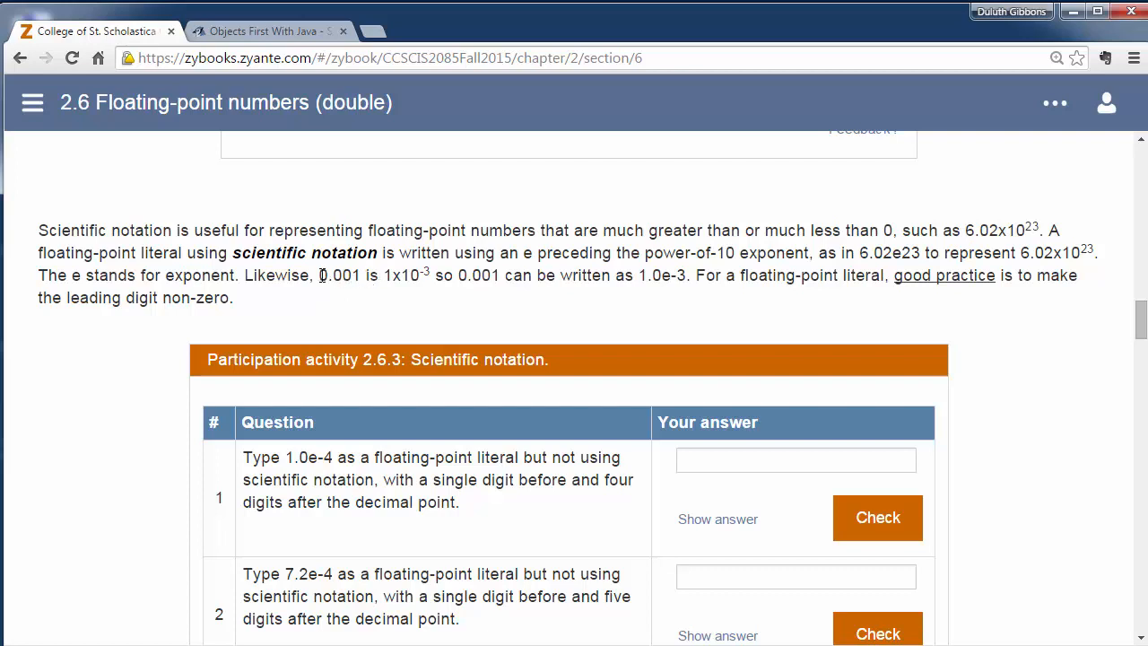
double_click(332, 276)
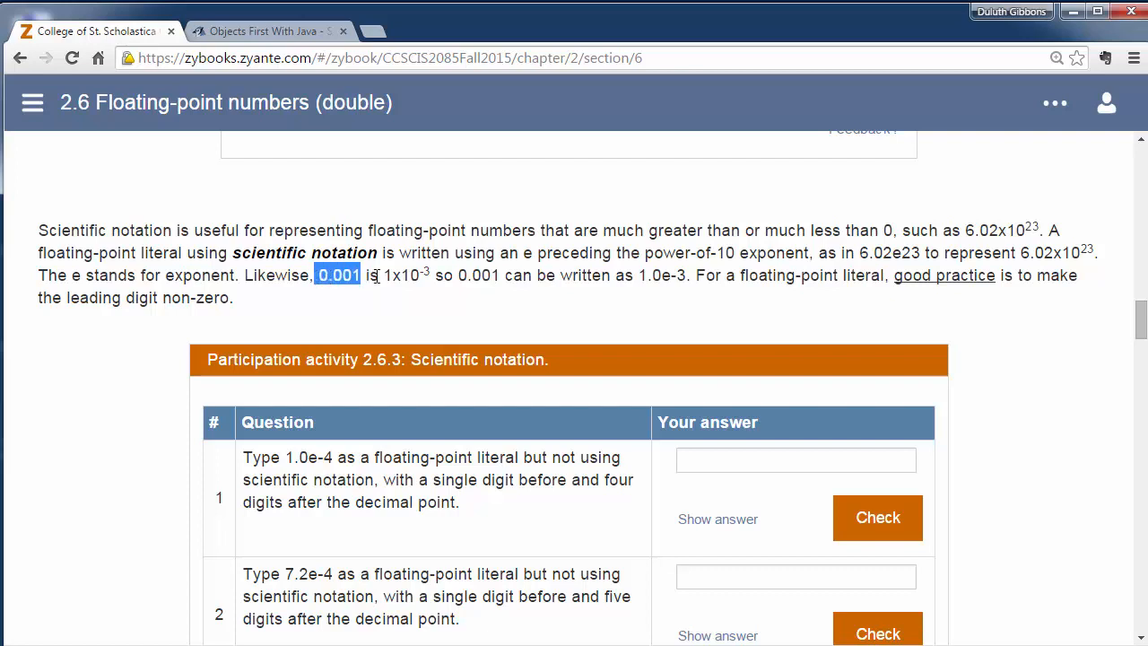
click(356, 285)
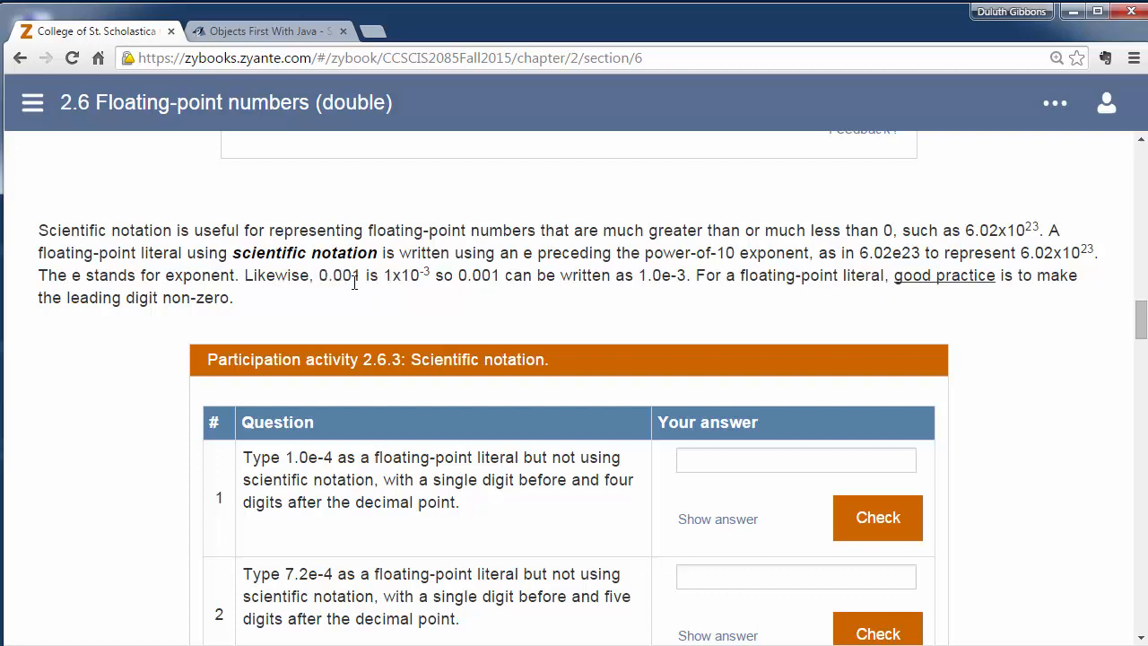
double_click(355, 277)
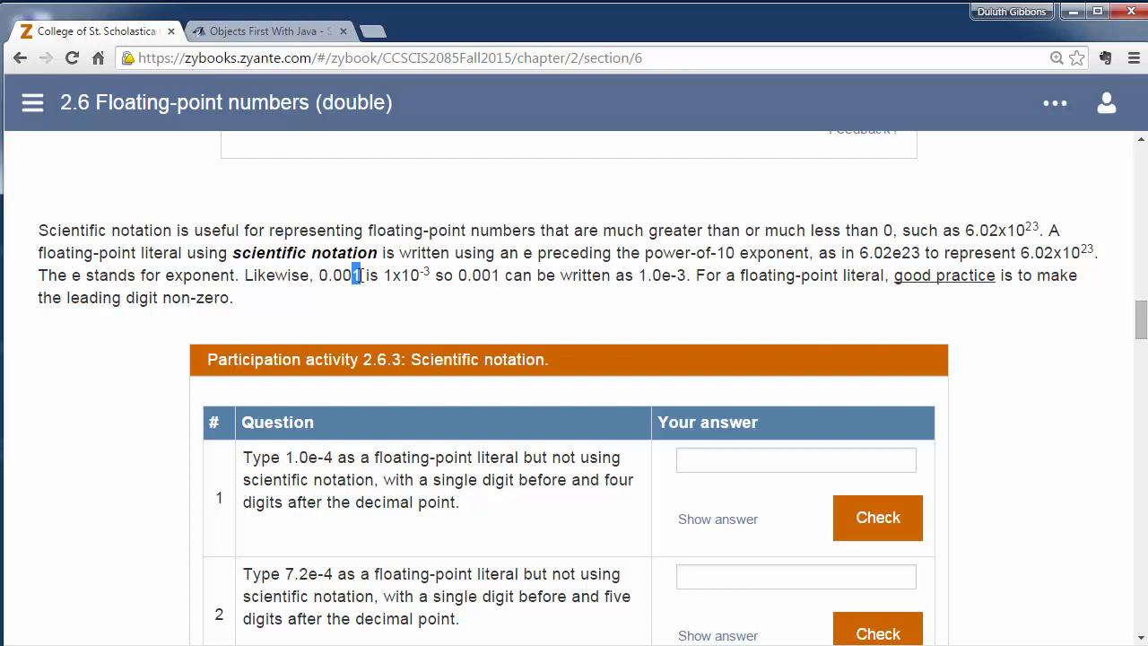
mouse_move(380, 298)
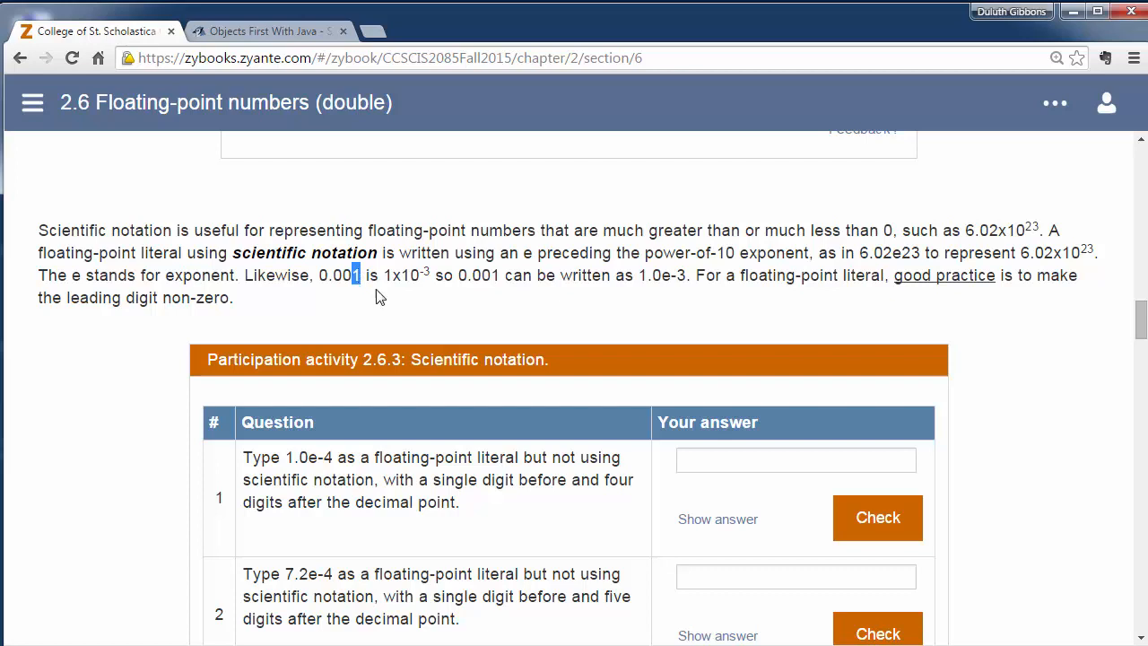
mouse_move(426, 271)
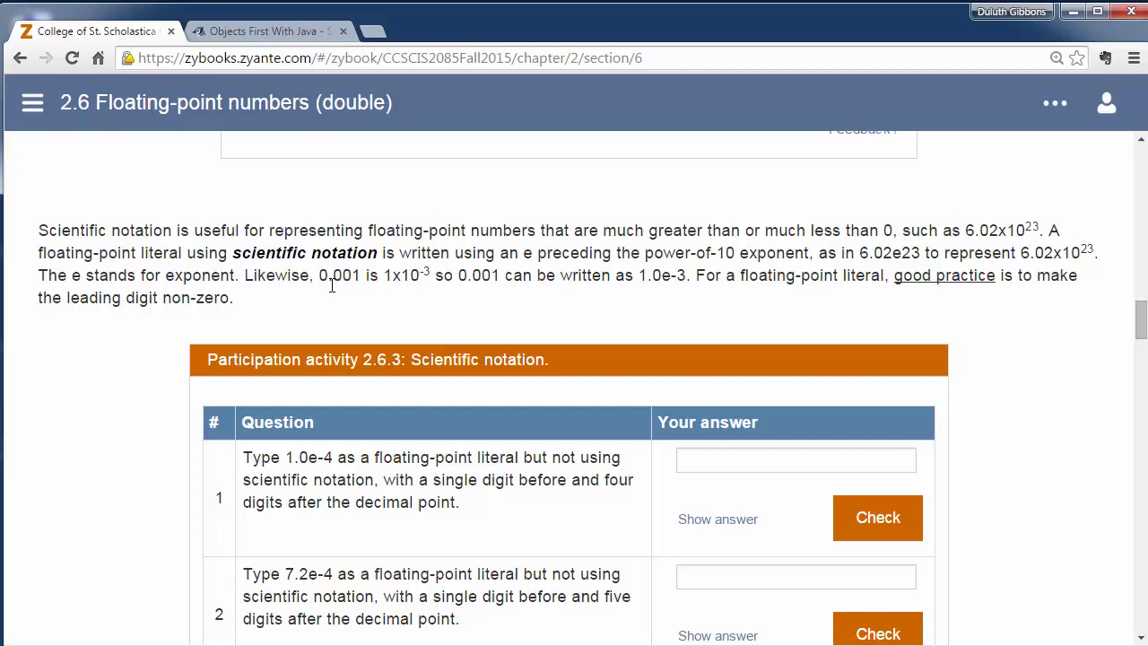
mouse_move(345, 296)
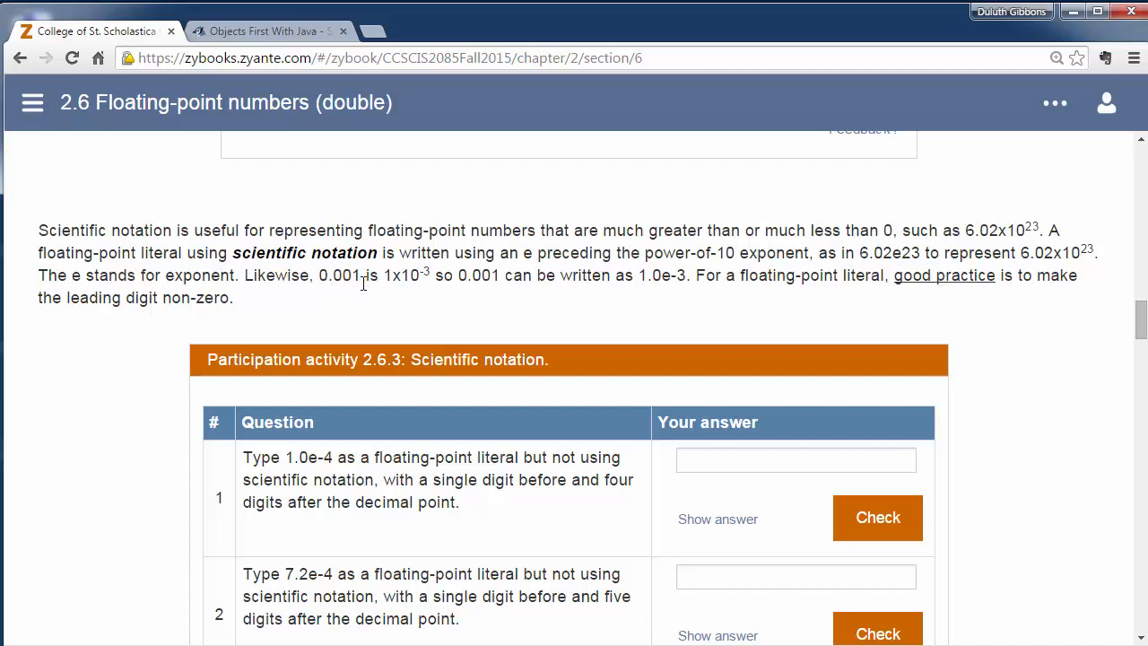
mouse_move(334, 285)
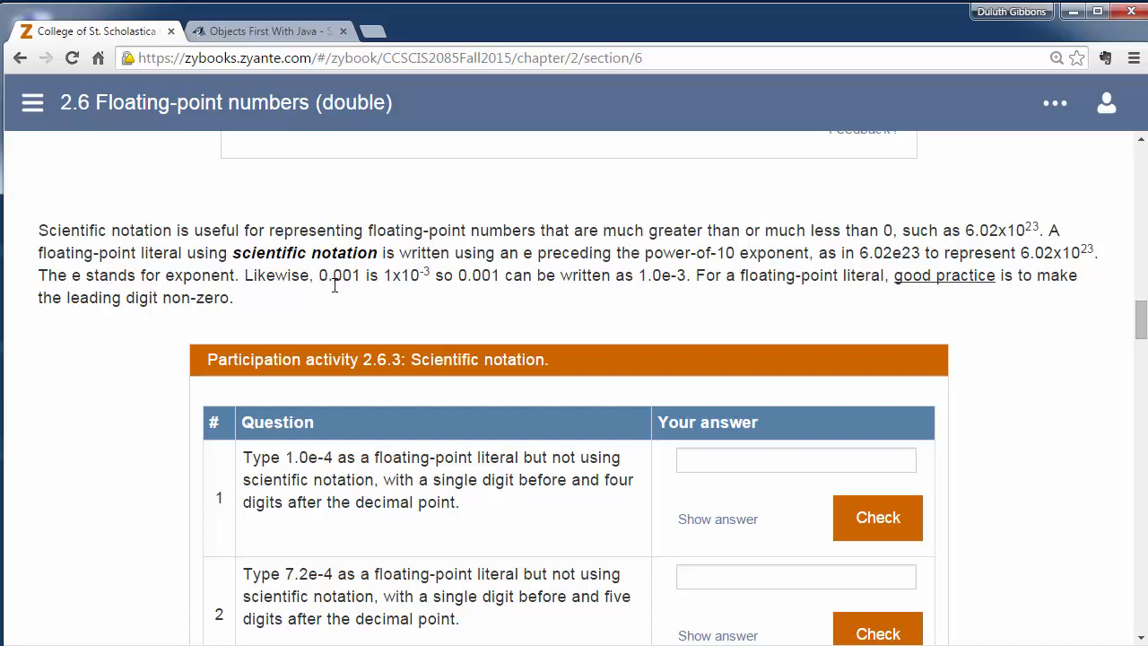
mouse_move(359, 276)
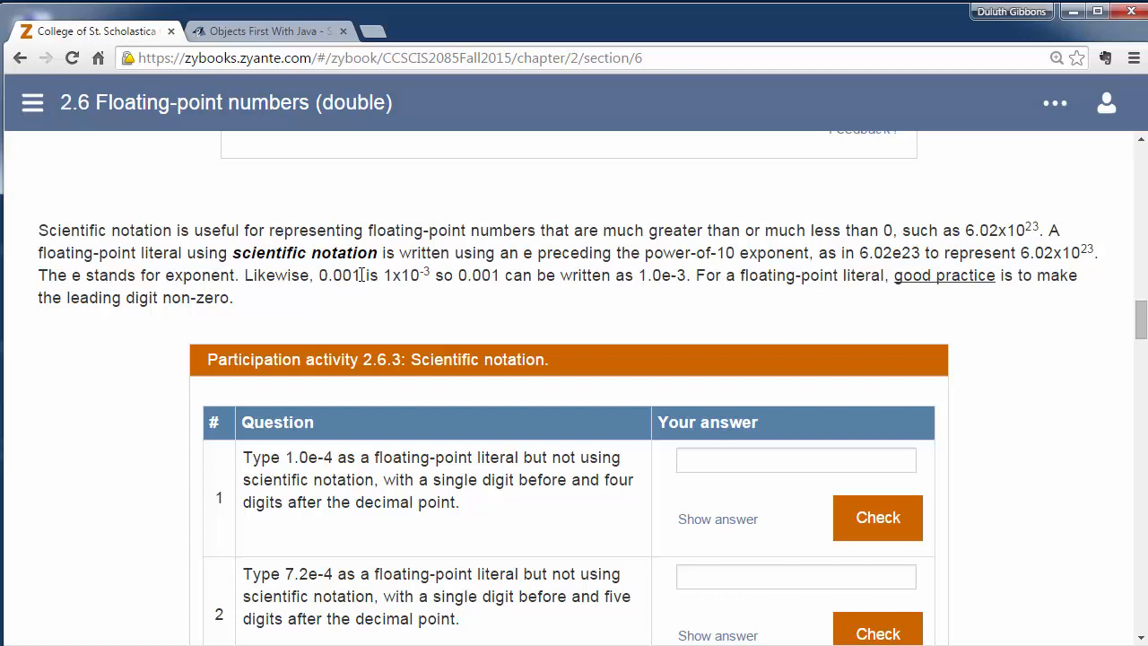
double_click(353, 276)
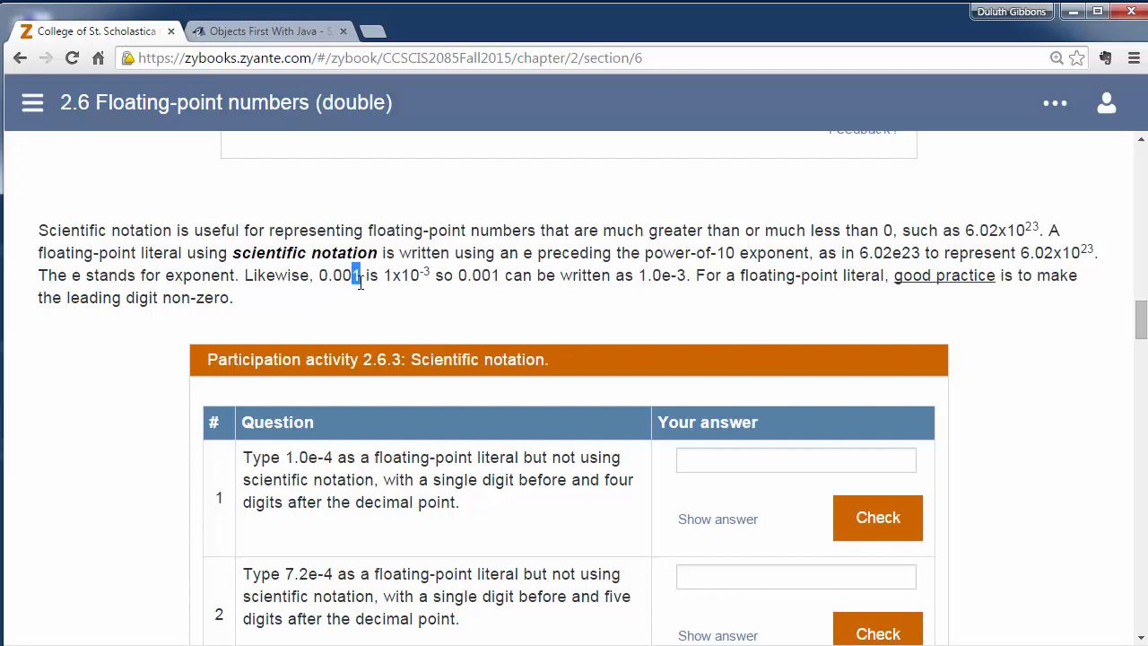
mouse_move(362, 274)
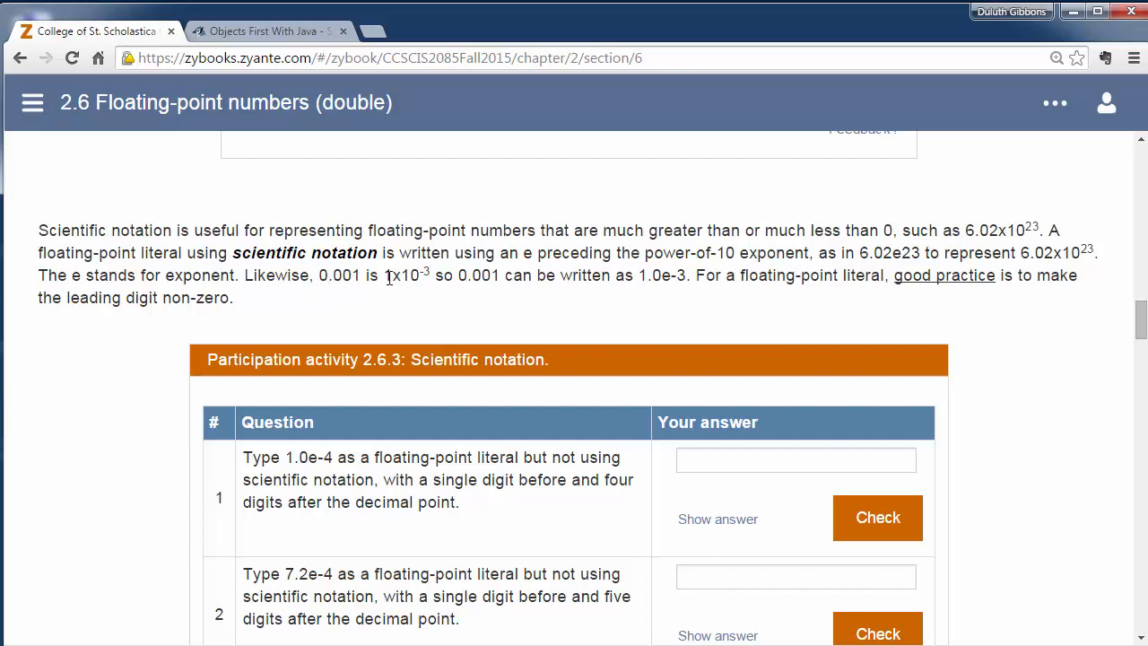
double_click(409, 276)
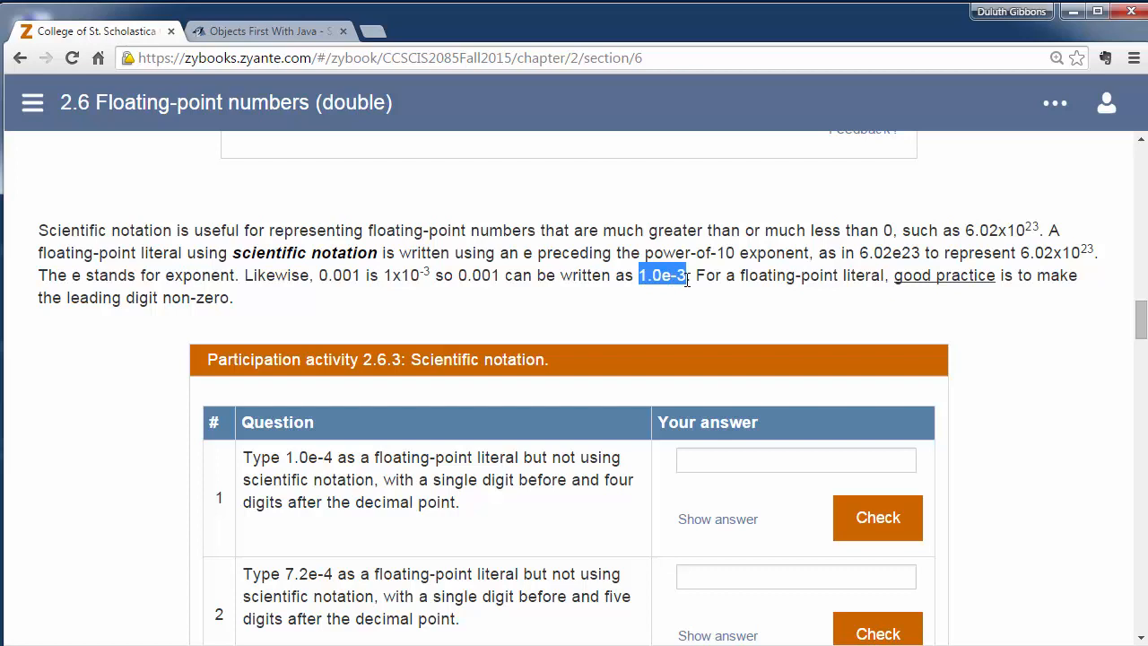
mouse_move(671, 280)
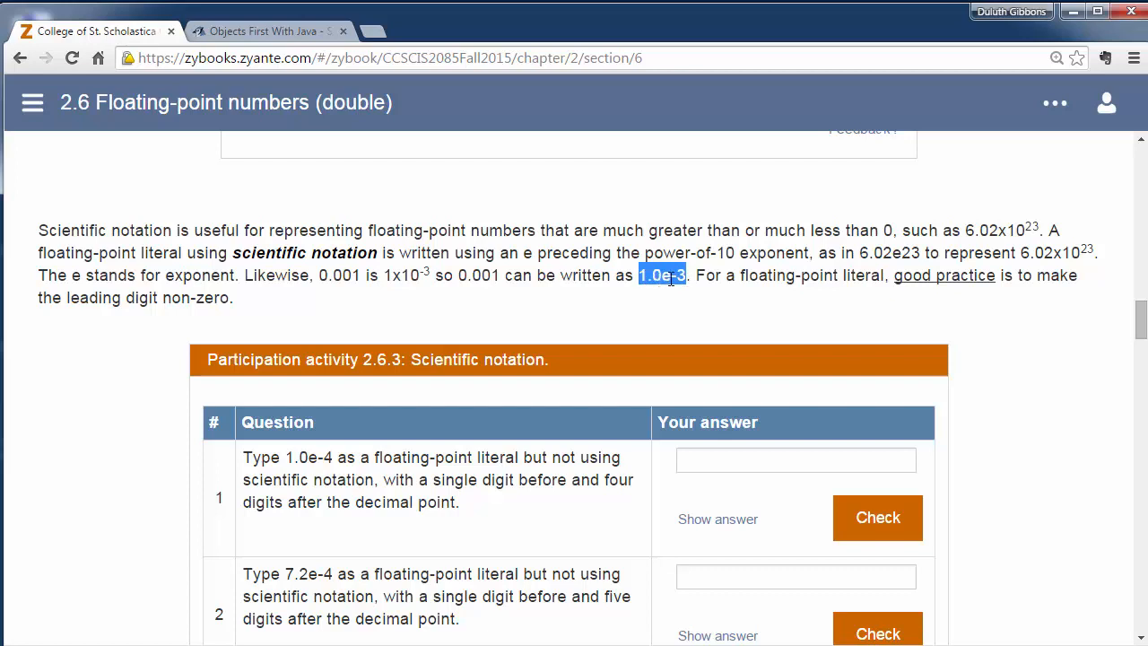
mouse_move(660, 285)
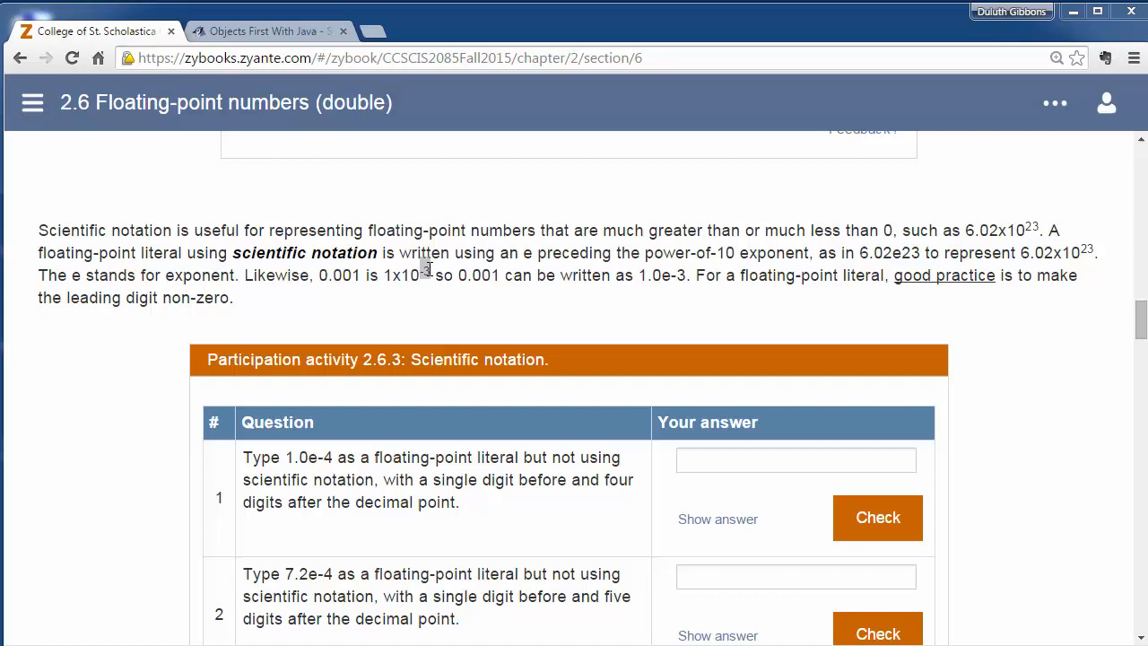
mouse_move(678, 280)
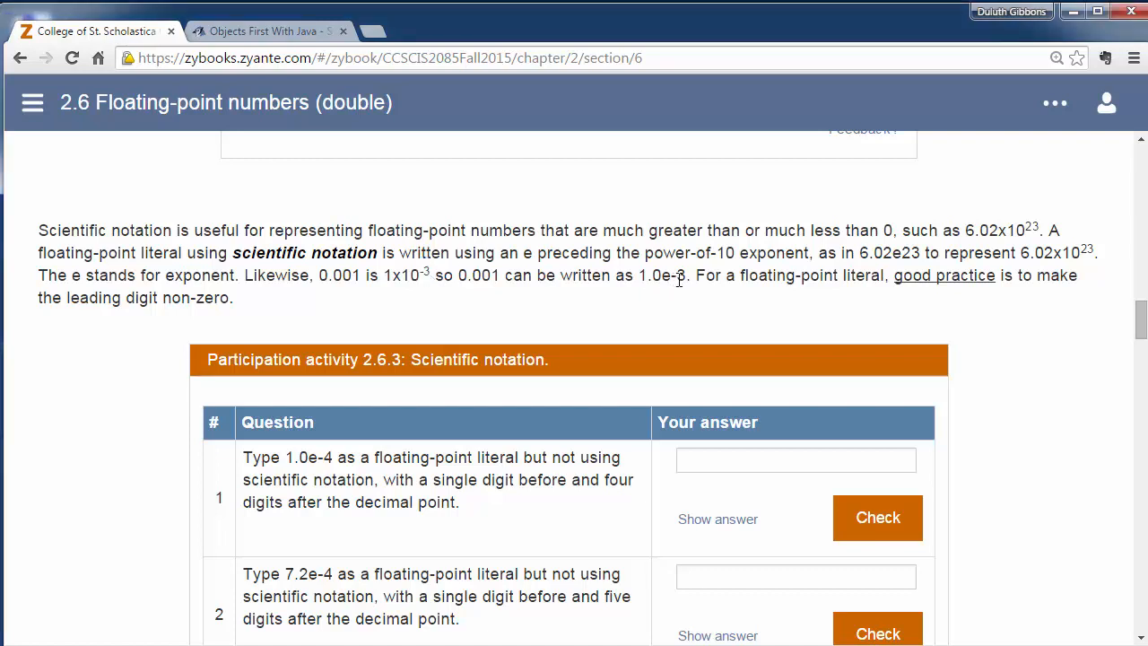
double_click(664, 276)
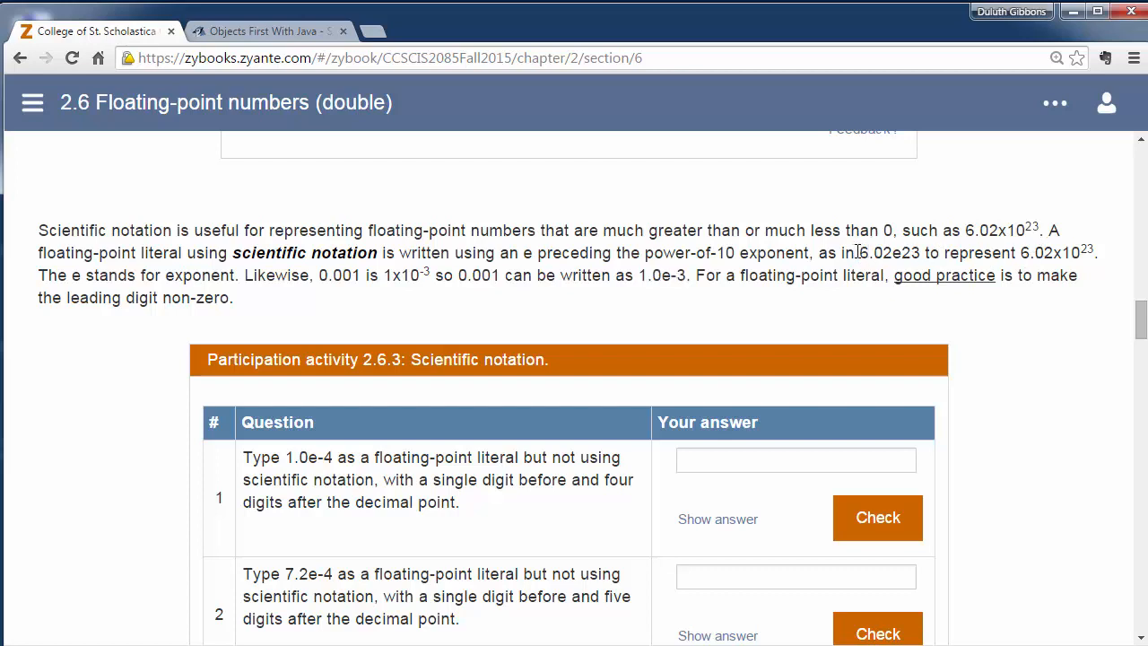
double_click(890, 251)
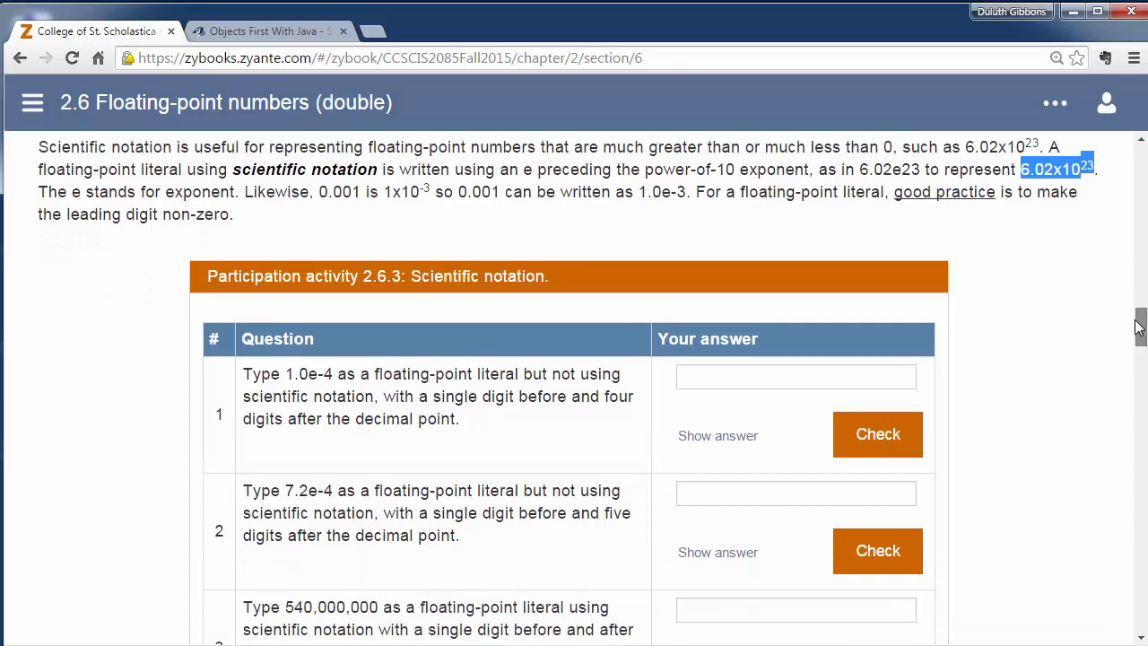
Step: Answer question 2 (7.2e-4) with 0.00072, correcting the first 7.2 entry, and check it correct
scroll(down, 3)
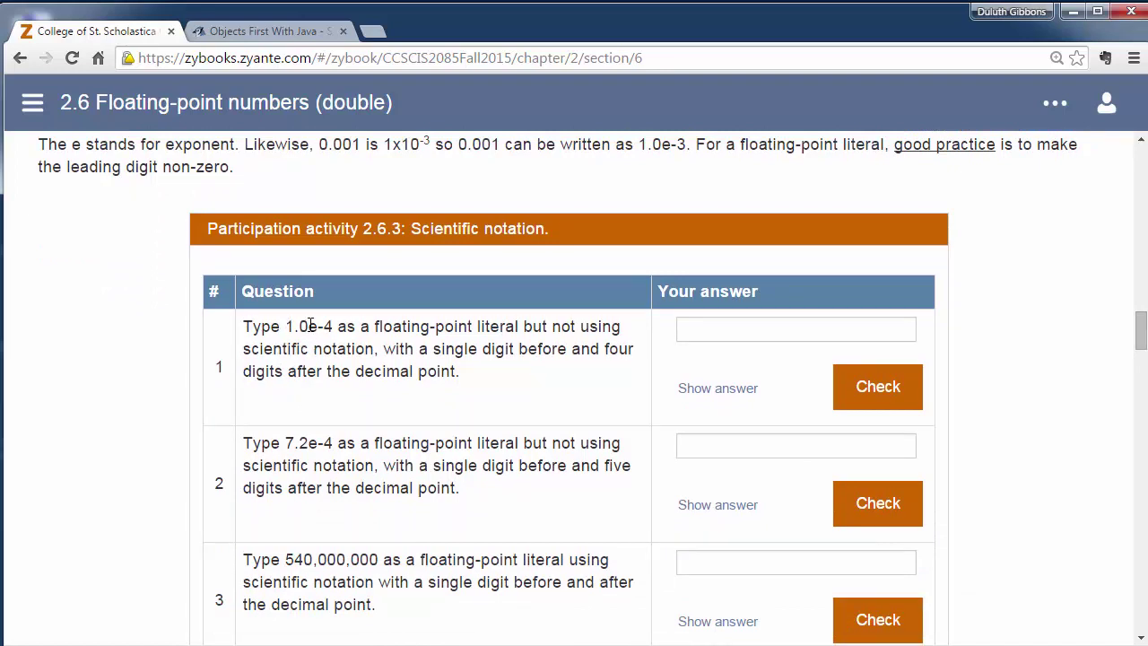
mouse_move(409, 395)
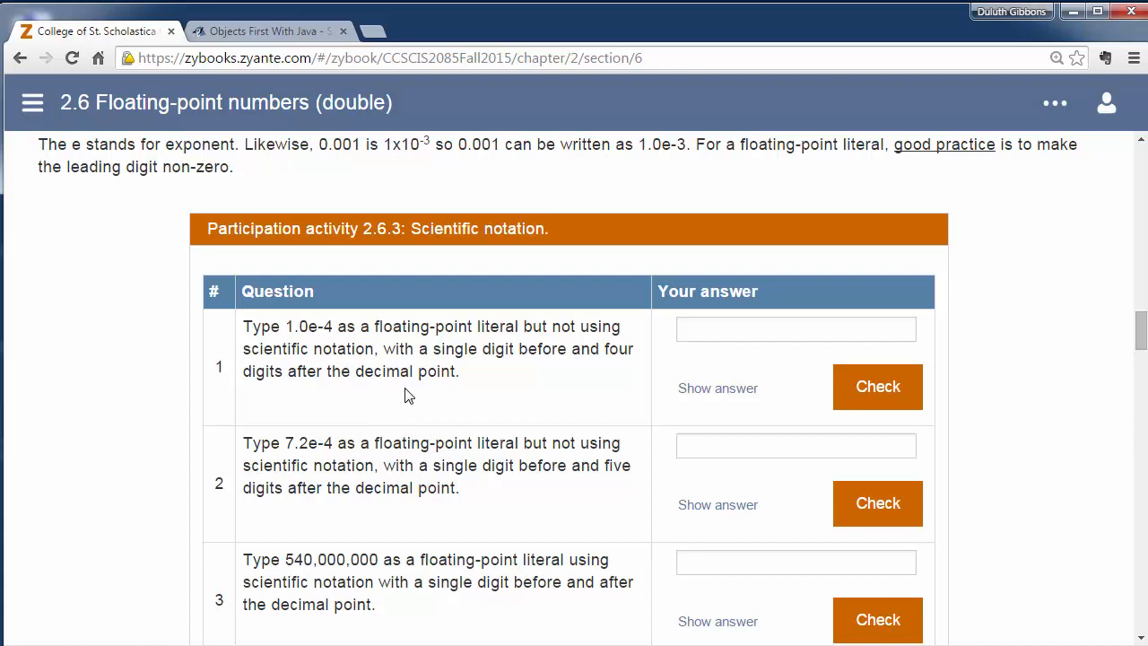
mouse_move(305, 452)
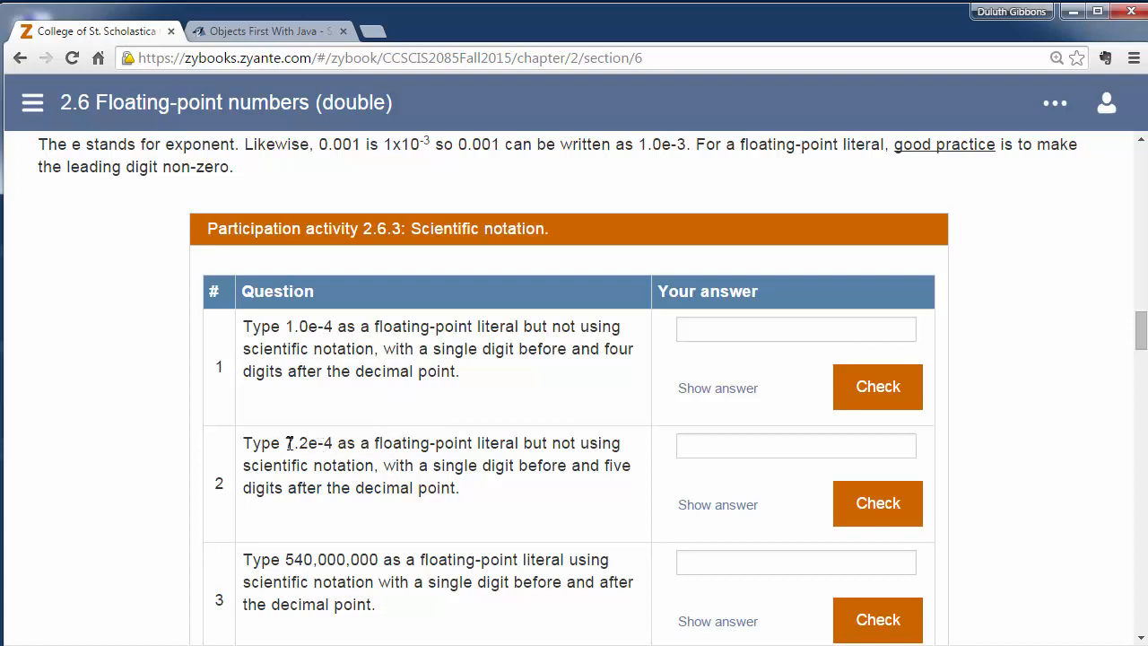
double_click(309, 443)
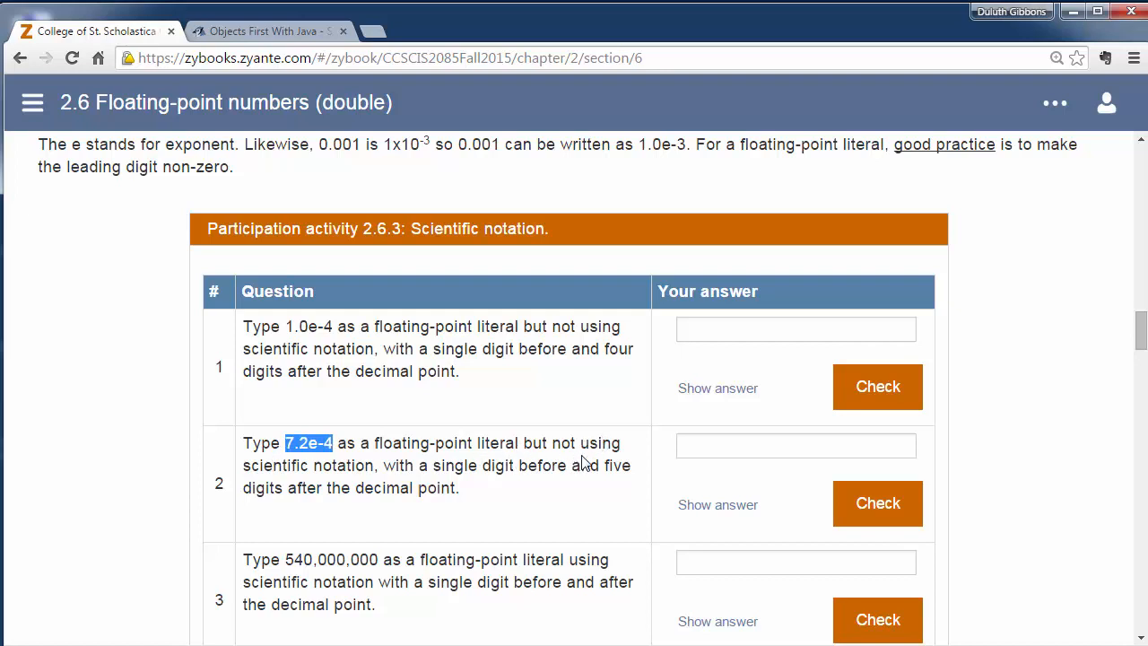
click(797, 445)
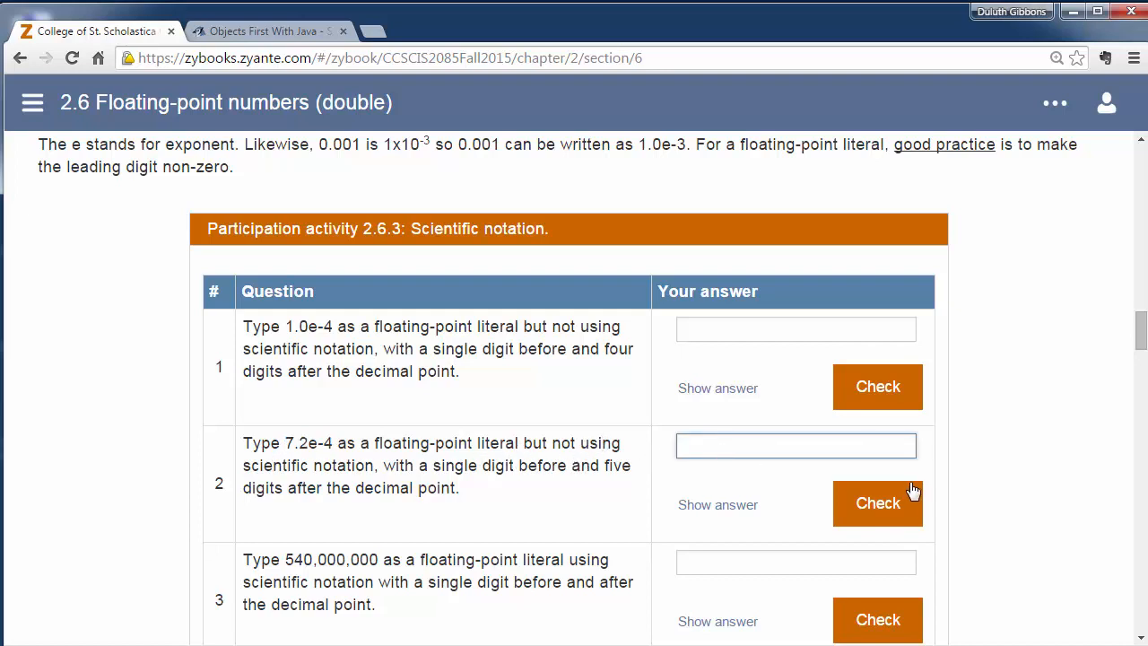
text(7.)
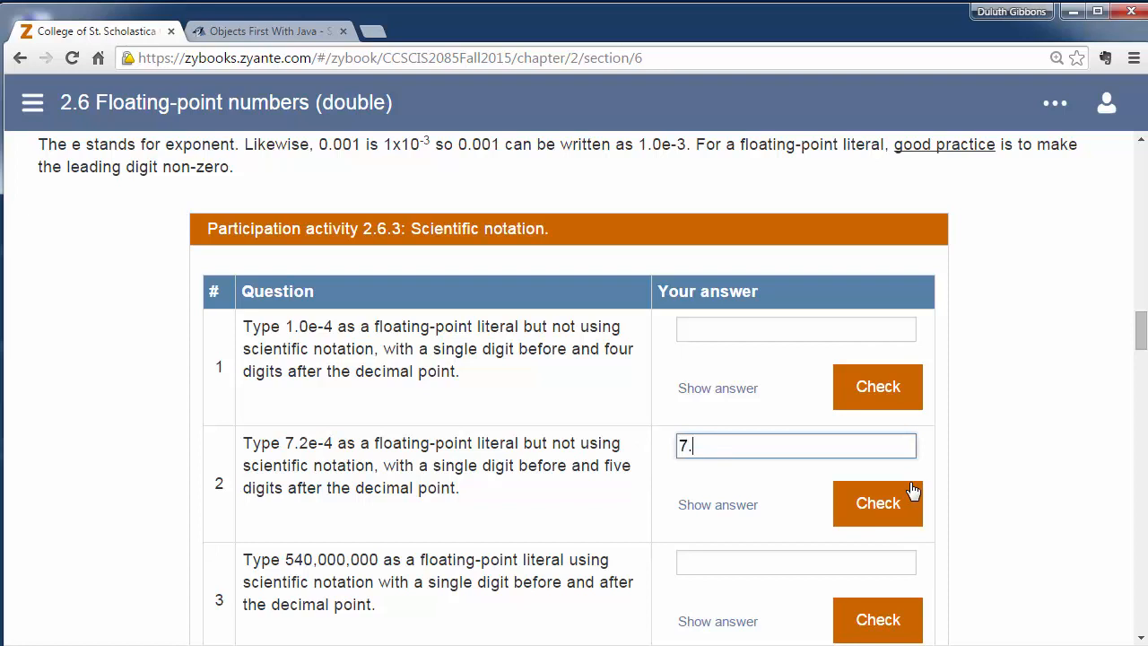
text(2)
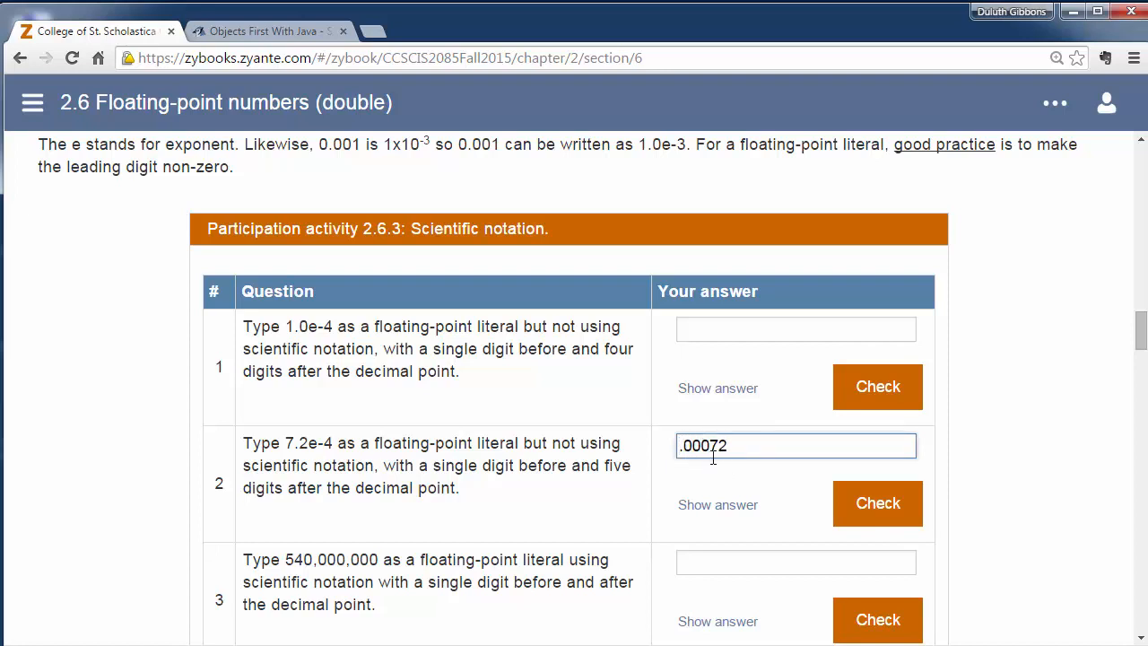
click(877, 504)
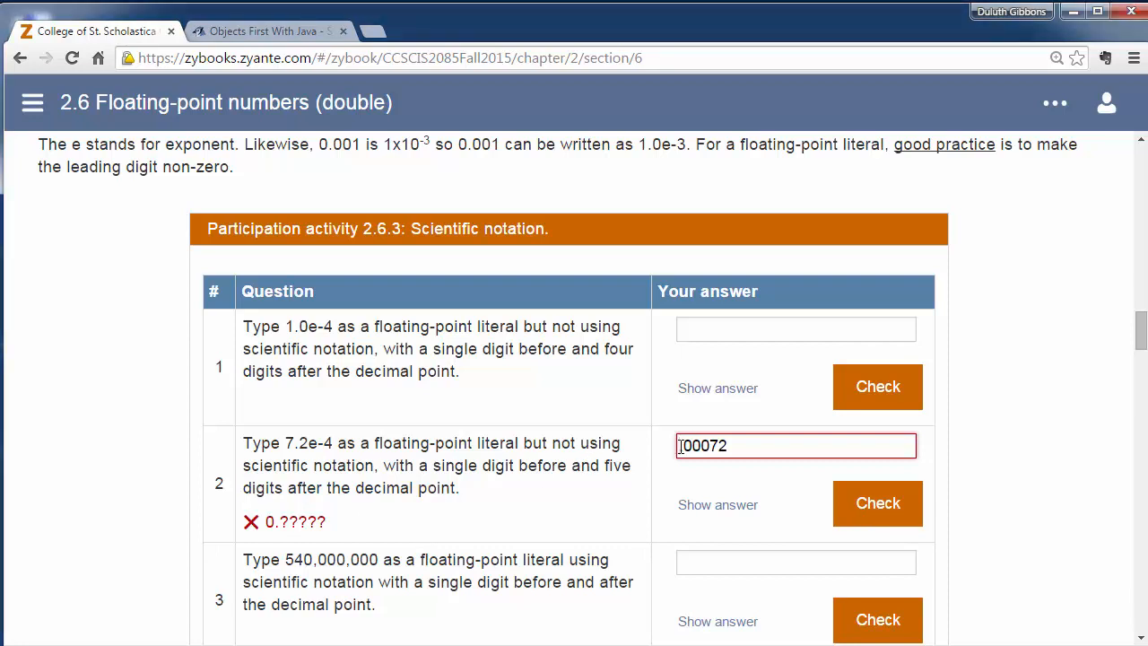
text(0.00072)
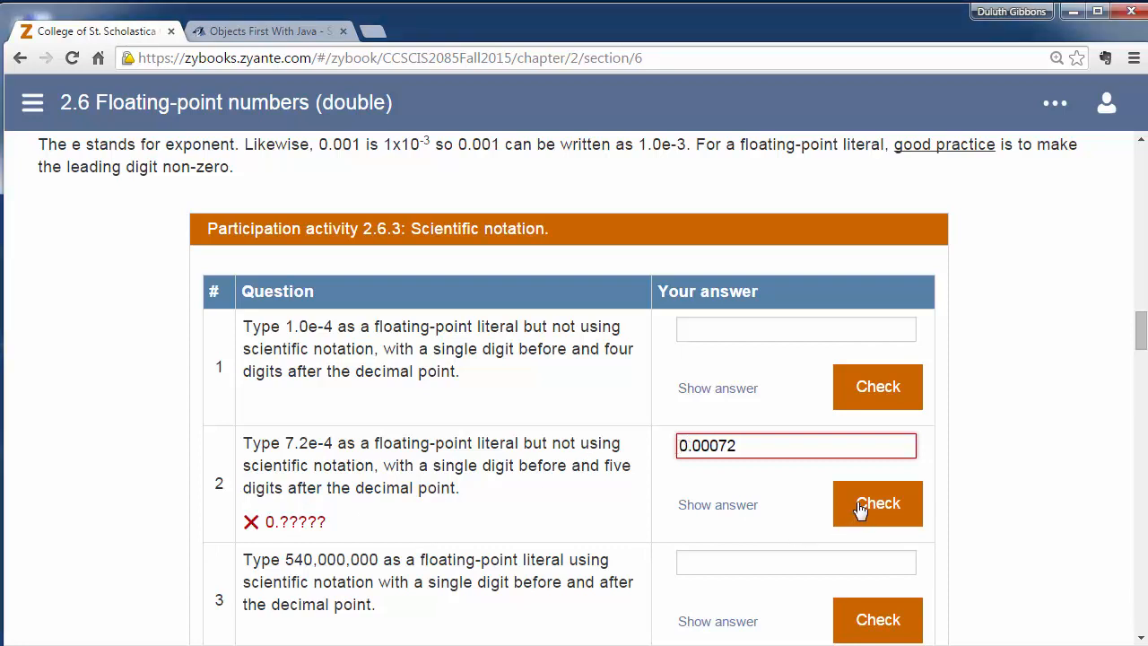
click(877, 504)
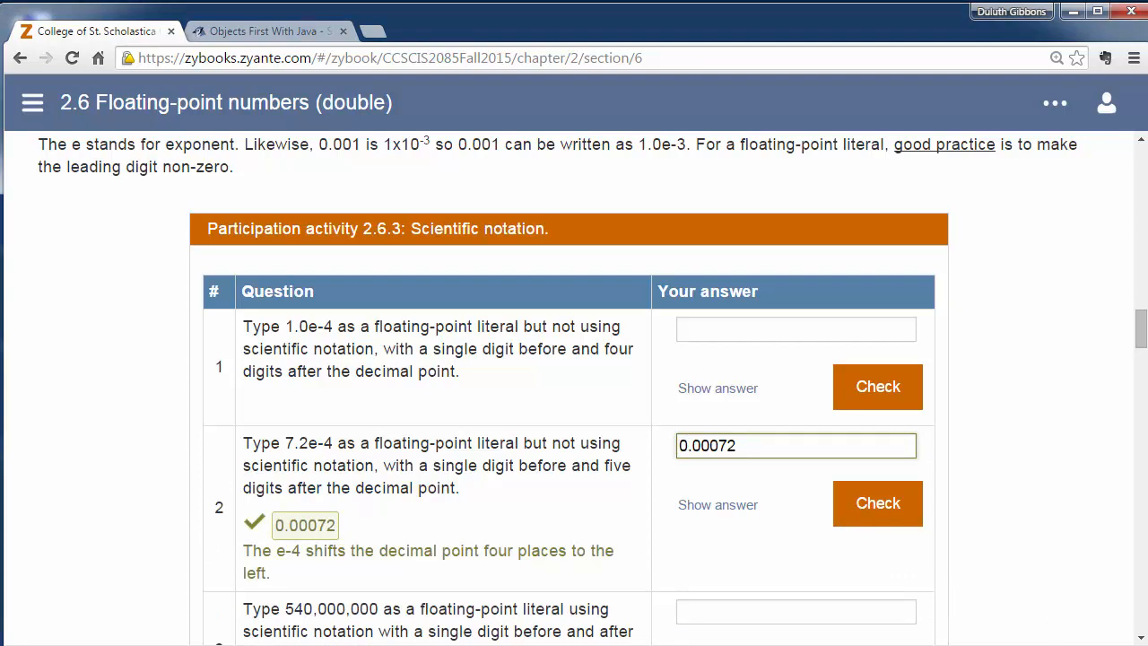
Step: In activity 2.6.4, answer double for the current temperature in Celsius
scroll(down, 3)
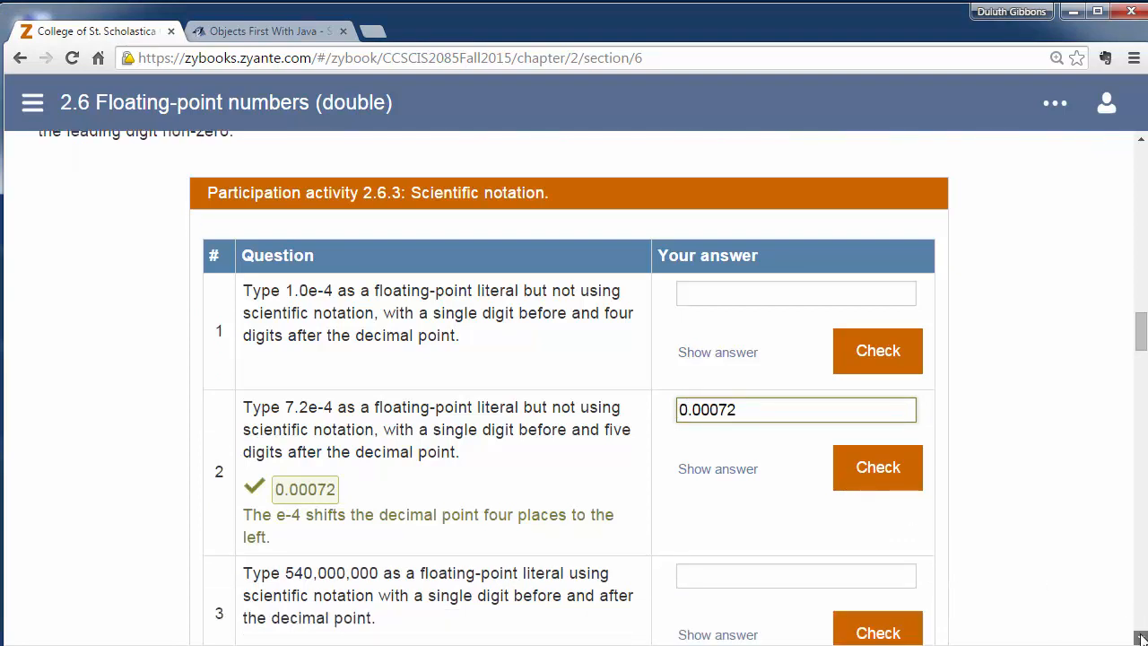
scroll(down, 3)
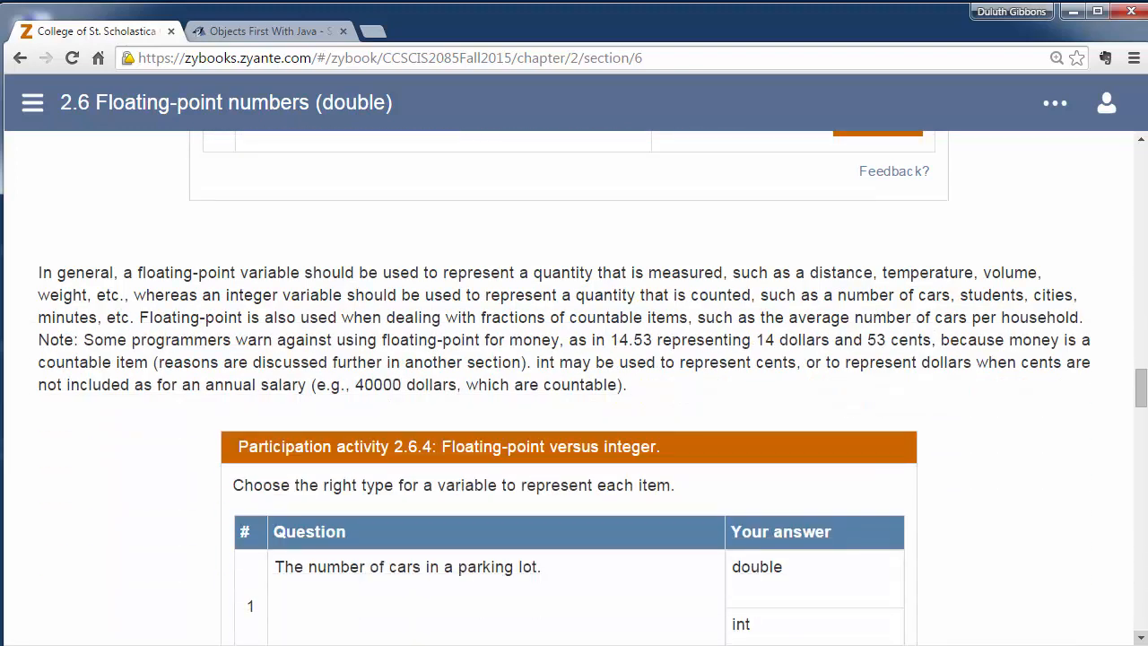
mouse_move(883, 370)
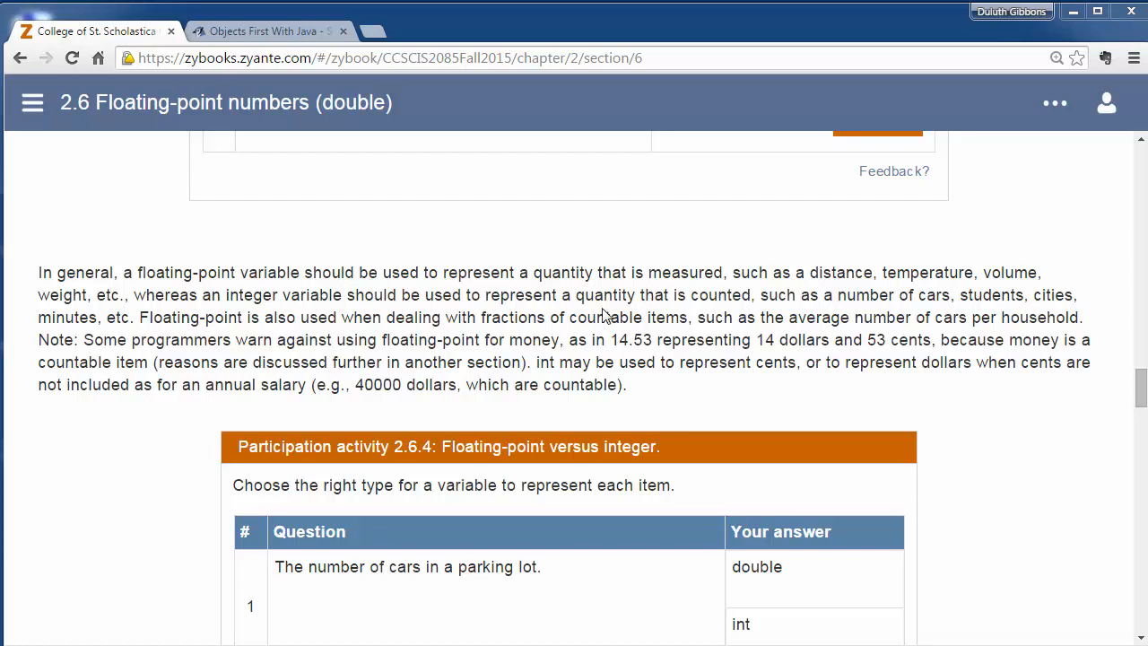
mouse_move(592, 305)
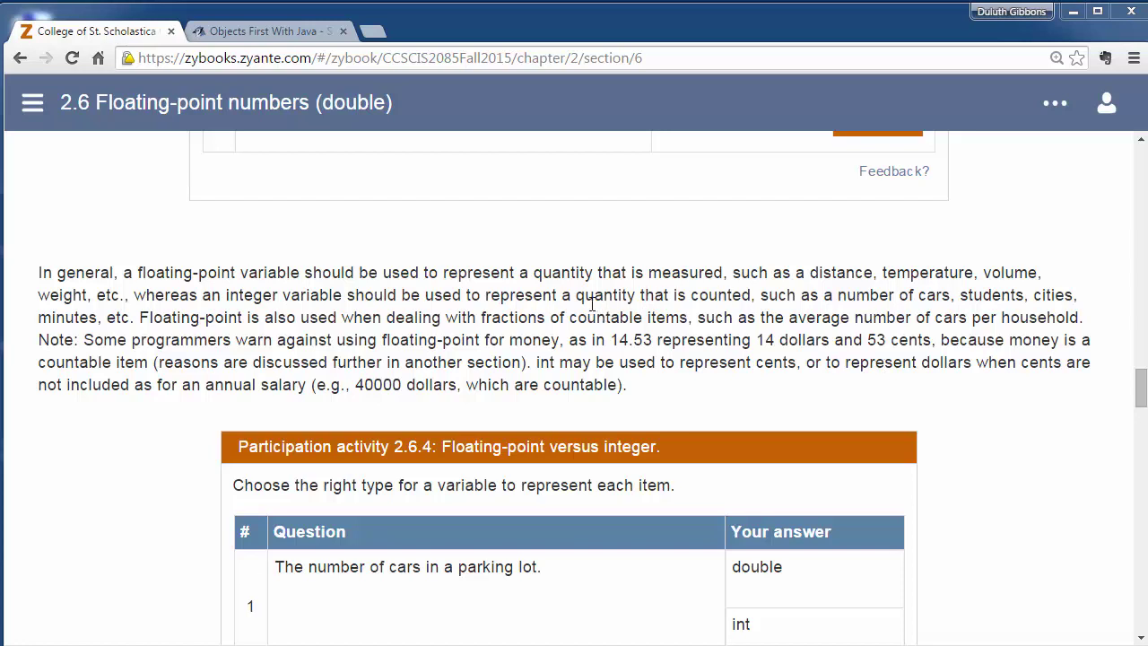
mouse_move(345, 296)
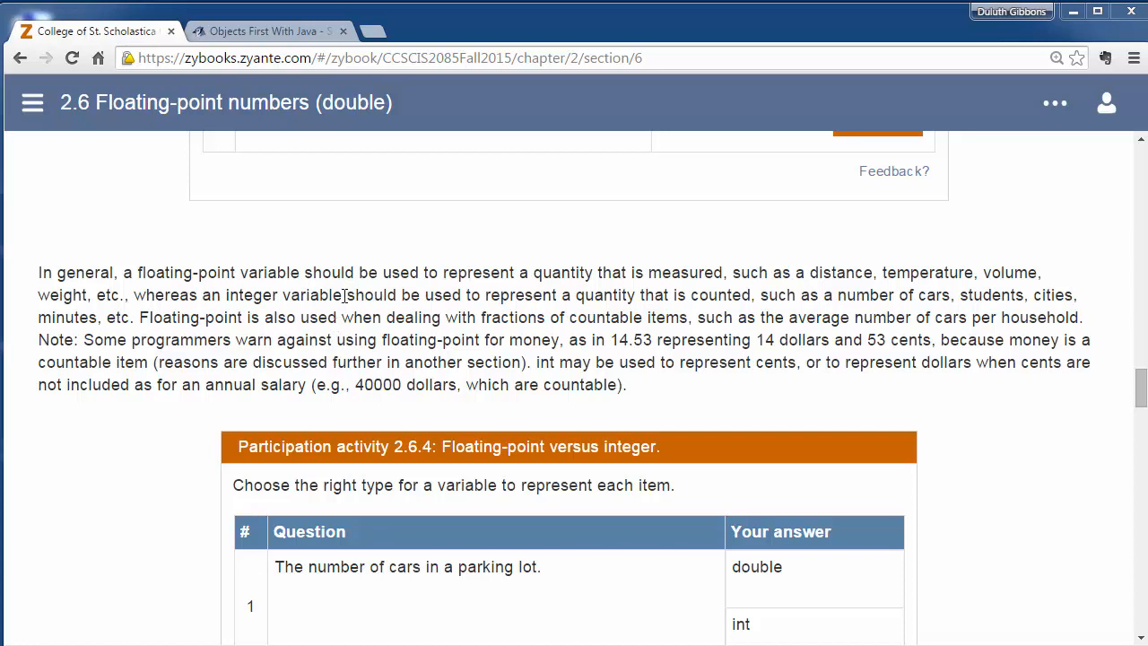
mouse_move(357, 323)
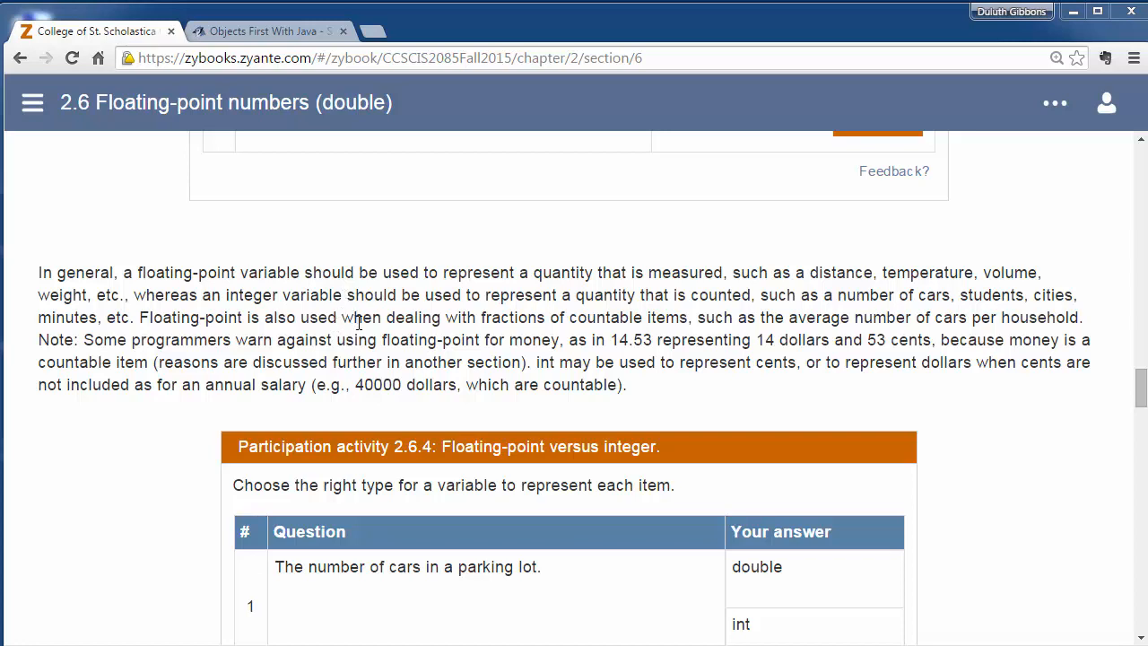
mouse_move(533, 384)
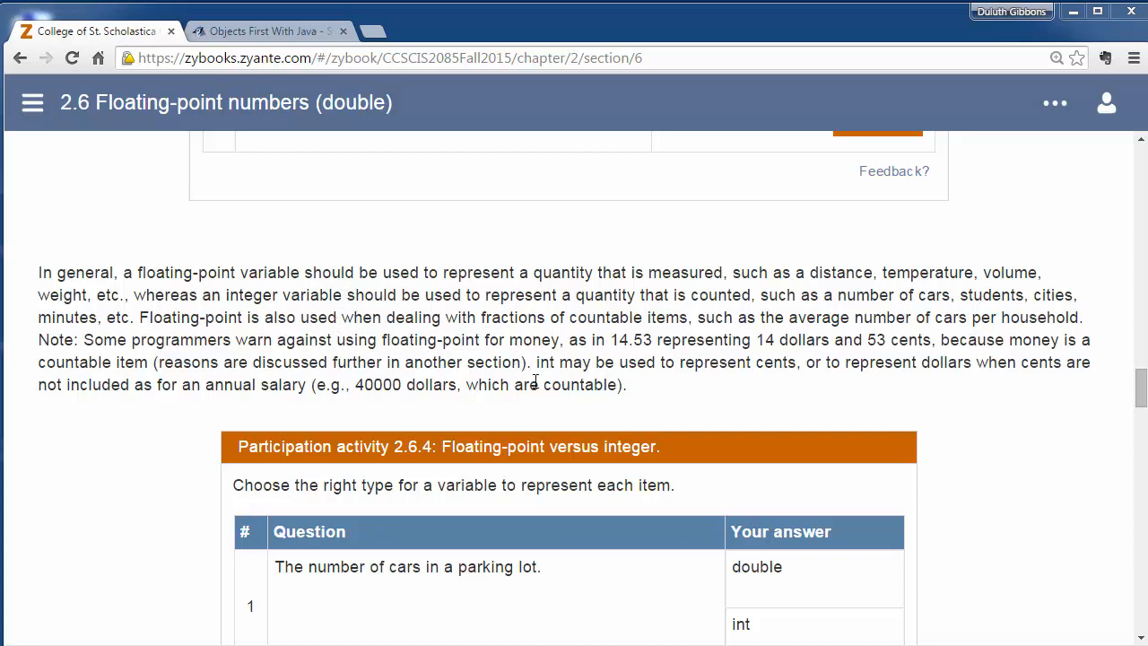
scroll(down, 3)
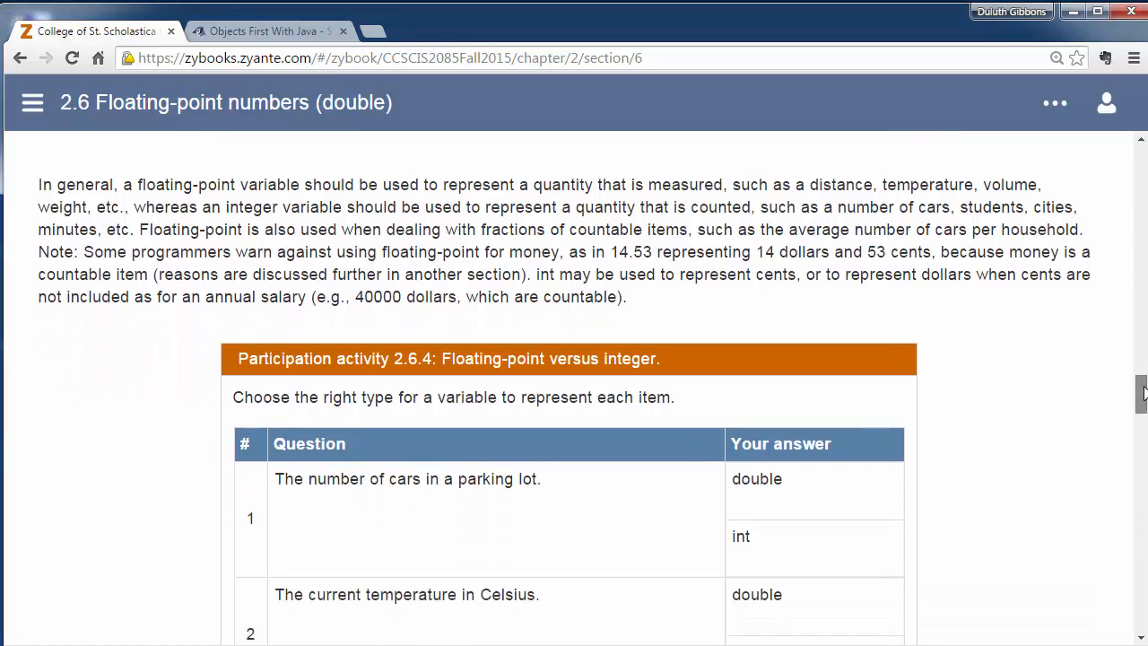
scroll(down, 3)
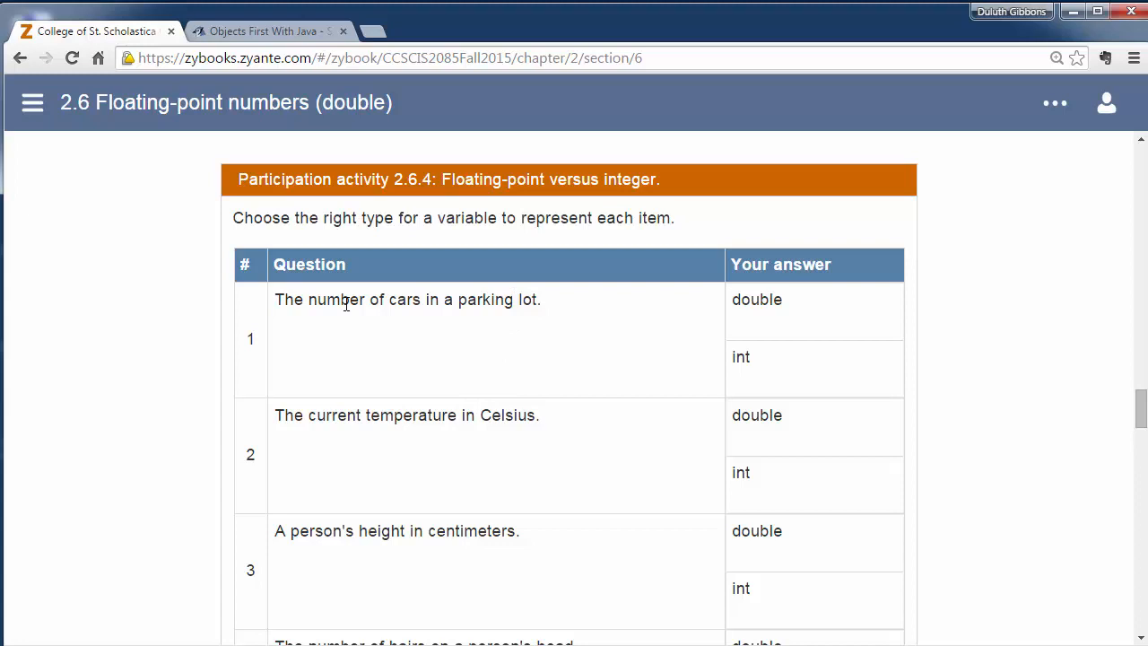
mouse_move(642, 411)
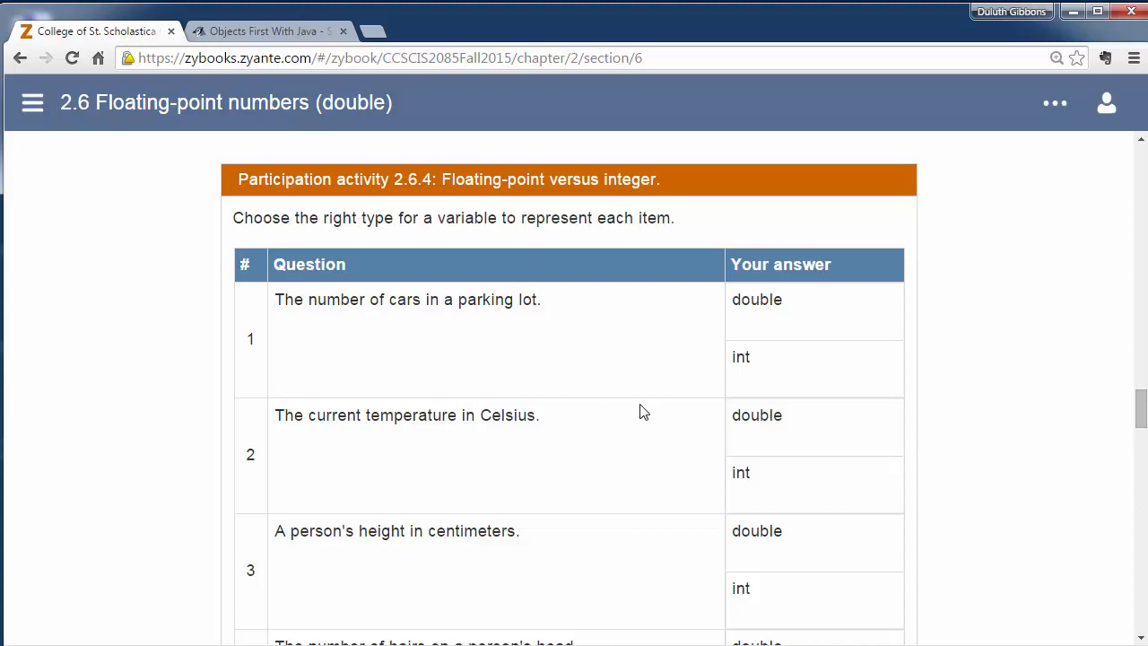
mouse_move(305, 438)
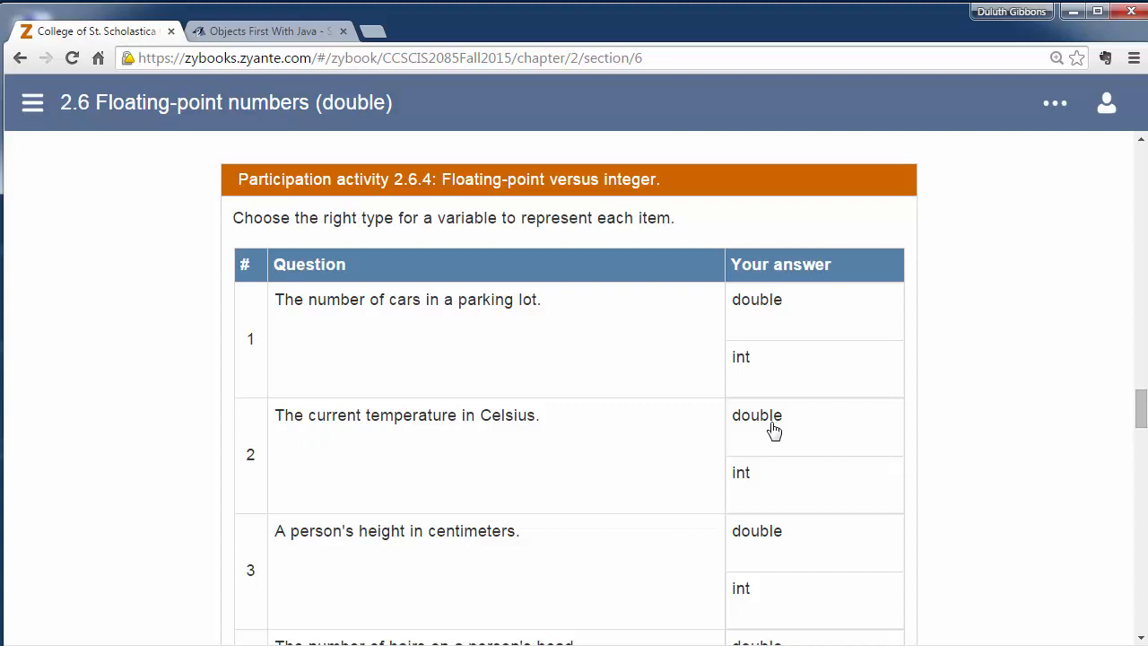
click(775, 427)
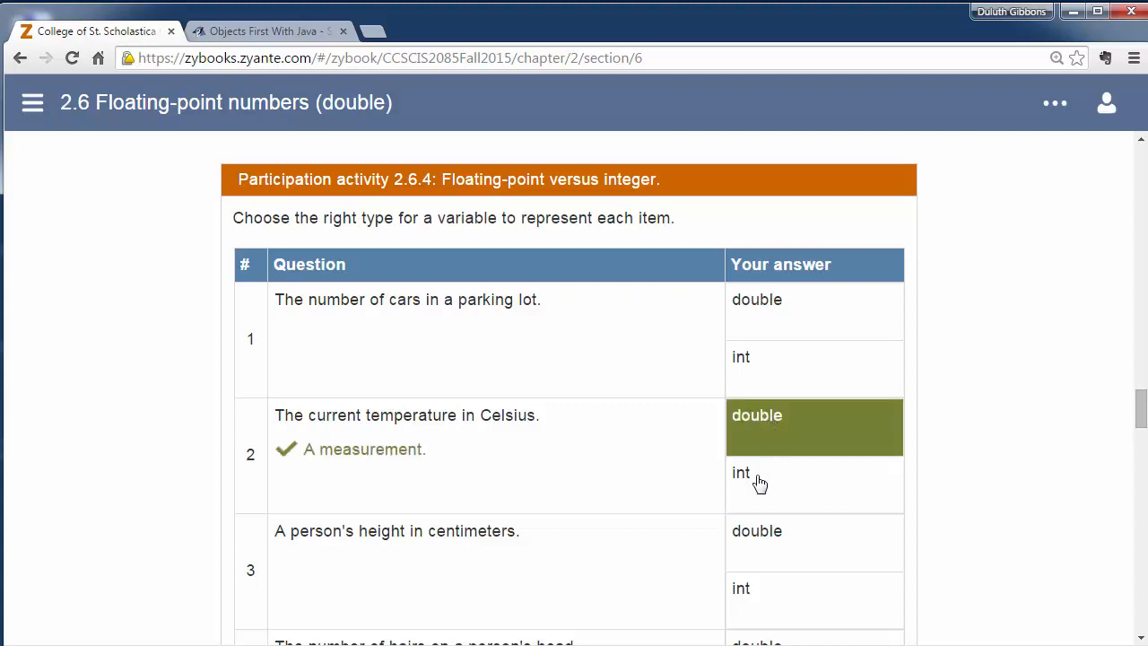
mouse_move(757, 437)
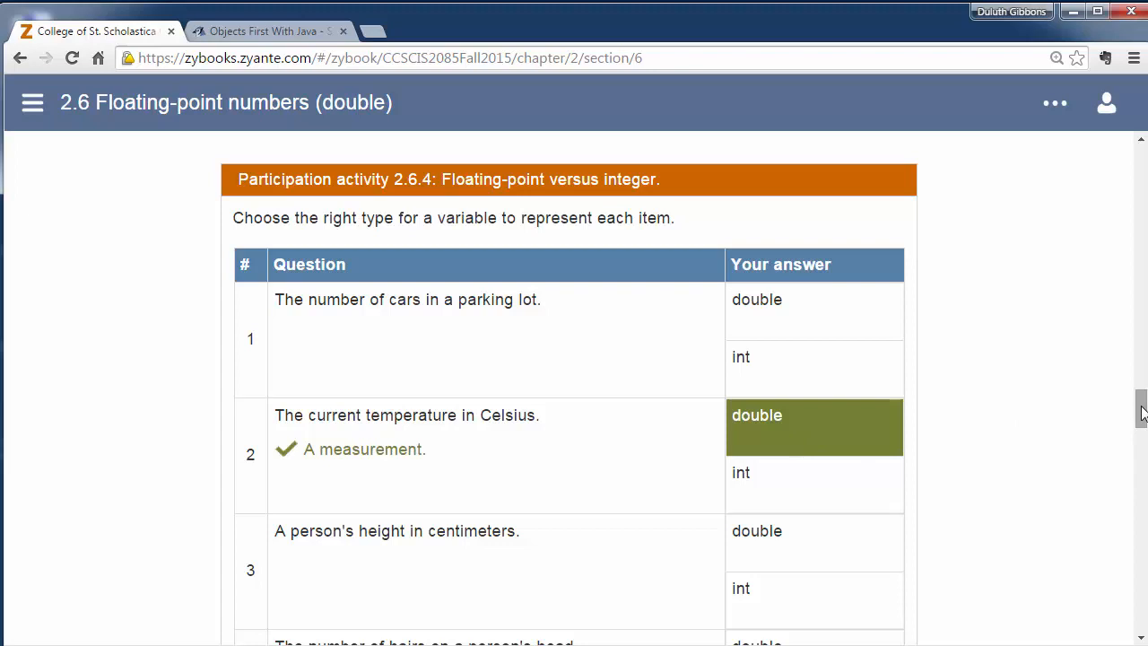
scroll(down, 3)
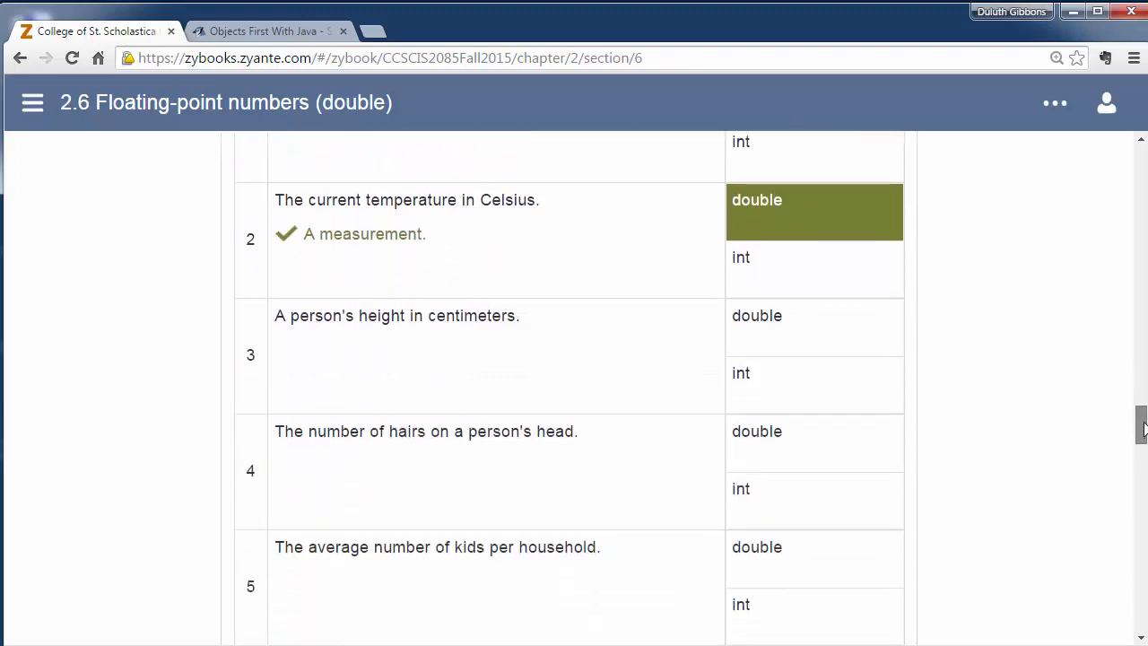
scroll(down, 3)
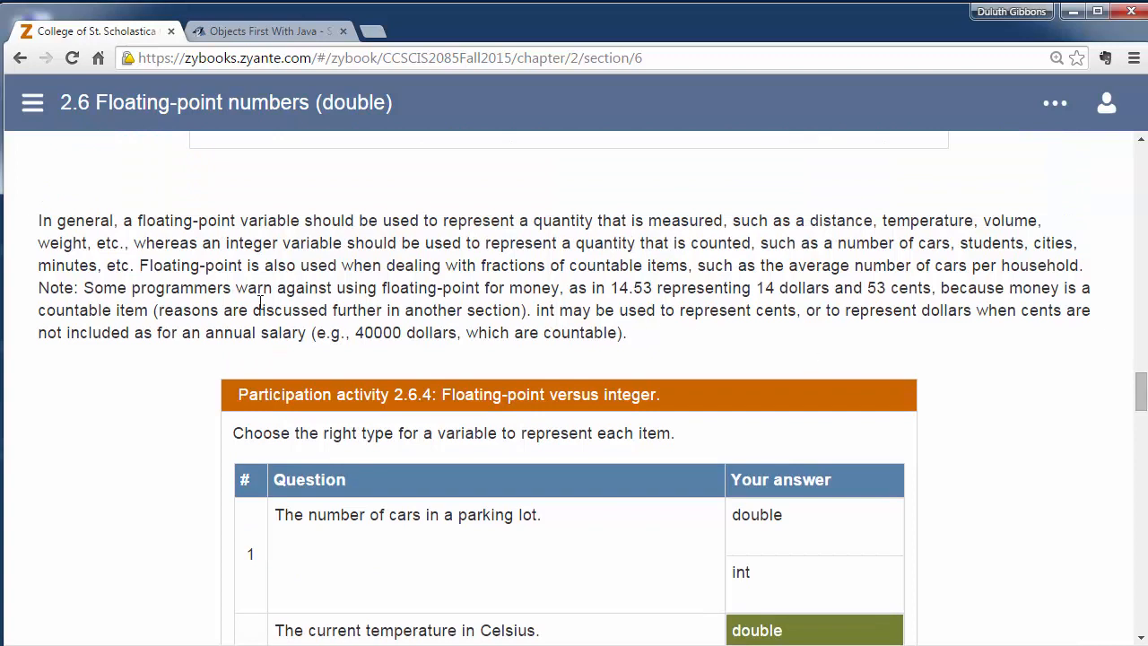
mouse_move(548, 294)
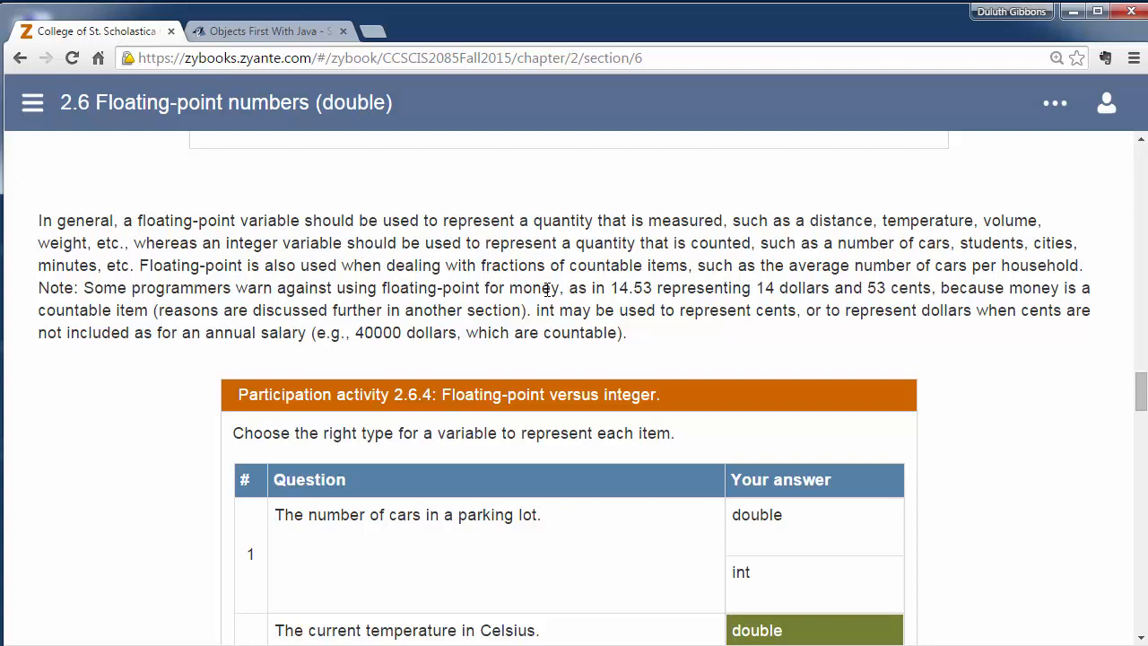
mouse_move(459, 287)
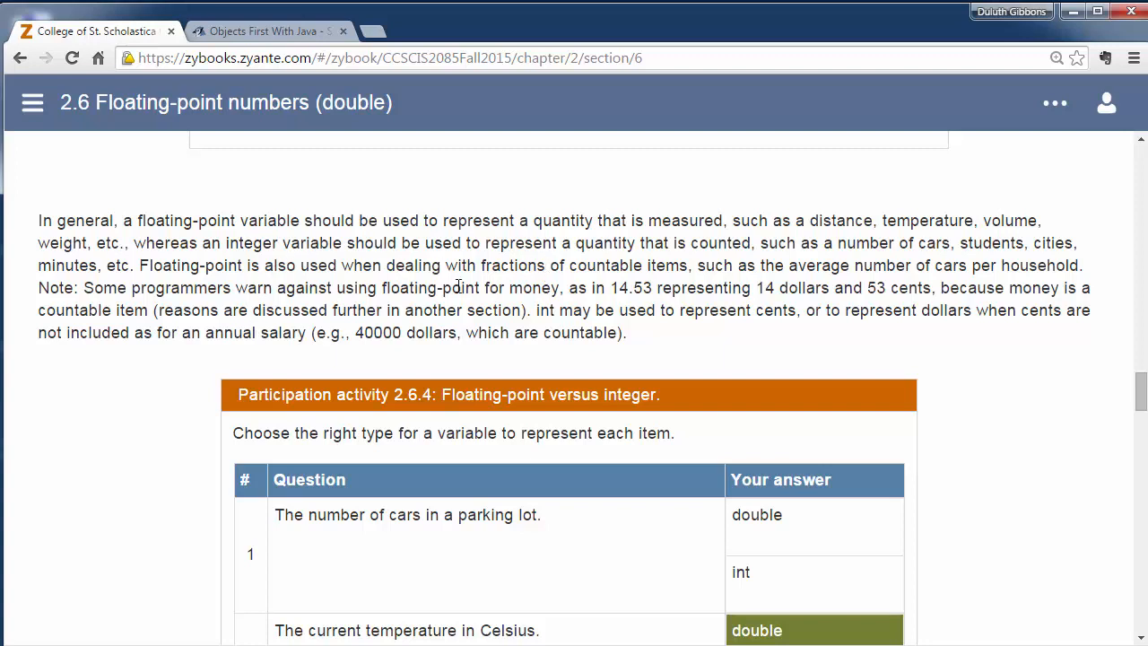
mouse_move(745, 316)
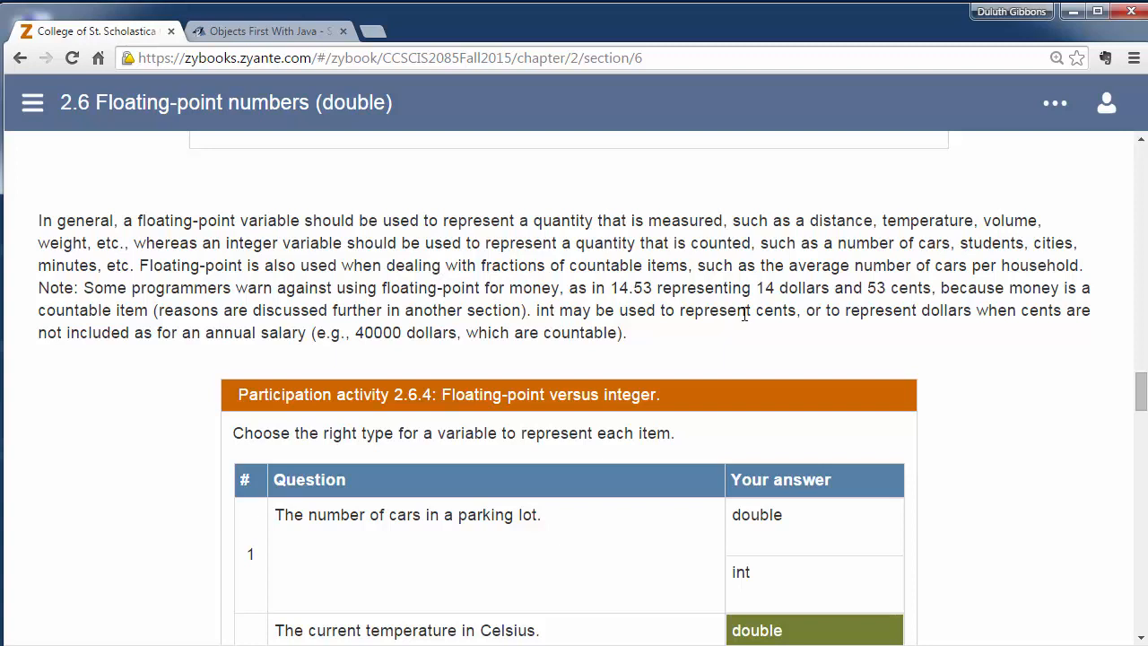
mouse_move(580, 369)
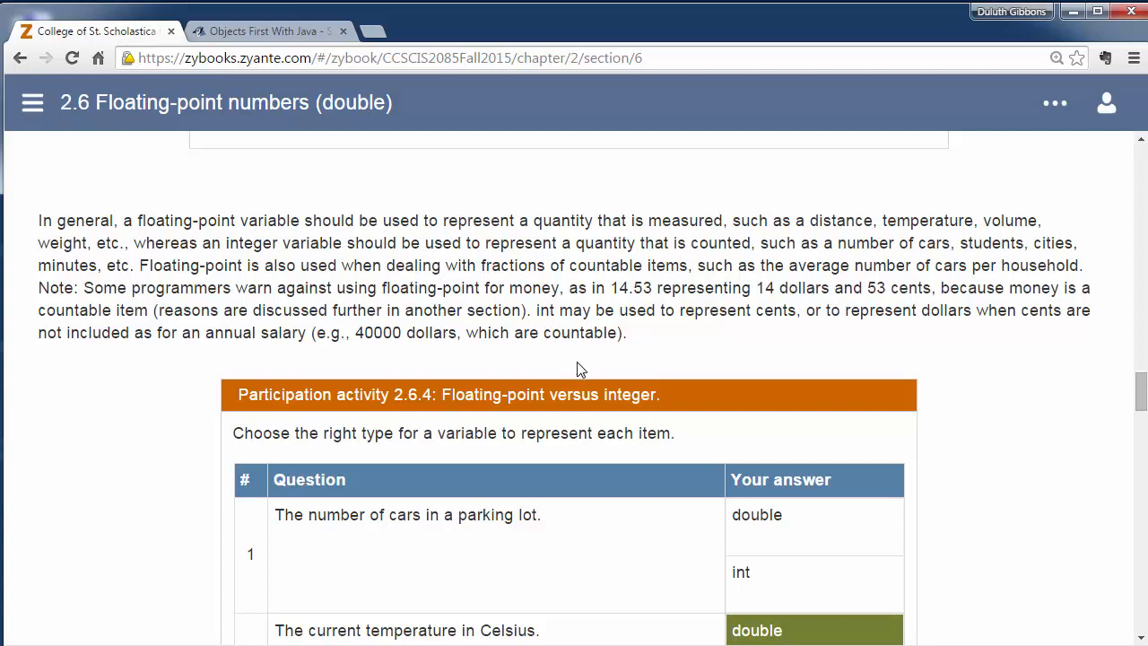
mouse_move(599, 308)
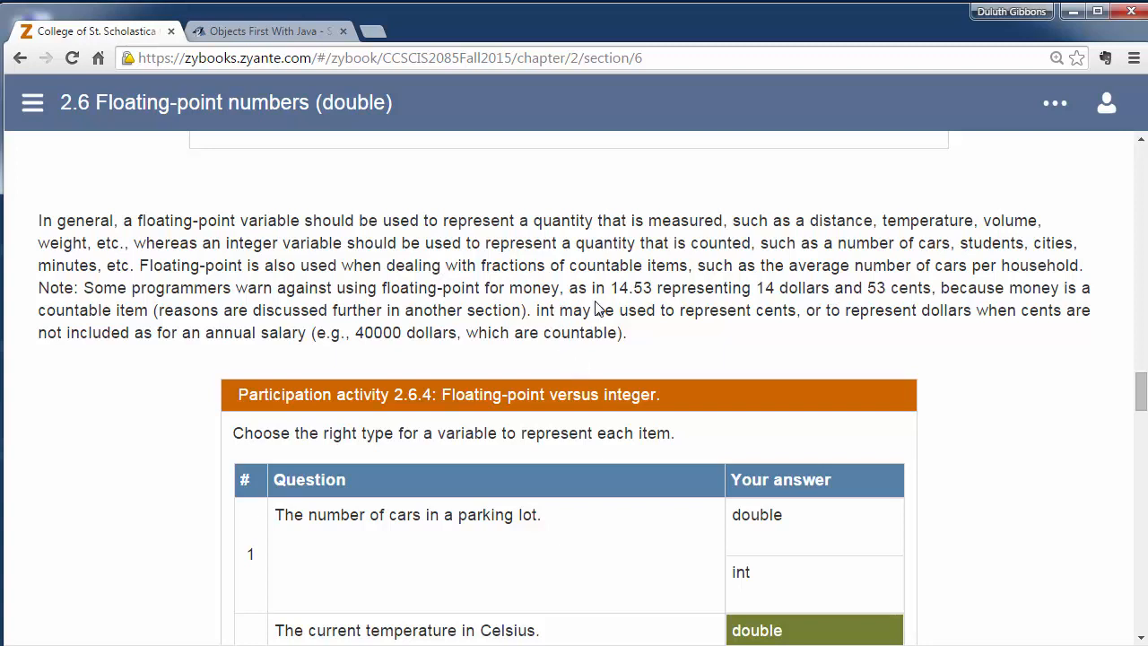
mouse_move(1061, 378)
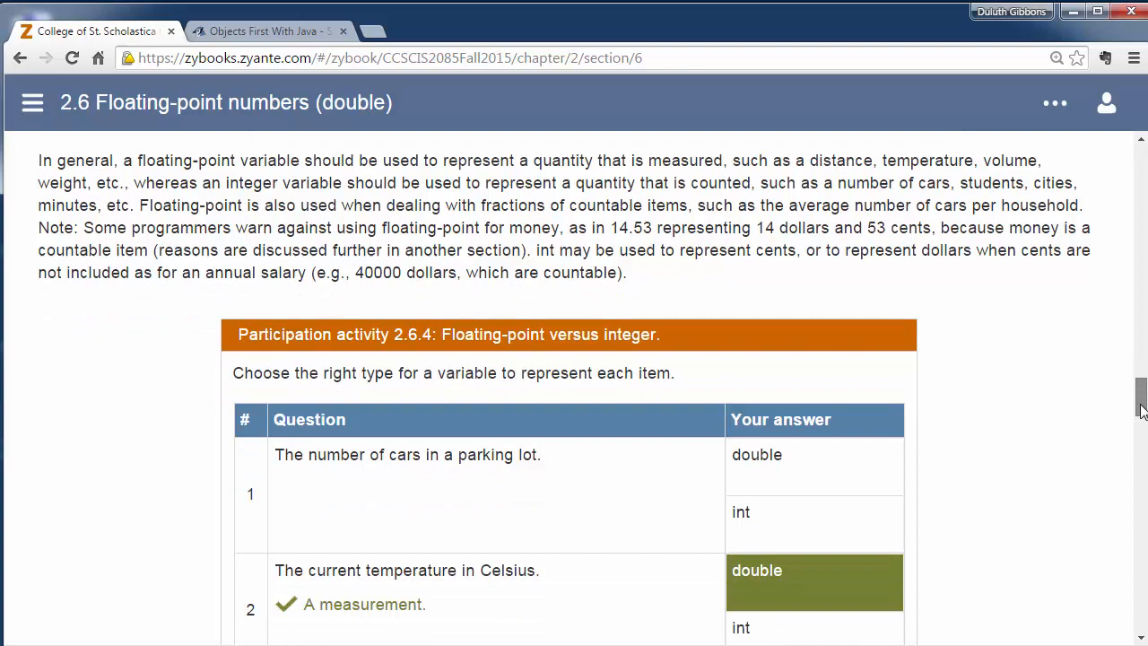
scroll(down, 3)
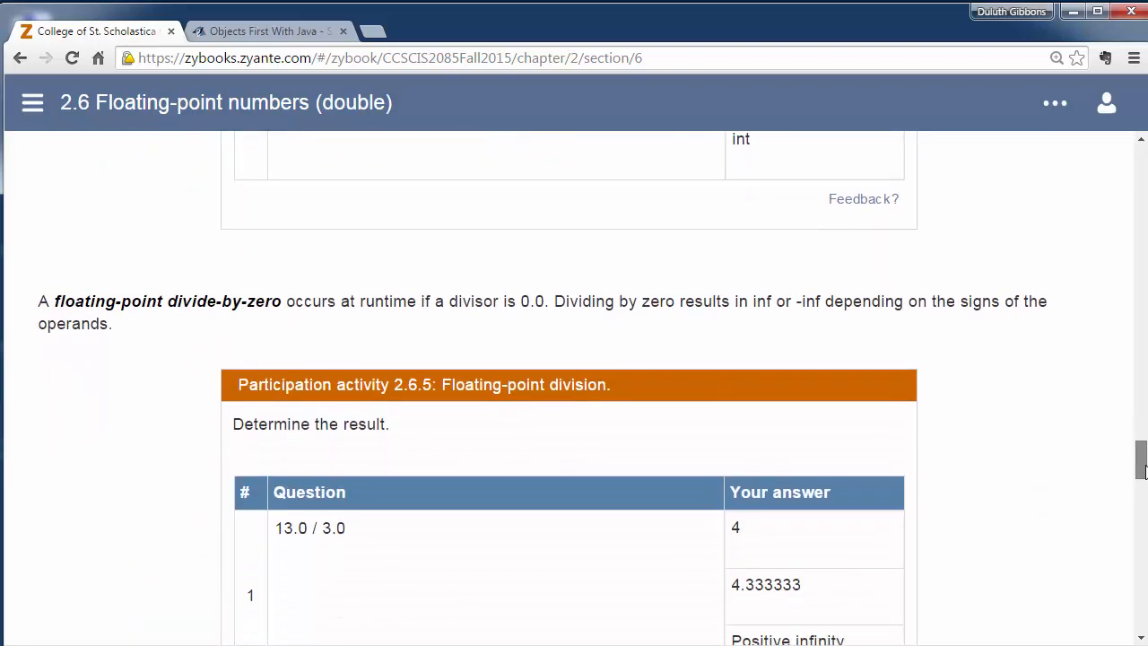
scroll(down, 3)
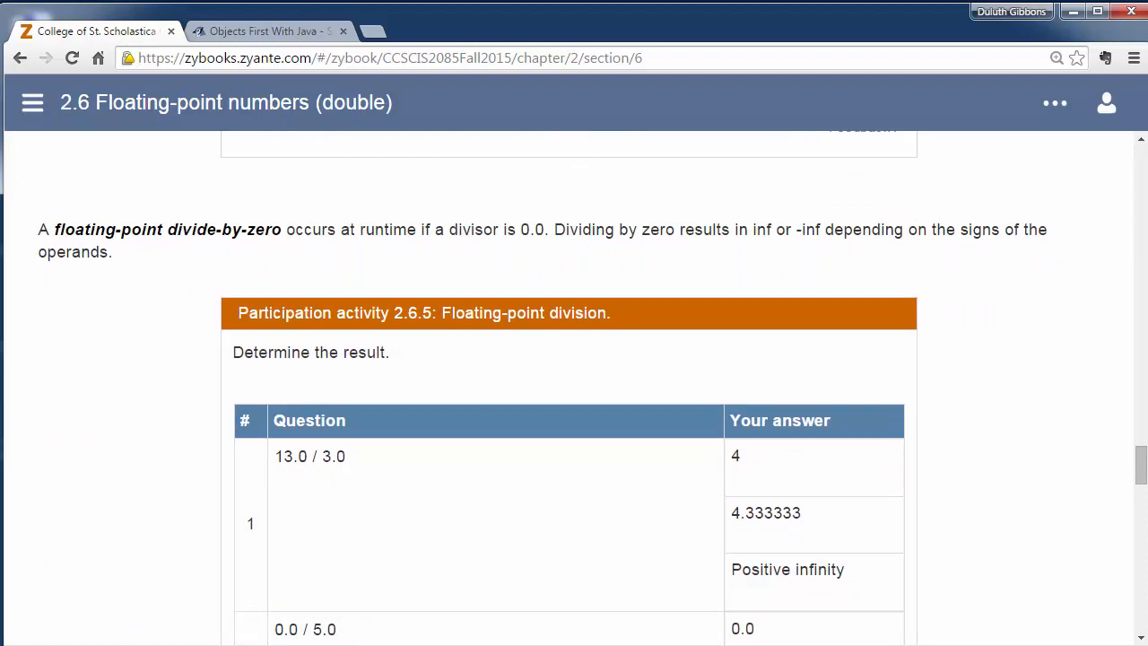
scroll(down, 3)
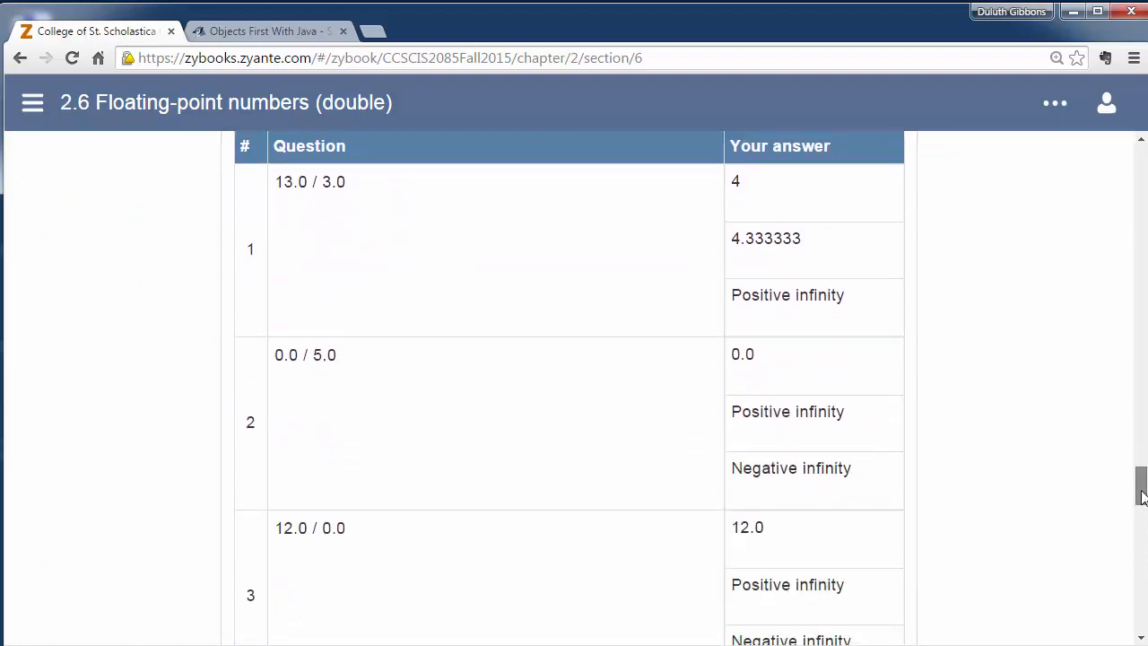
scroll(down, 3)
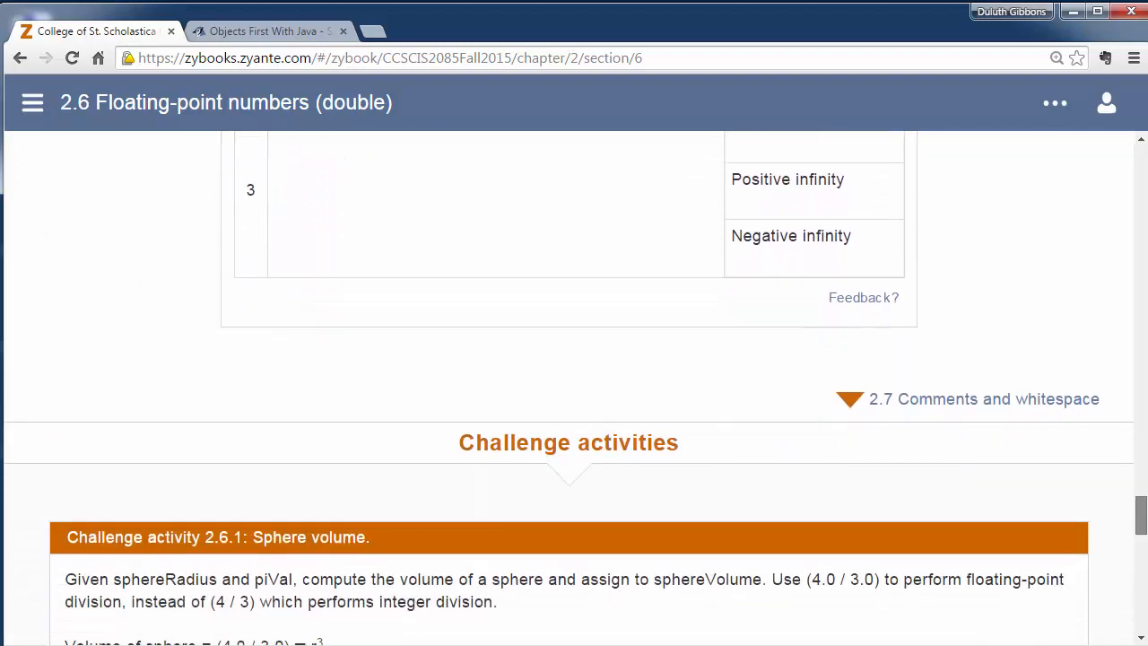
scroll(down, 3)
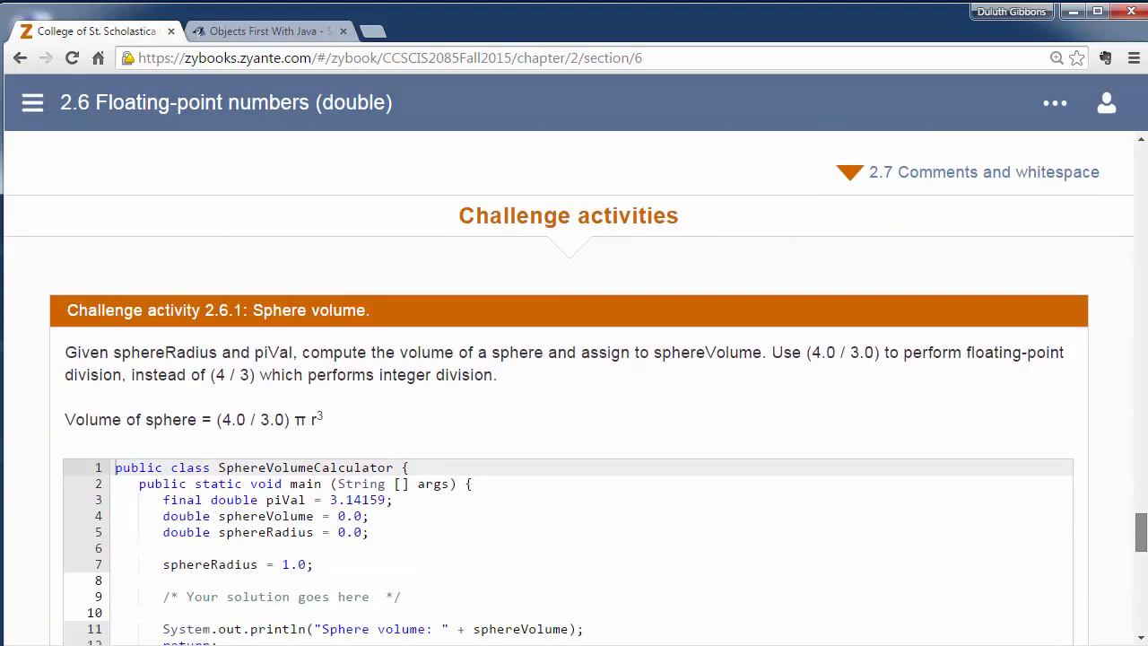
scroll(down, 3)
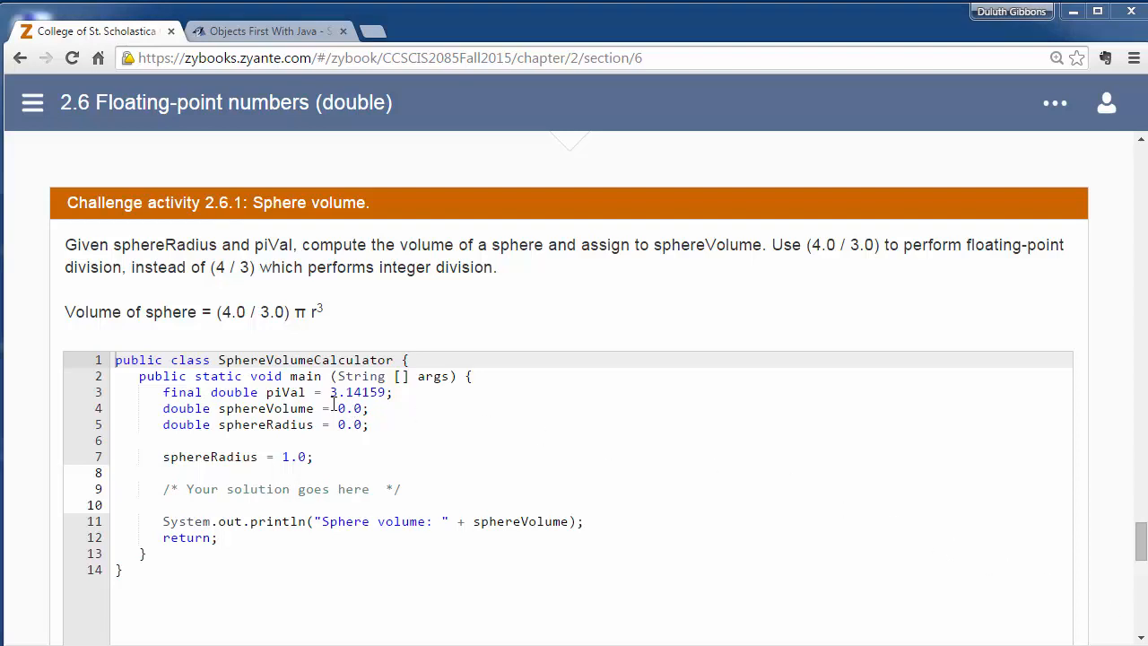
mouse_move(337, 409)
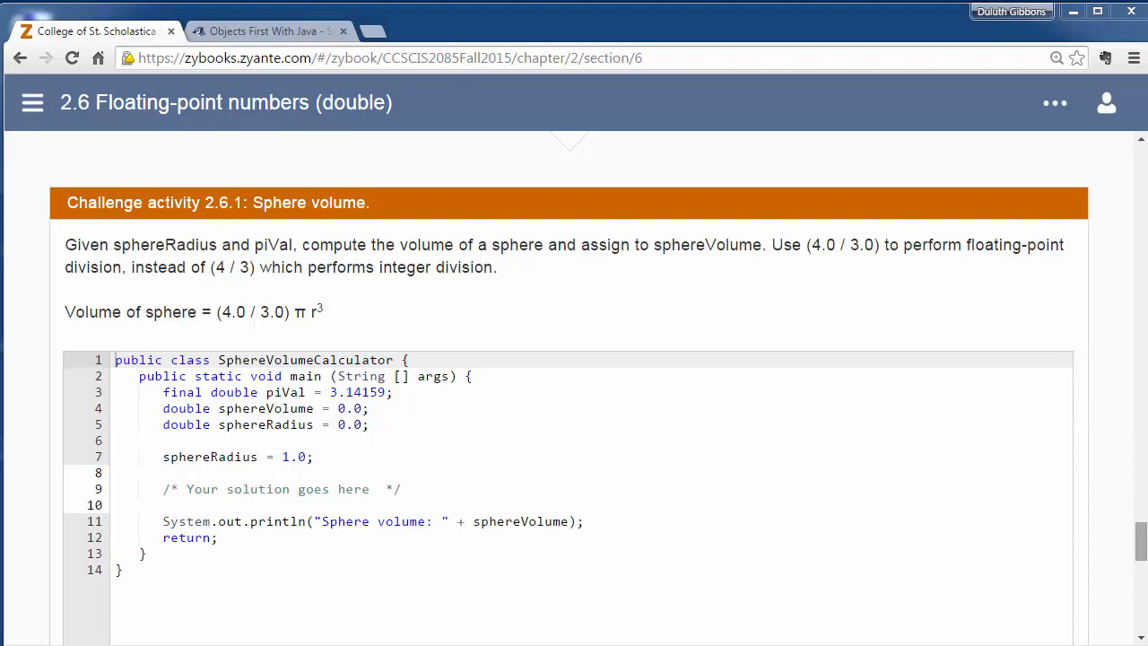
scroll(down, 3)
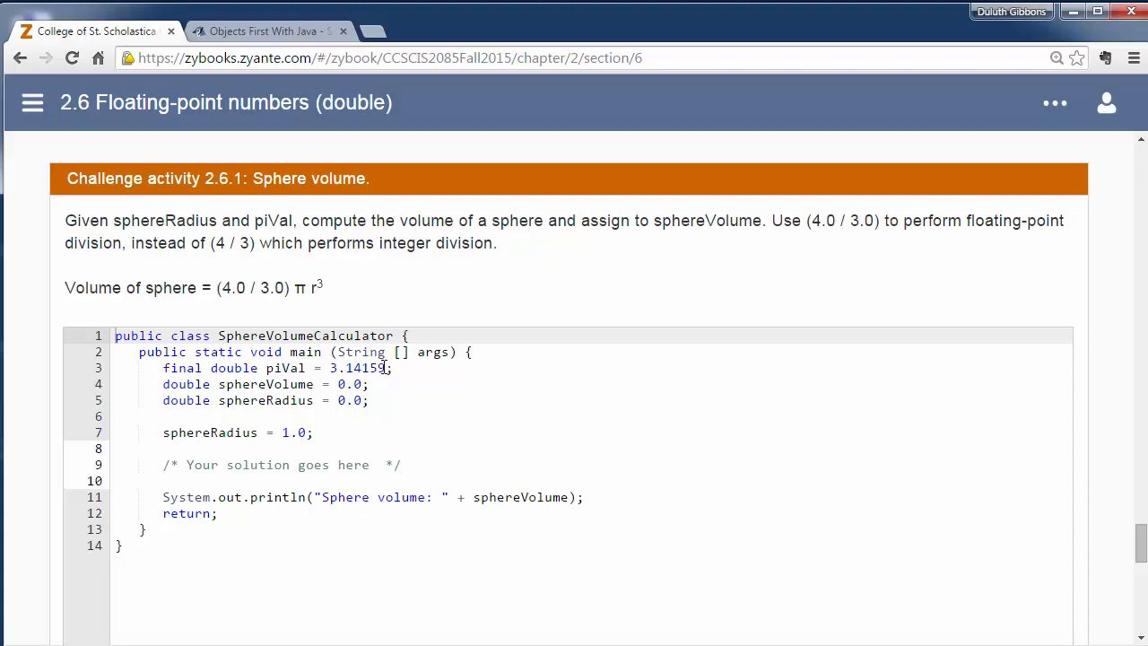
double_click(286, 368)
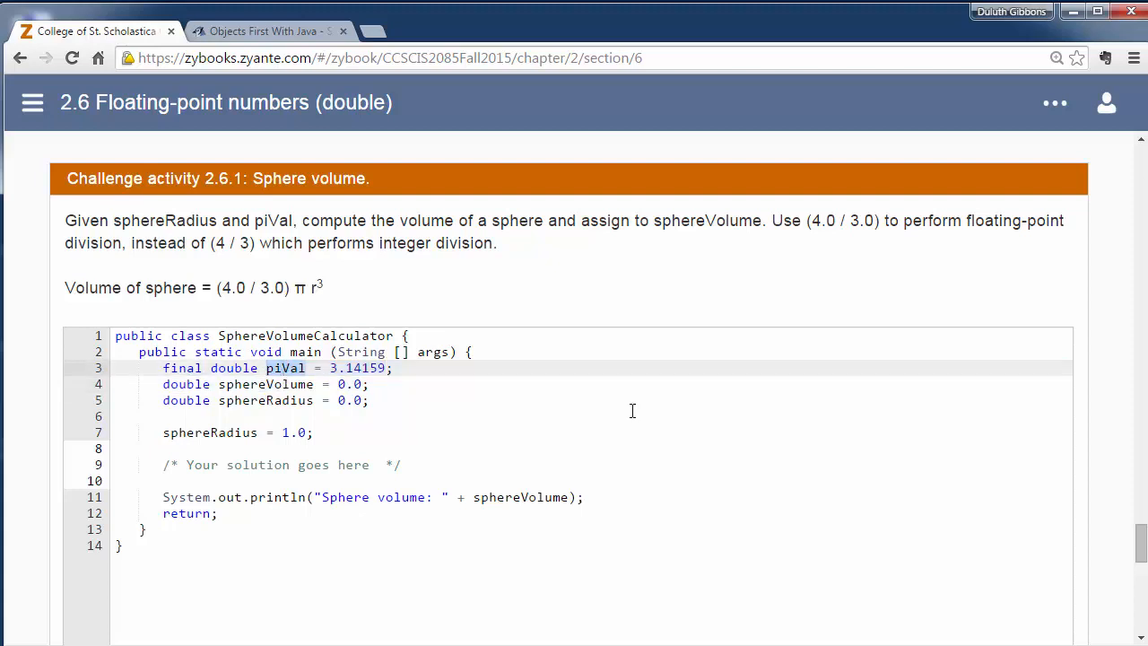
mouse_move(1139, 542)
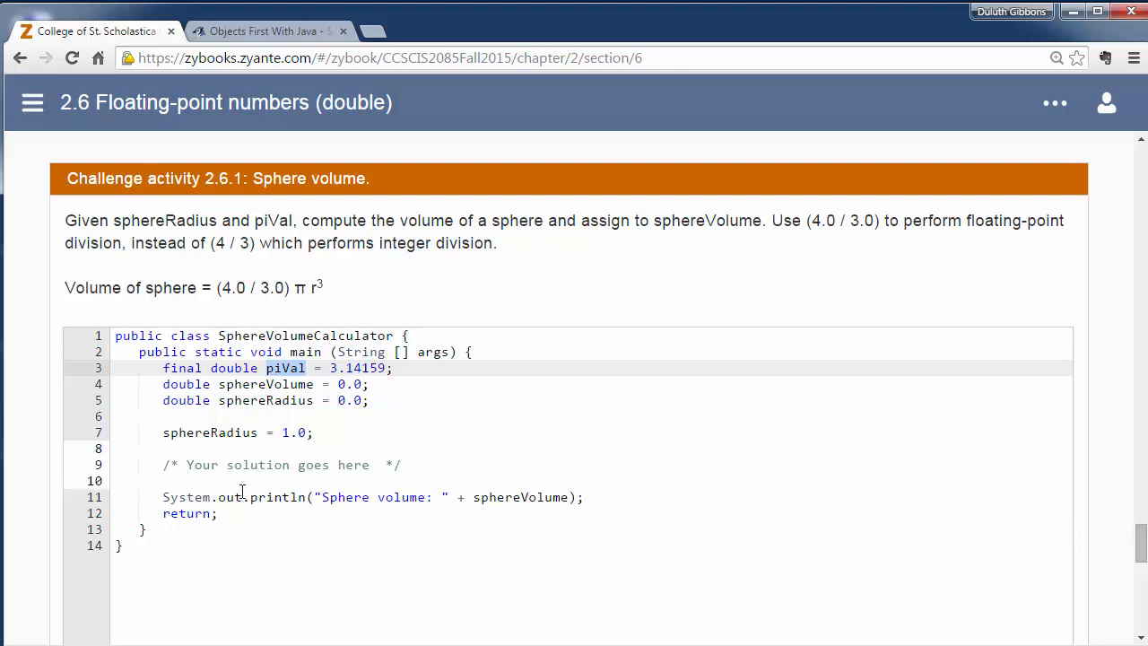
drag(162, 367, 217, 513)
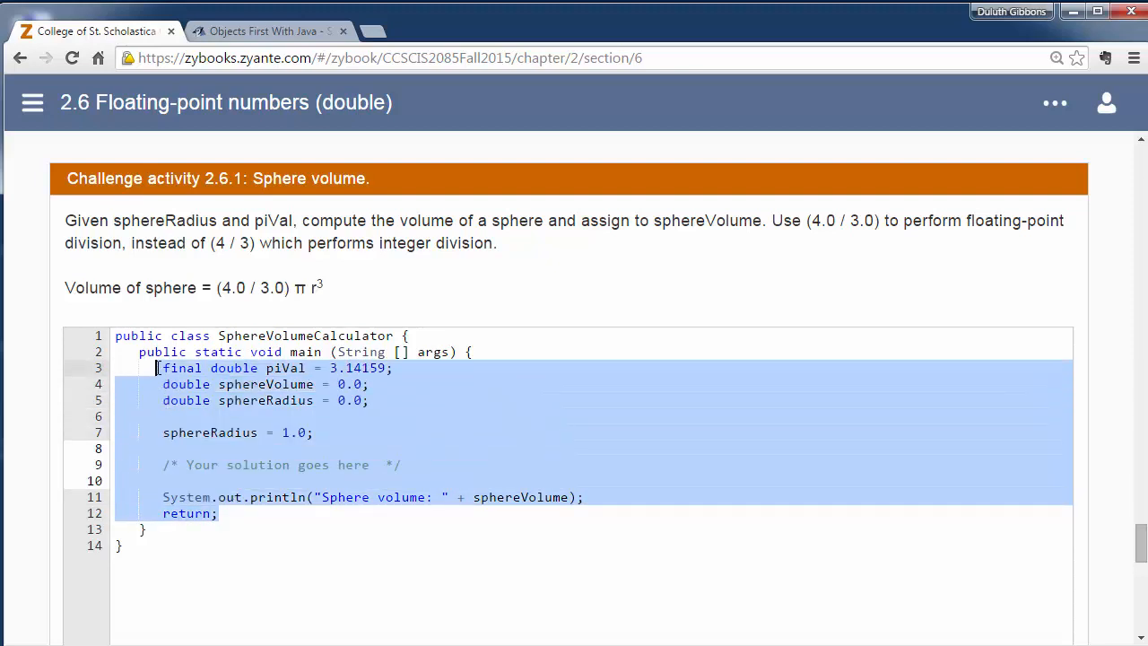